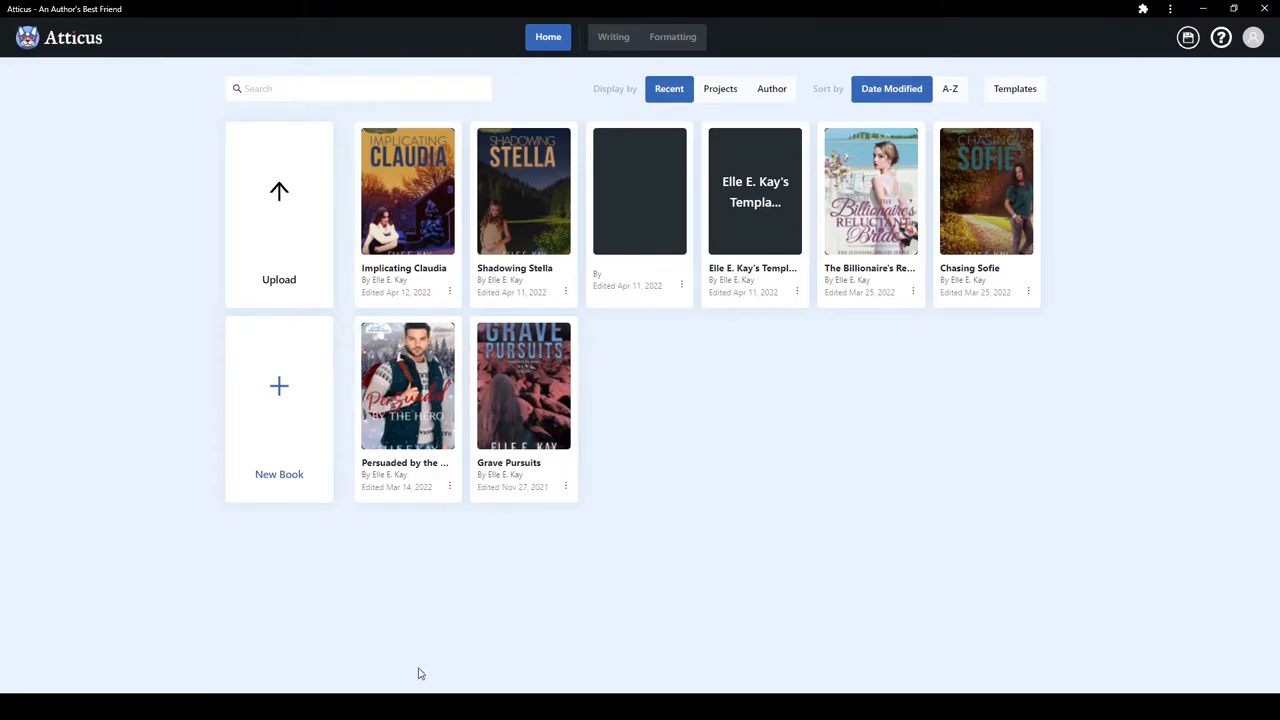
mouse_move(668, 360)
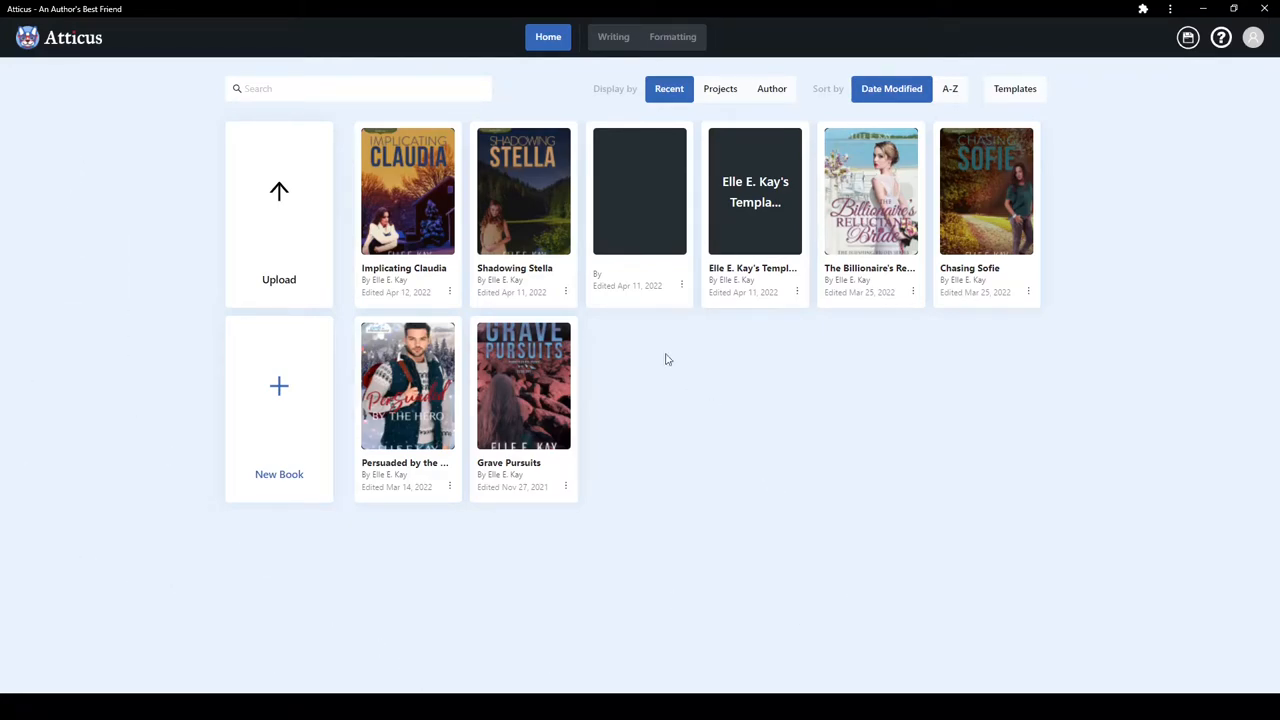
mouse_move(621, 211)
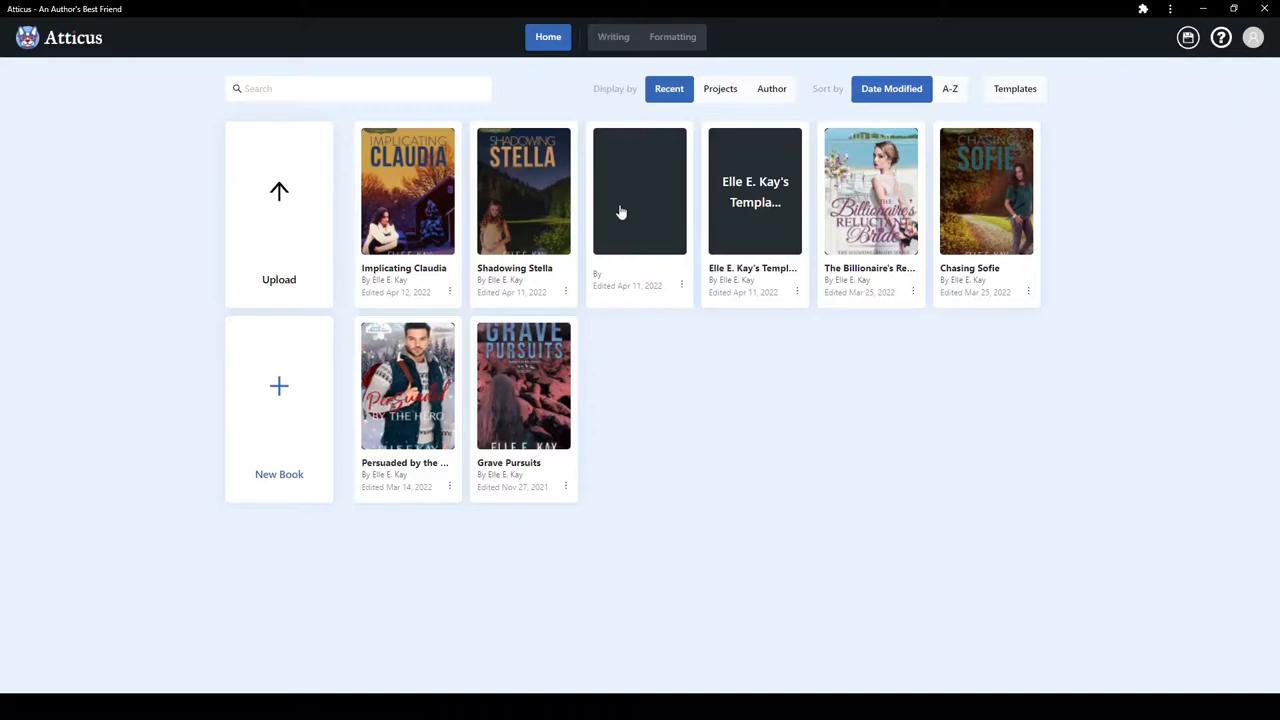
mouse_move(321, 462)
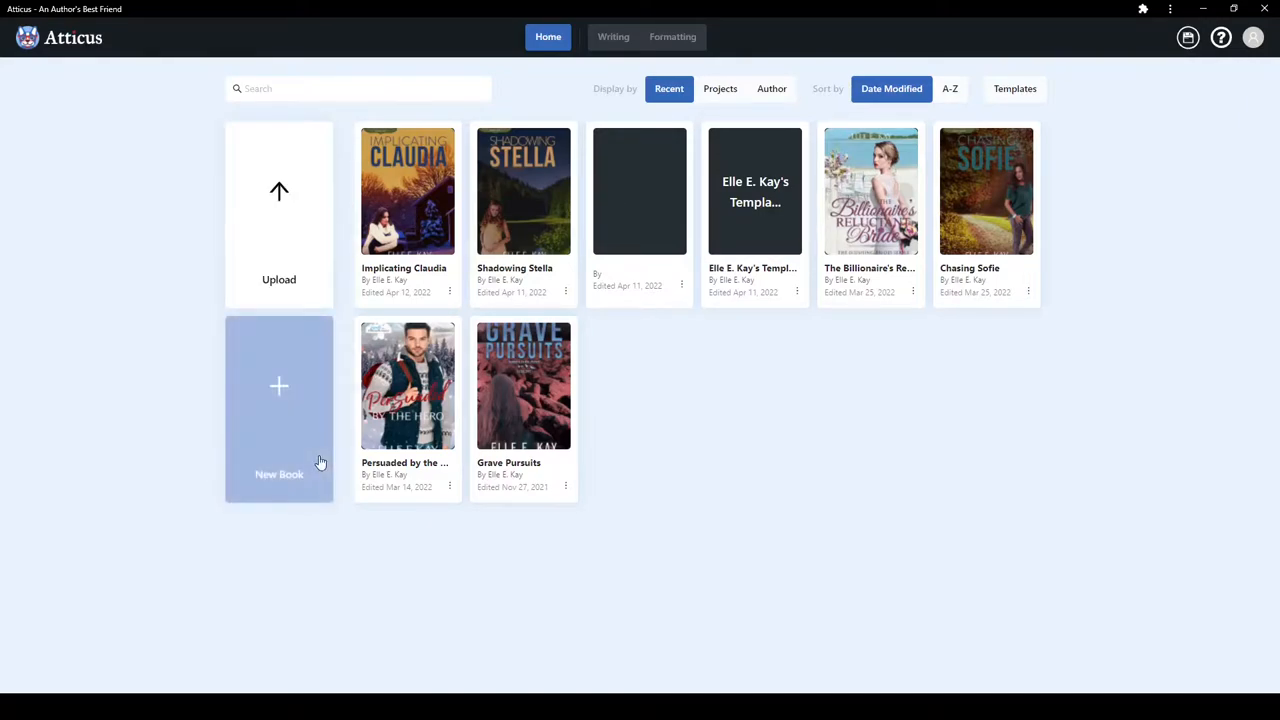
mouse_move(278, 395)
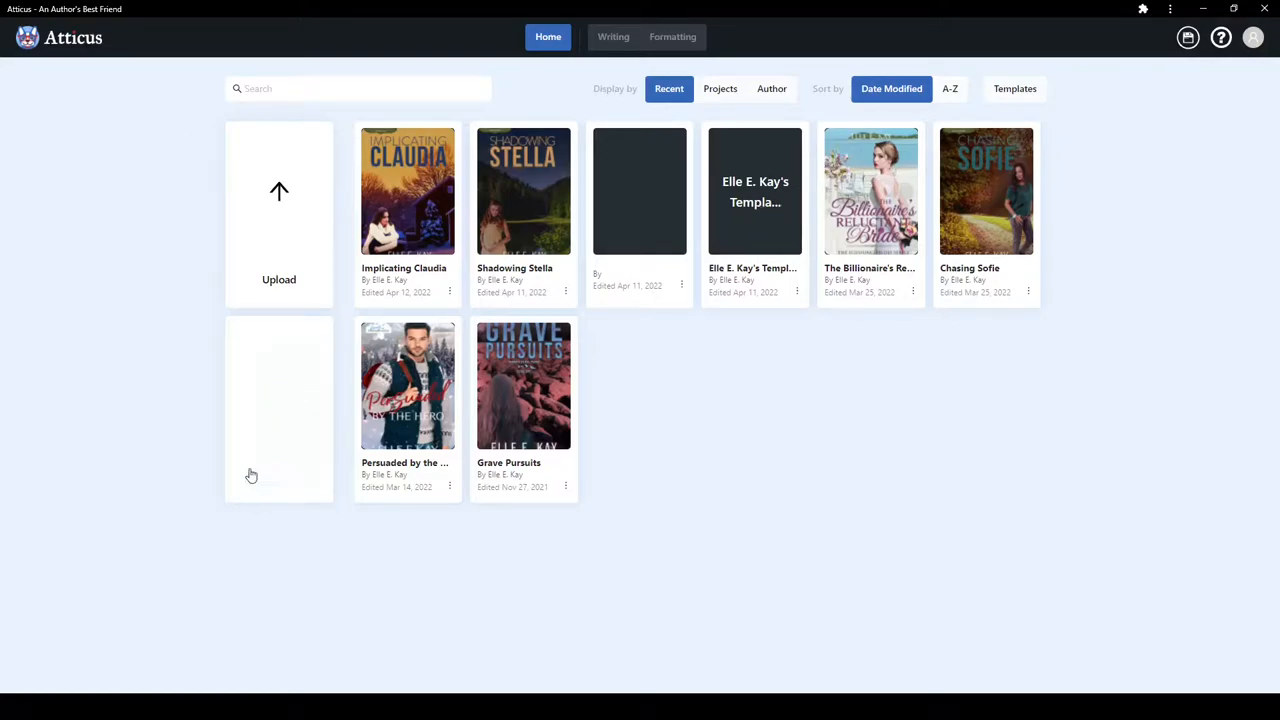
mouse_move(278, 400)
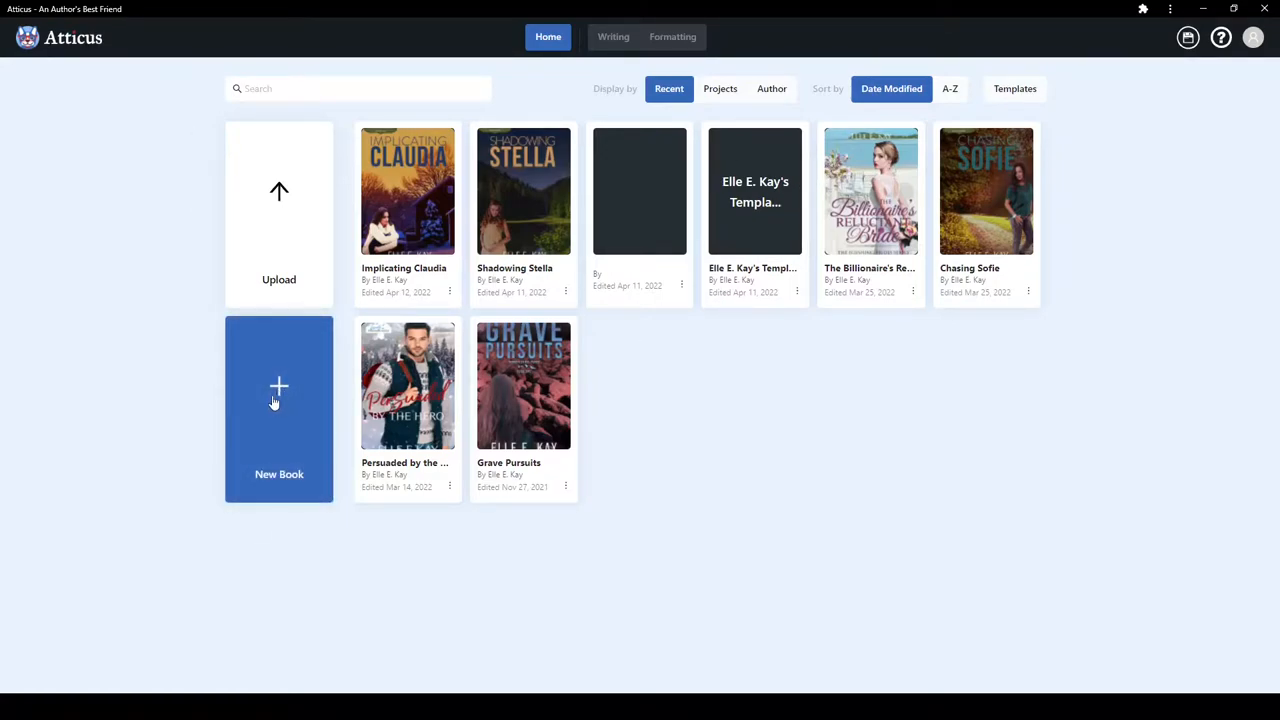
mouse_move(283, 390)
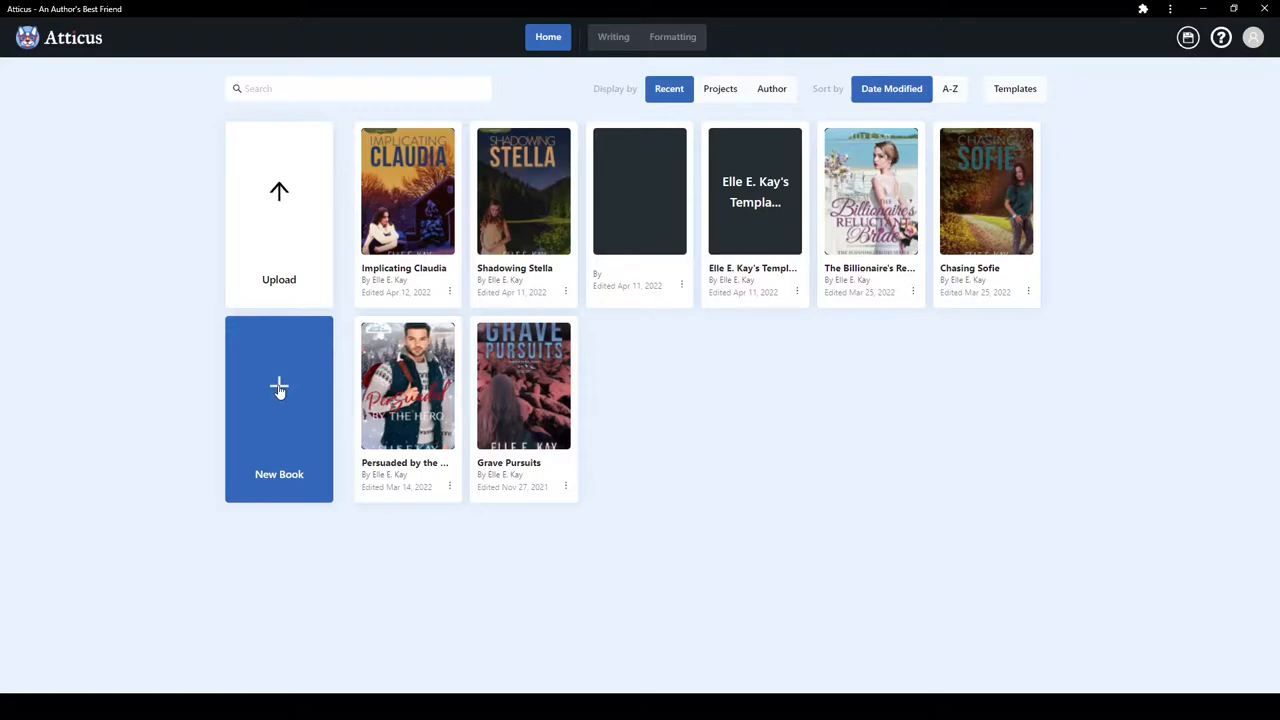
mouse_move(260, 395)
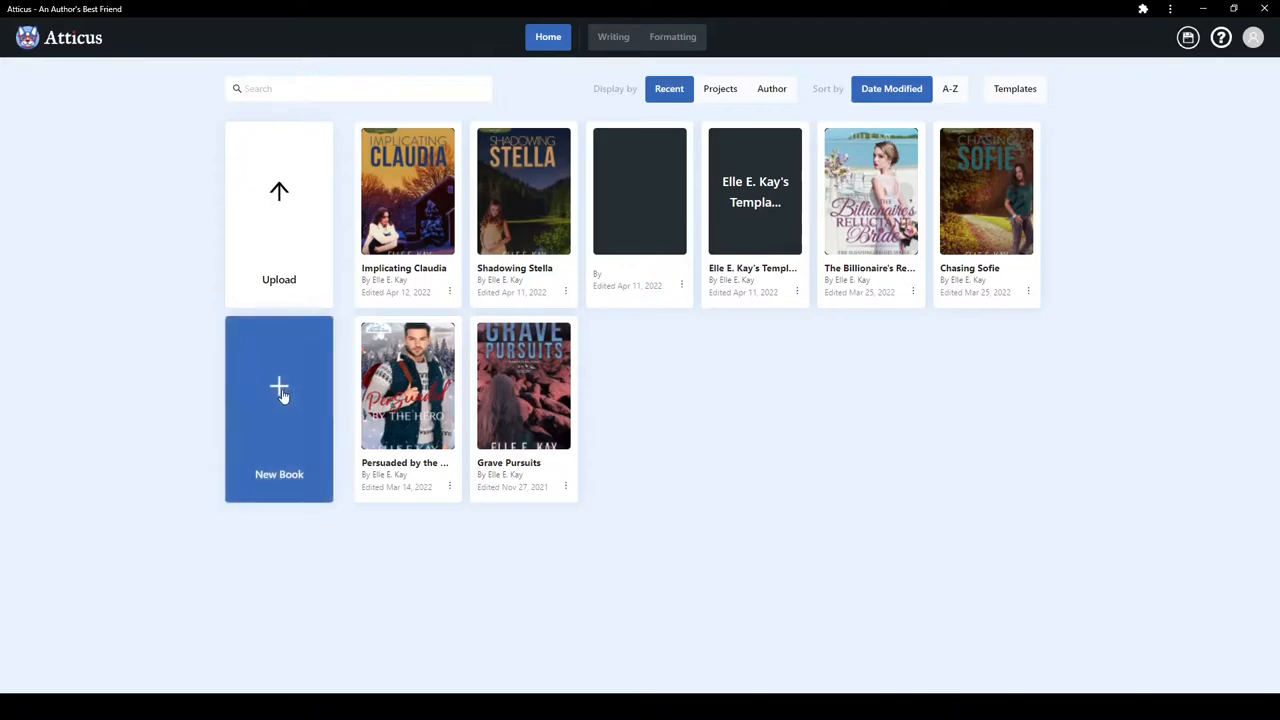
mouse_move(278, 390)
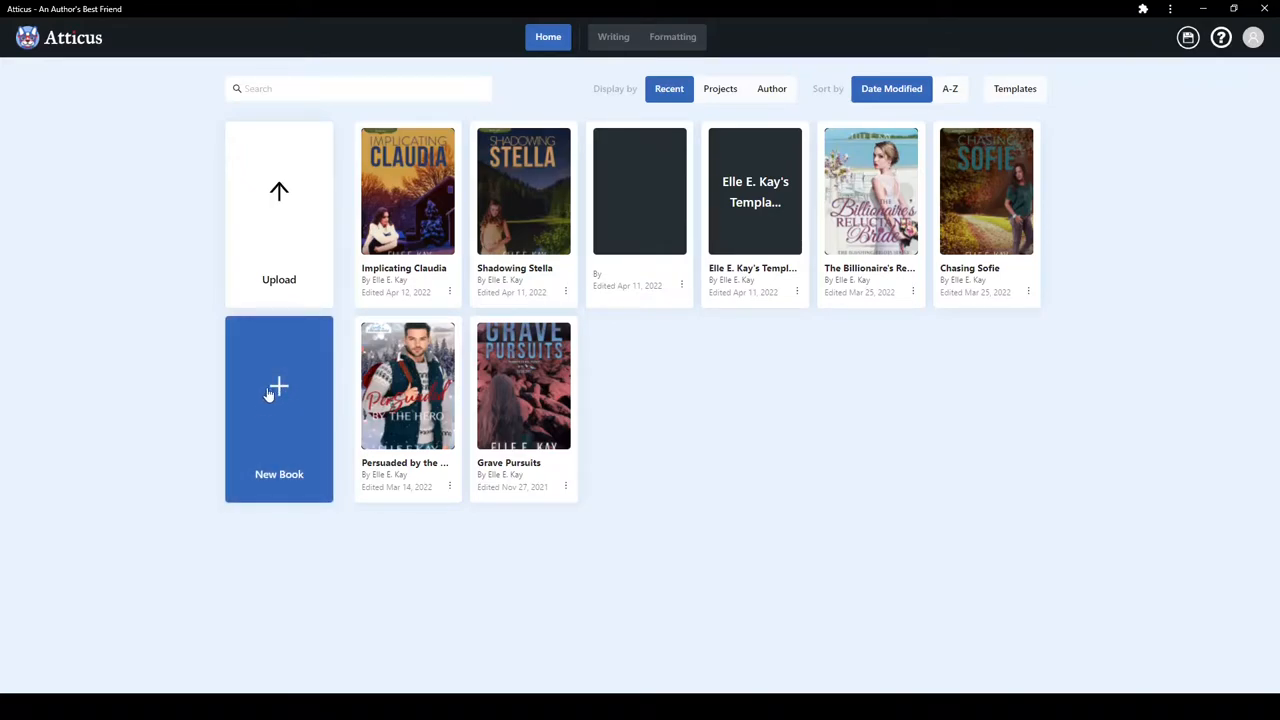
- Create a new book titled 'Painting the Sunset Sky' with the author selected
left_click(279, 408)
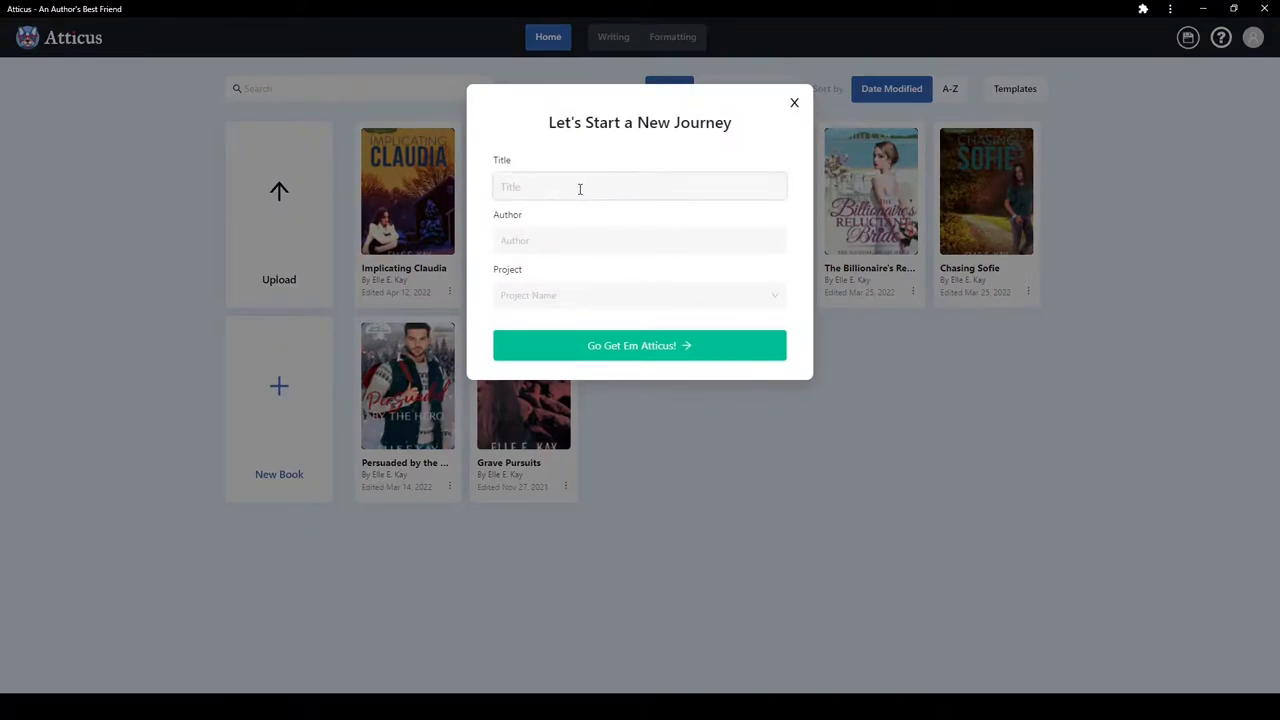
type("N")
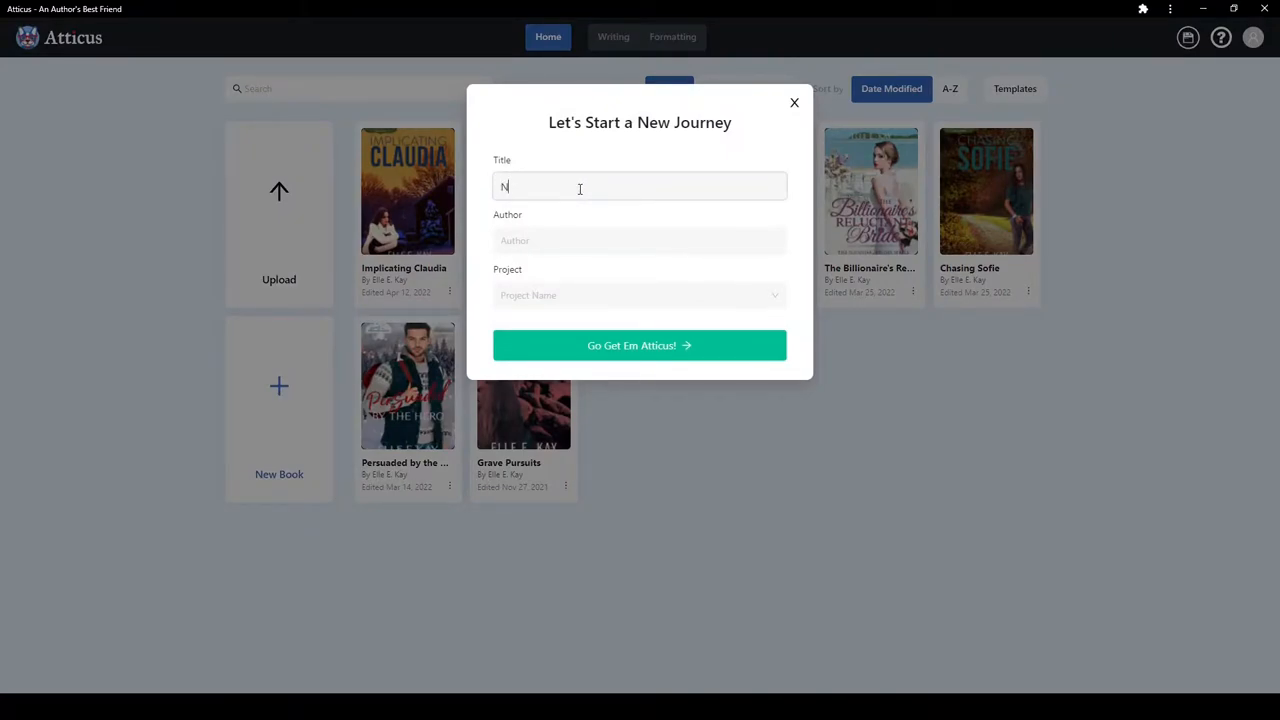
type("ew Book")
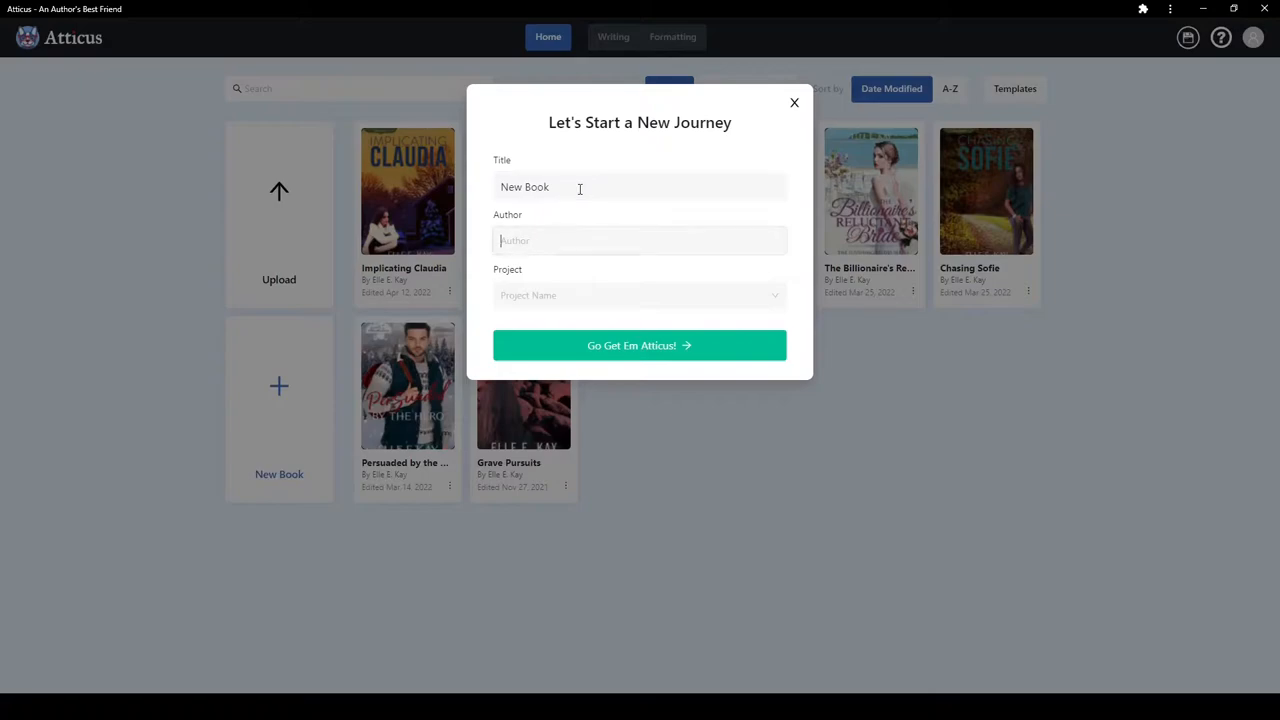
type("Elle E. Kay")
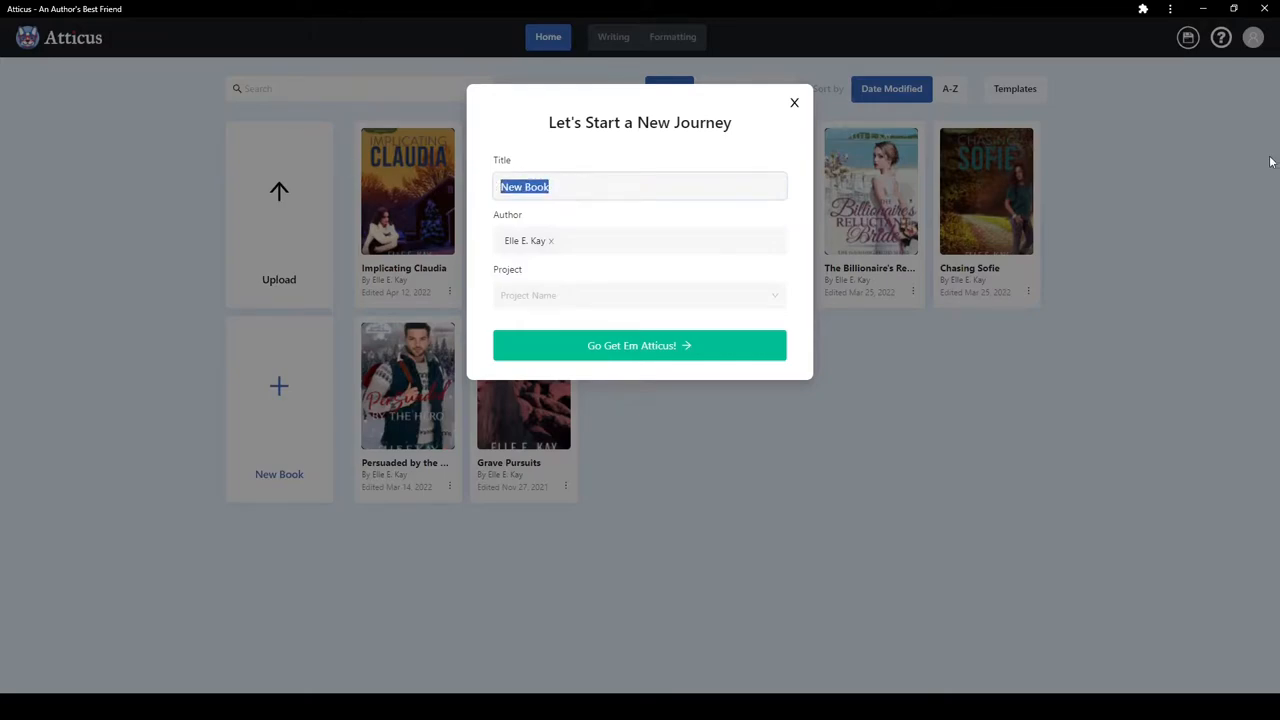
type("Painting")
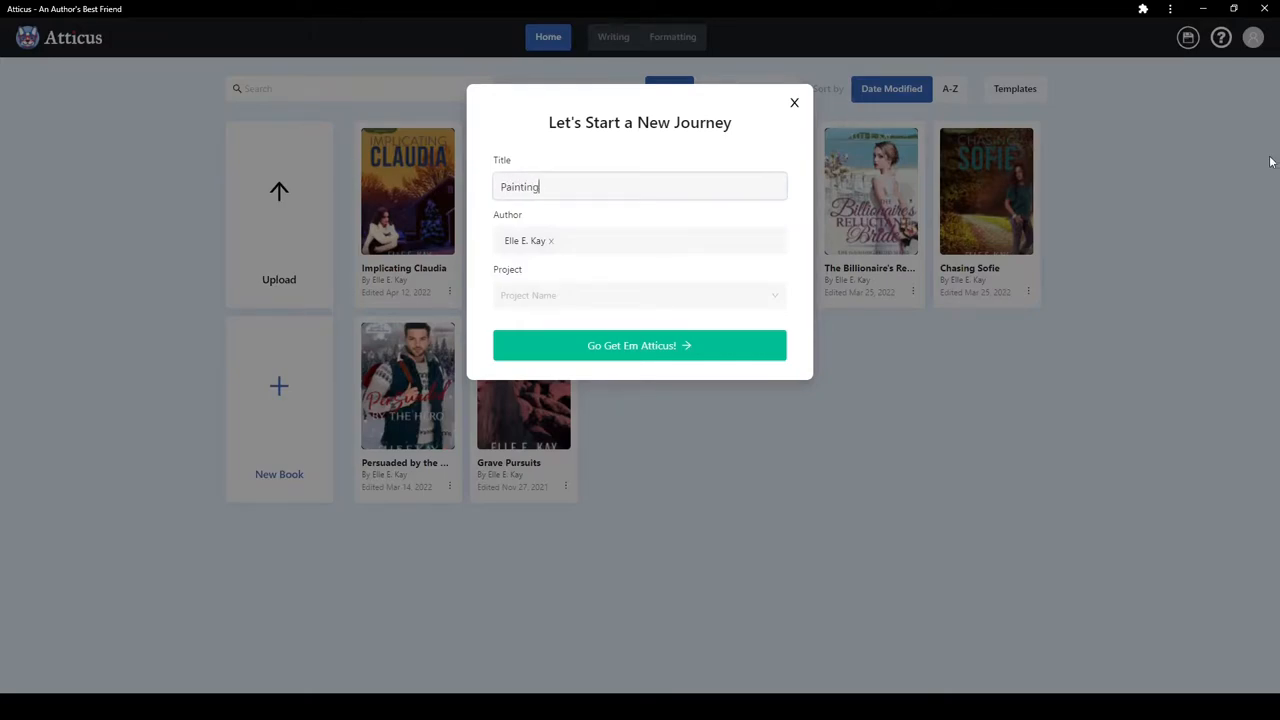
type("the Sunset Sky")
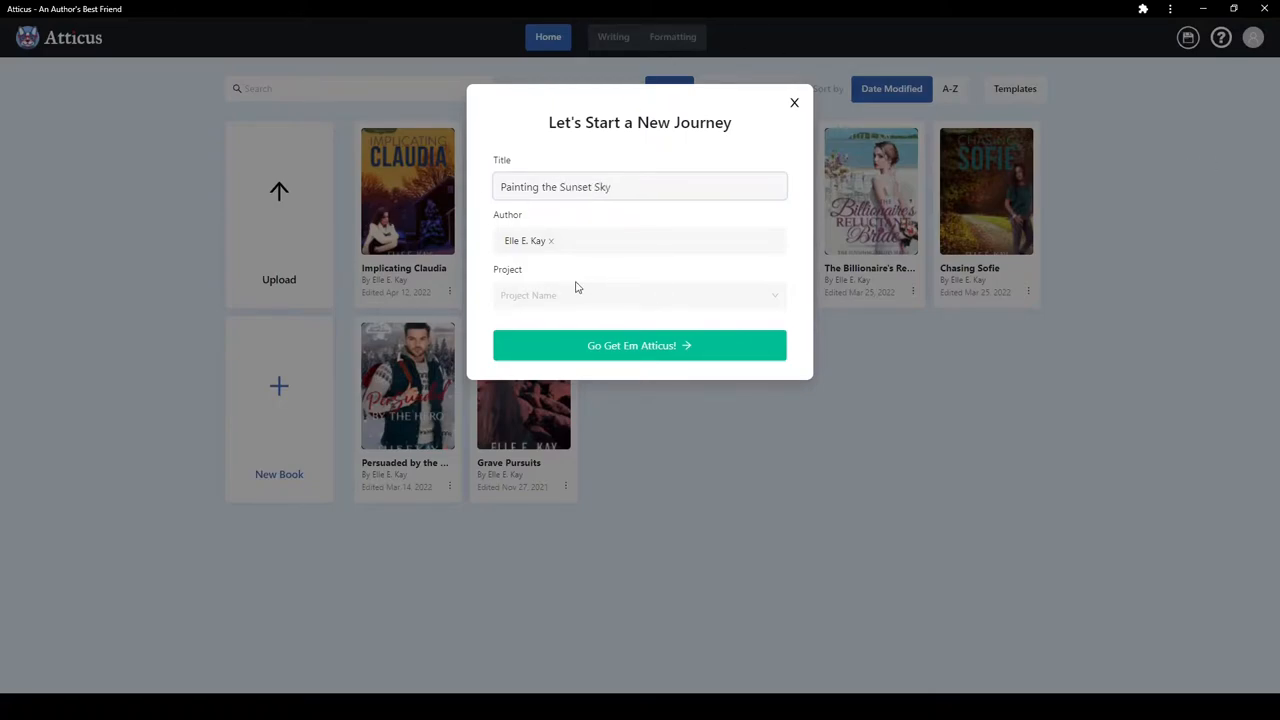
left_click(639, 295)
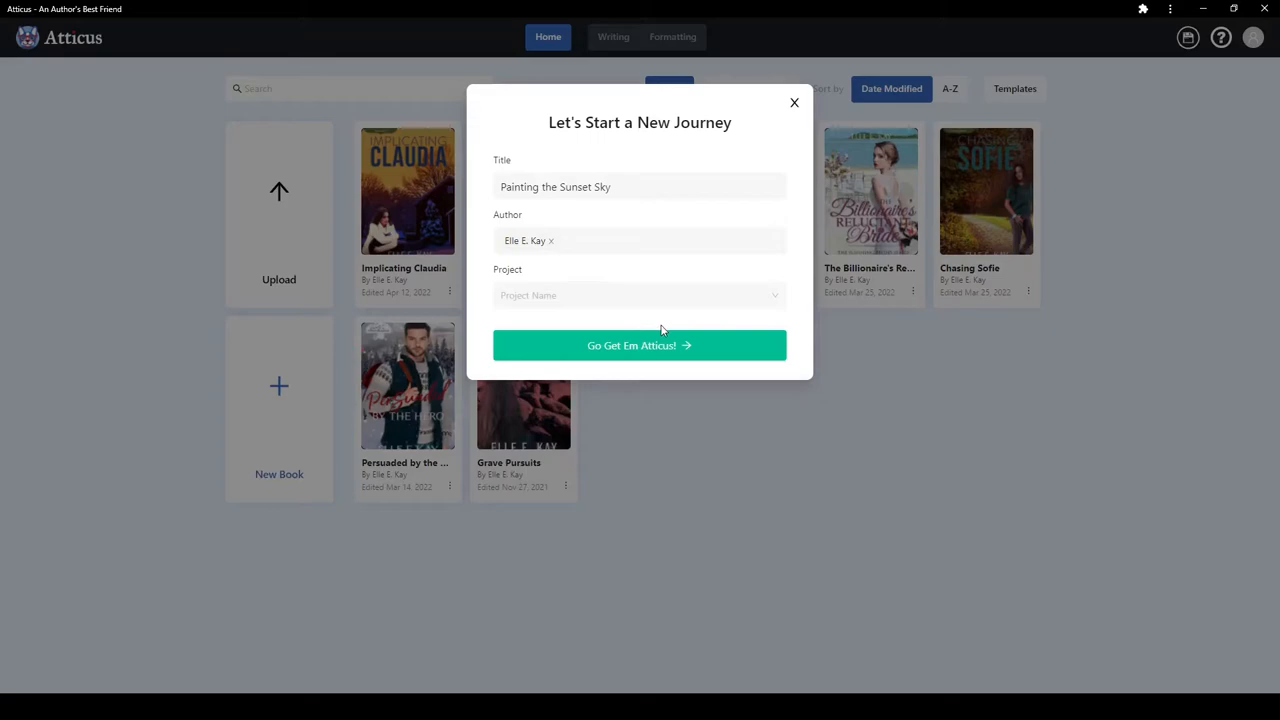
mouse_move(640, 345)
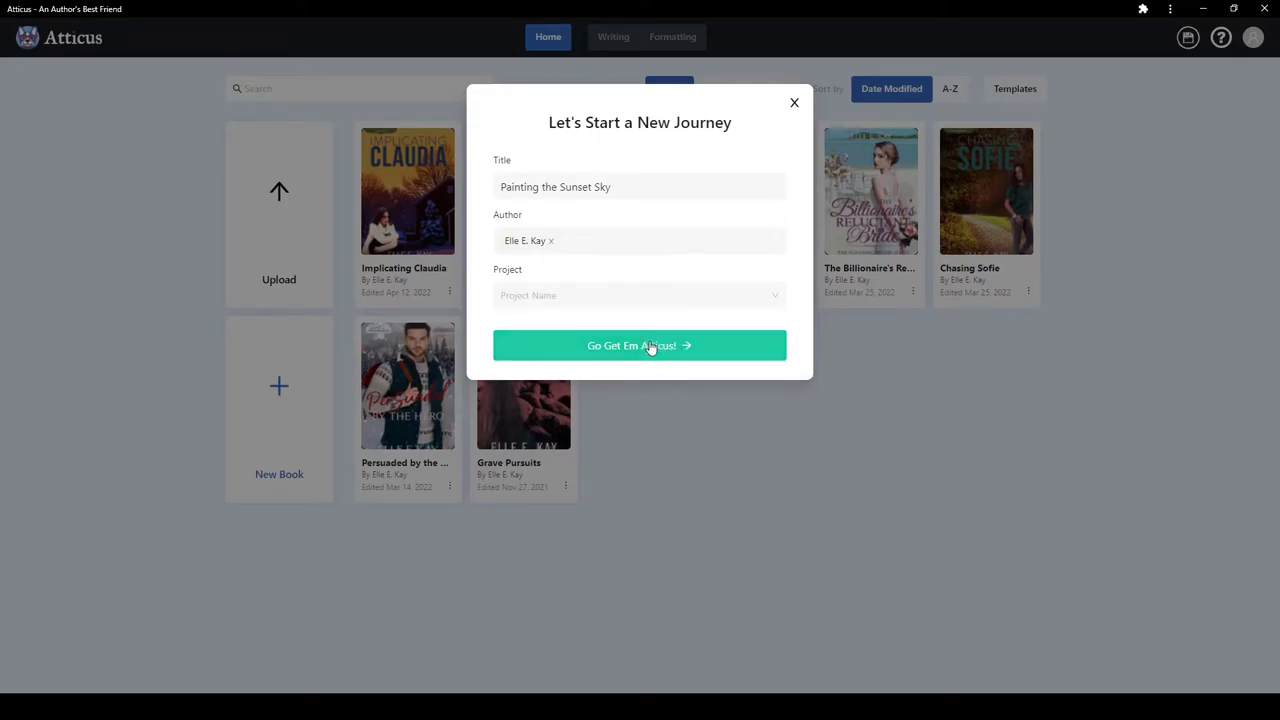
mouse_move(657, 357)
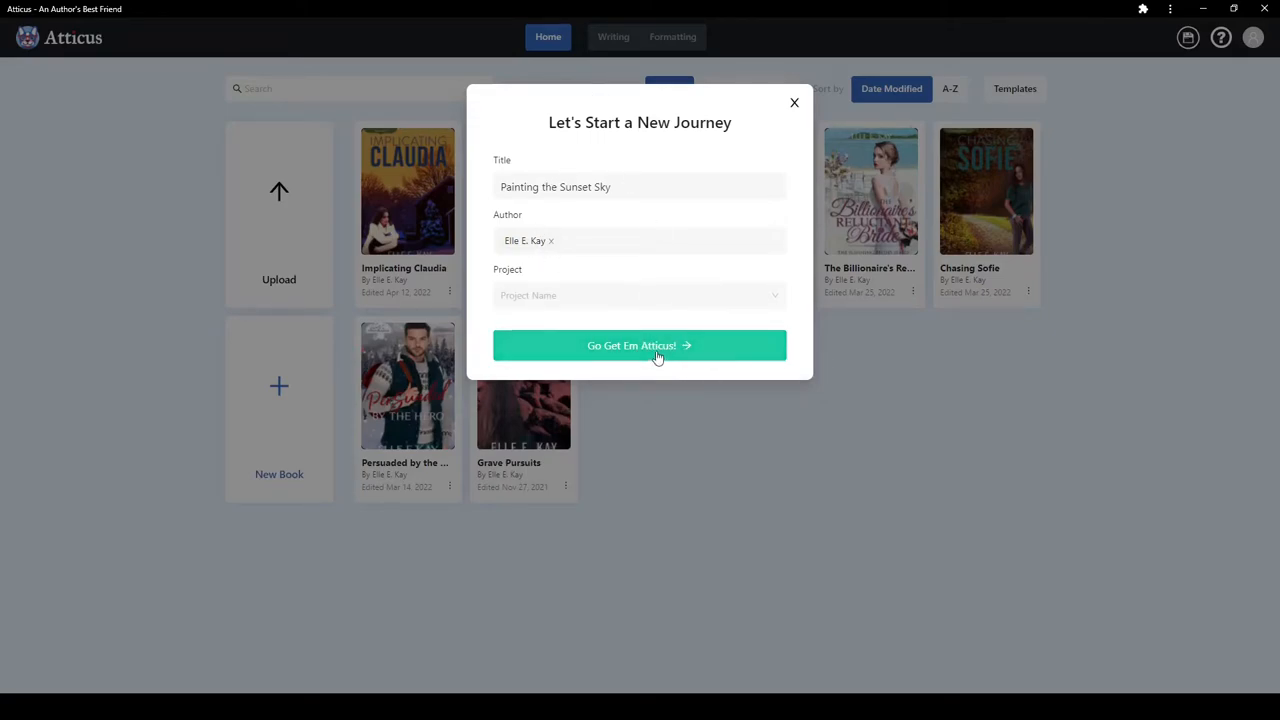
left_click(639, 345)
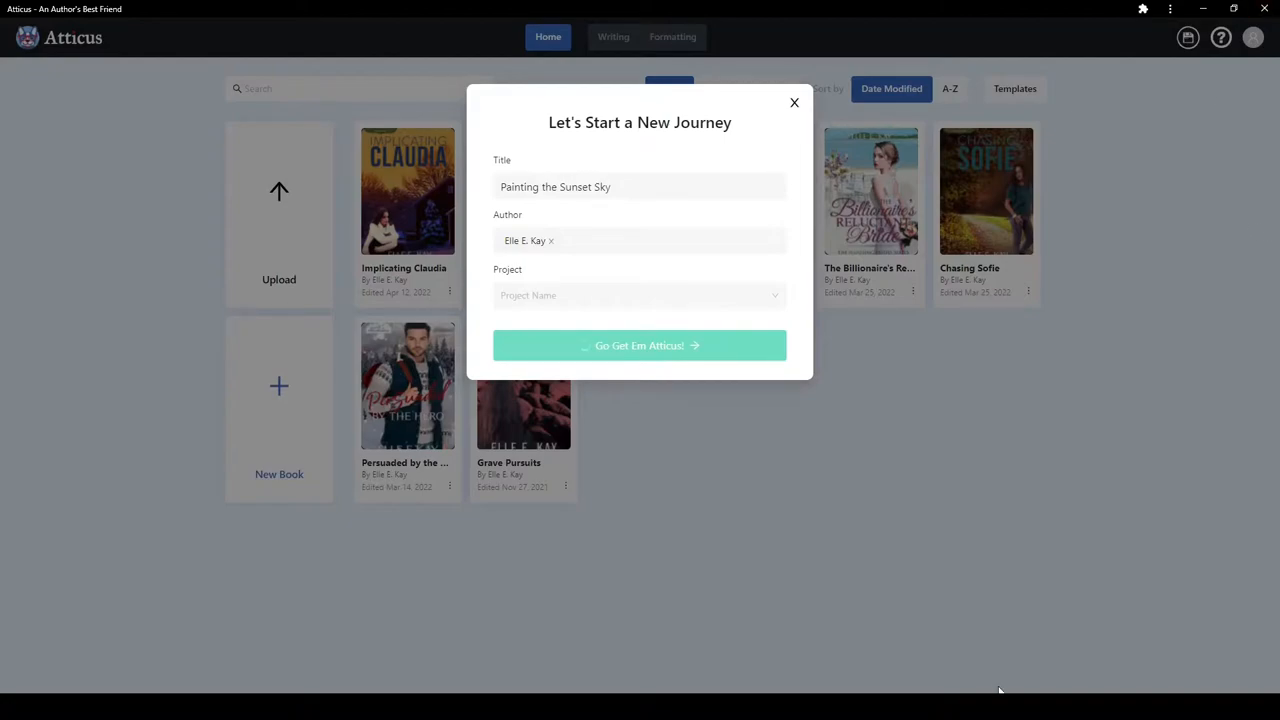
- Open 'Painting the Sunset Sky' in the writing workspace with one empty chapter
left_click(639, 345)
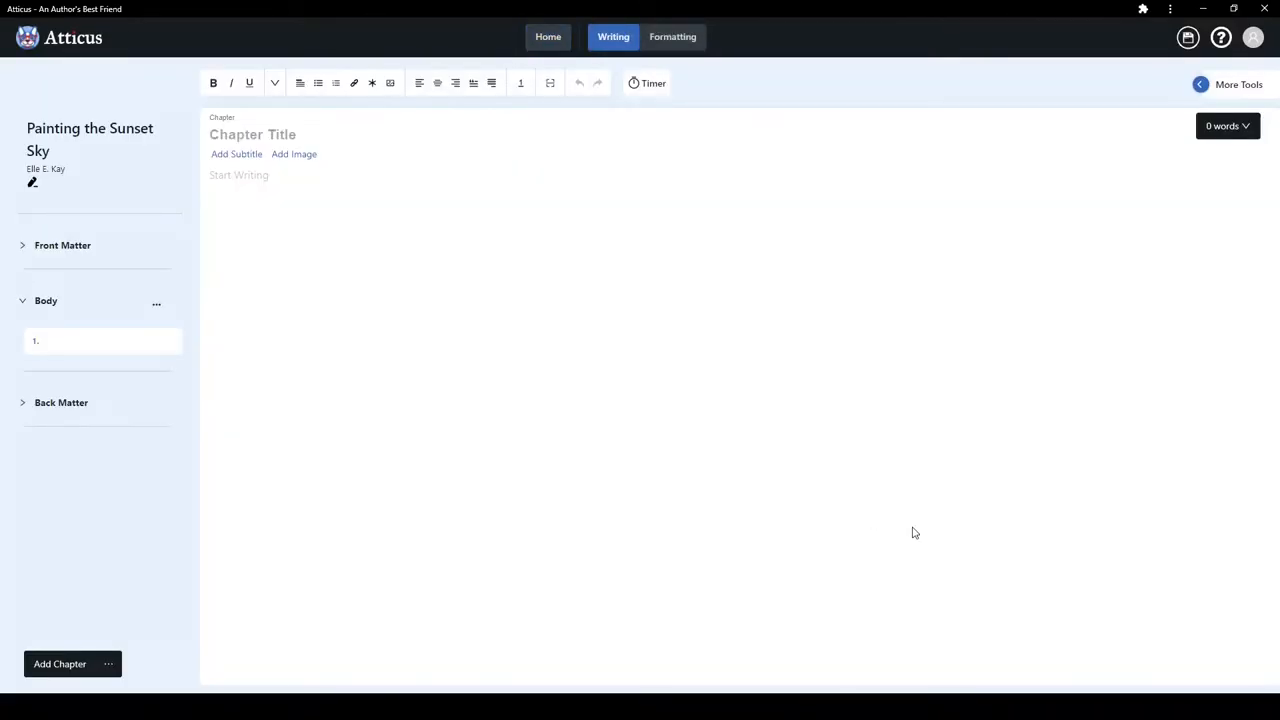
mouse_move(669, 112)
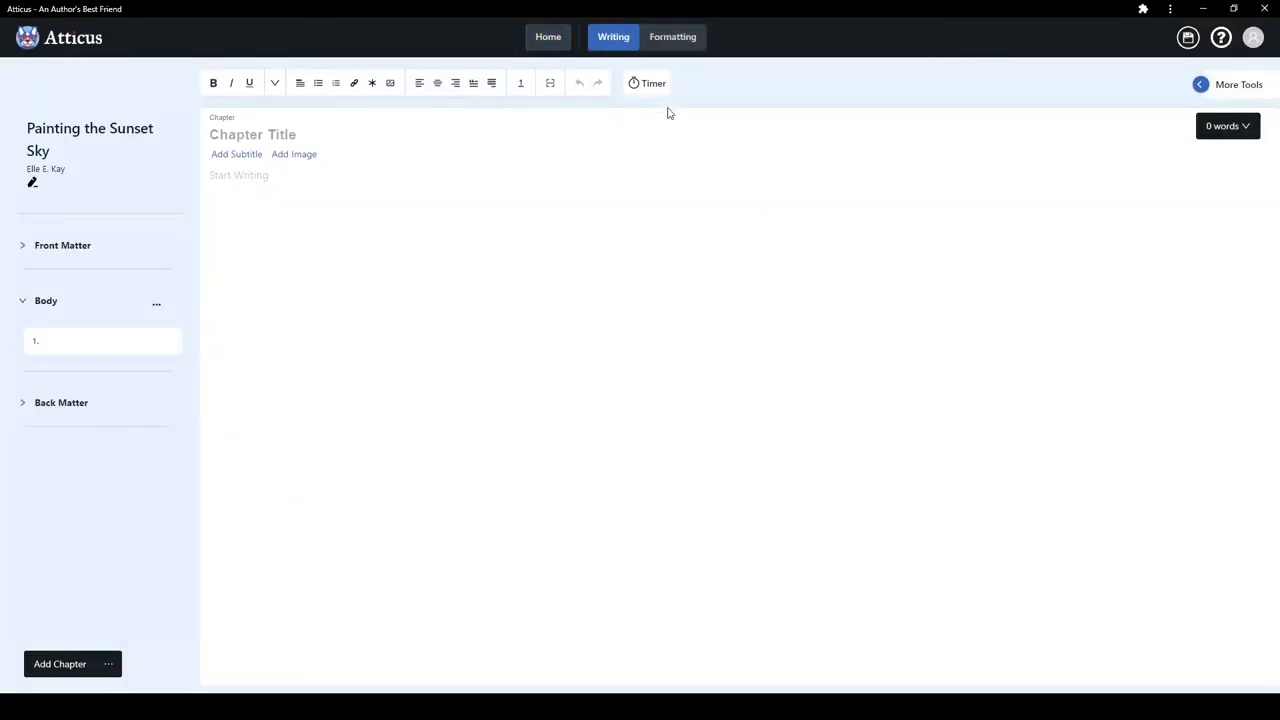
mouse_move(700, 47)
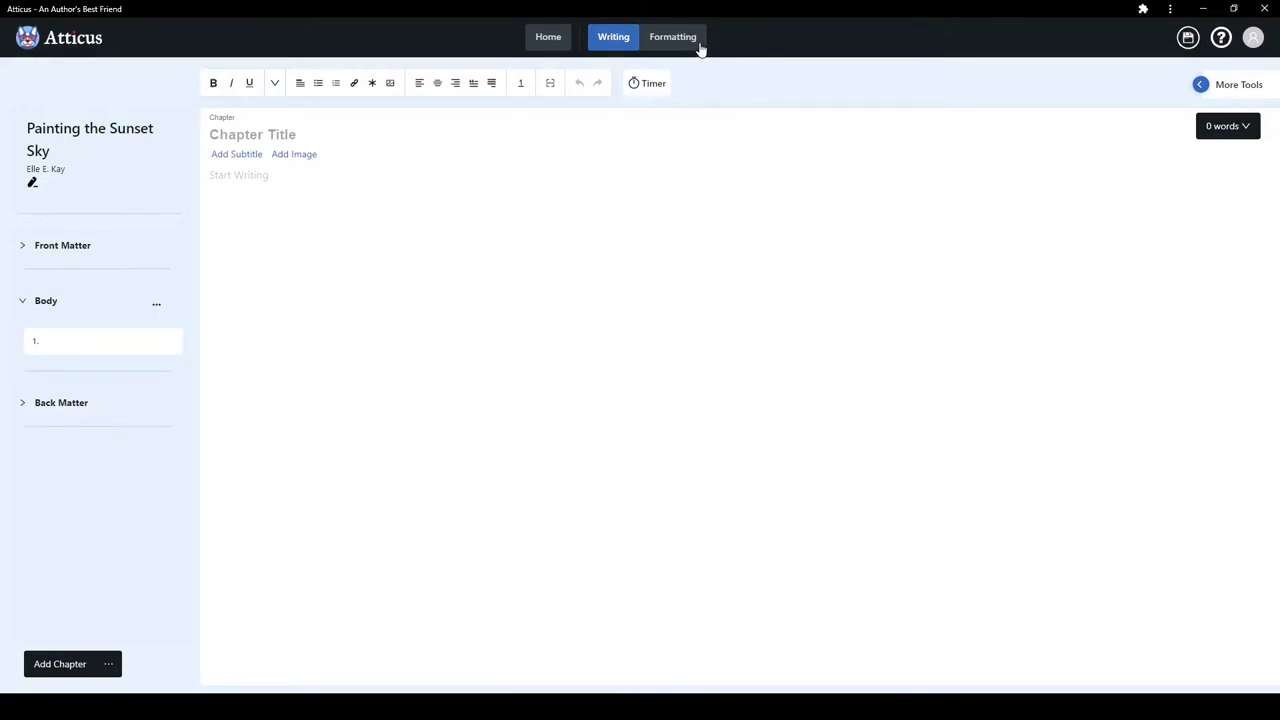
mouse_move(685, 55)
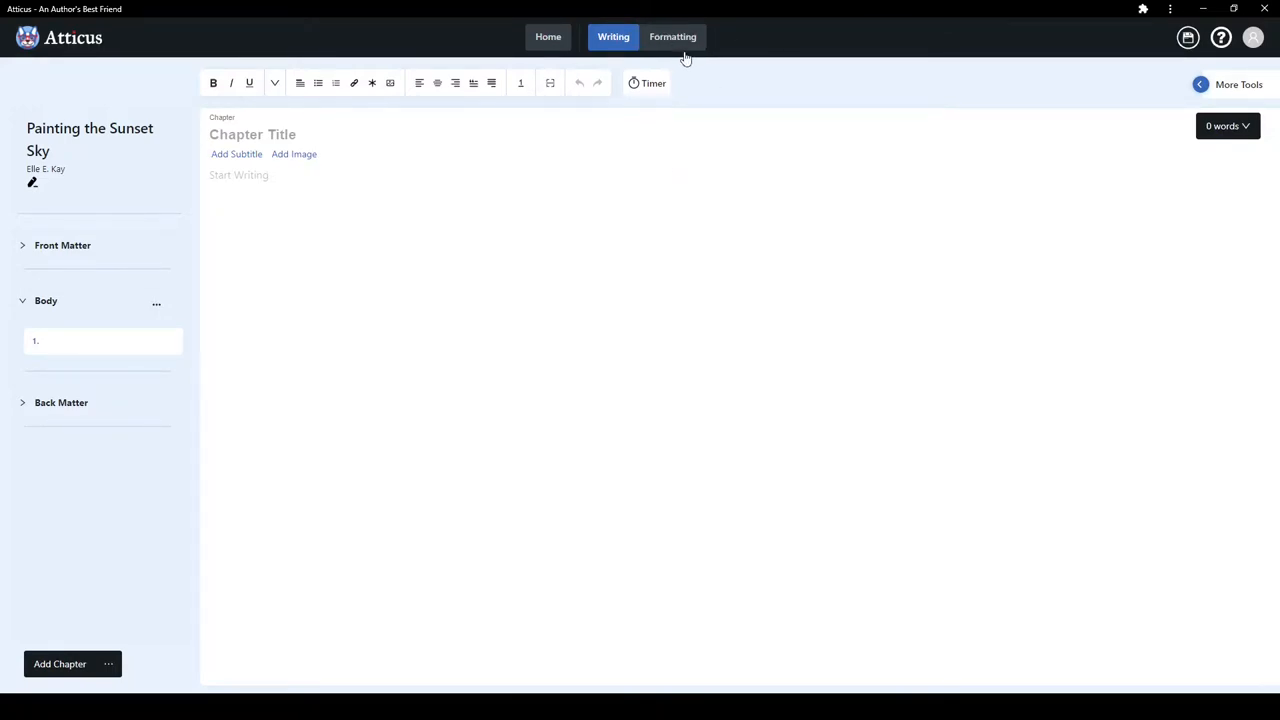
- Switch to Formatting, showing Finch as current theme and the saved custom themes
left_click(672, 37)
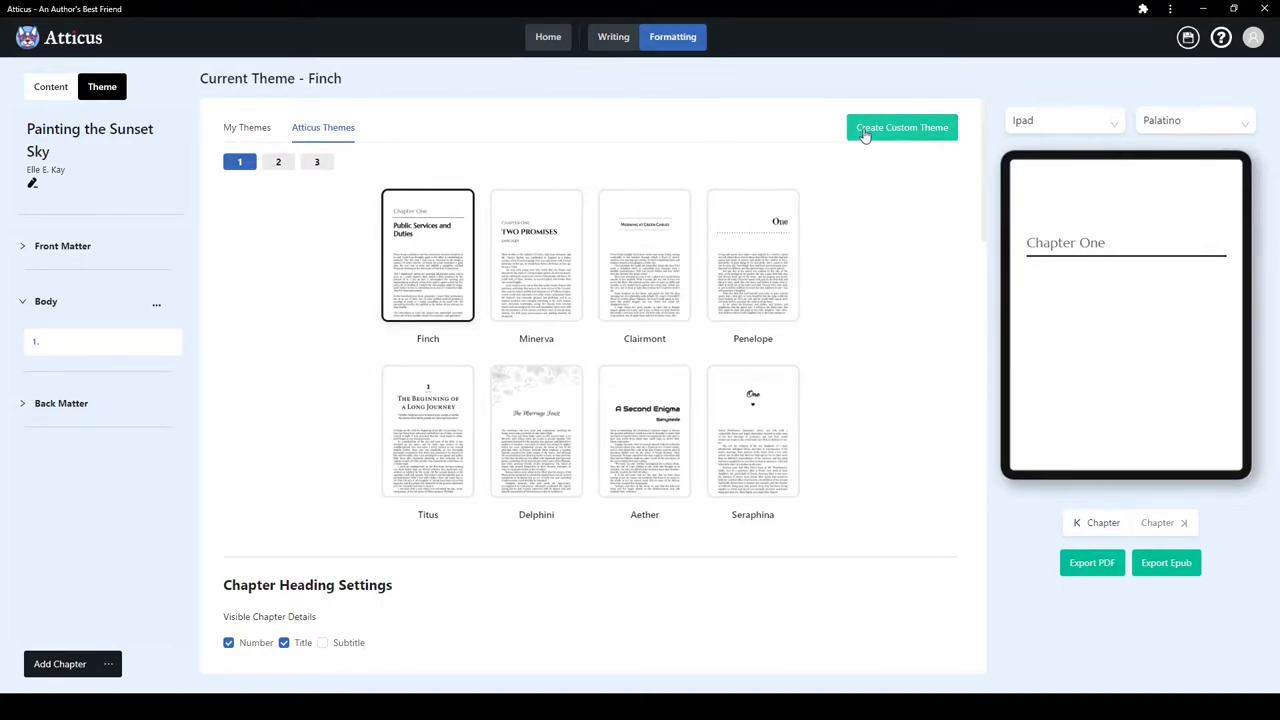
left_click(247, 127)
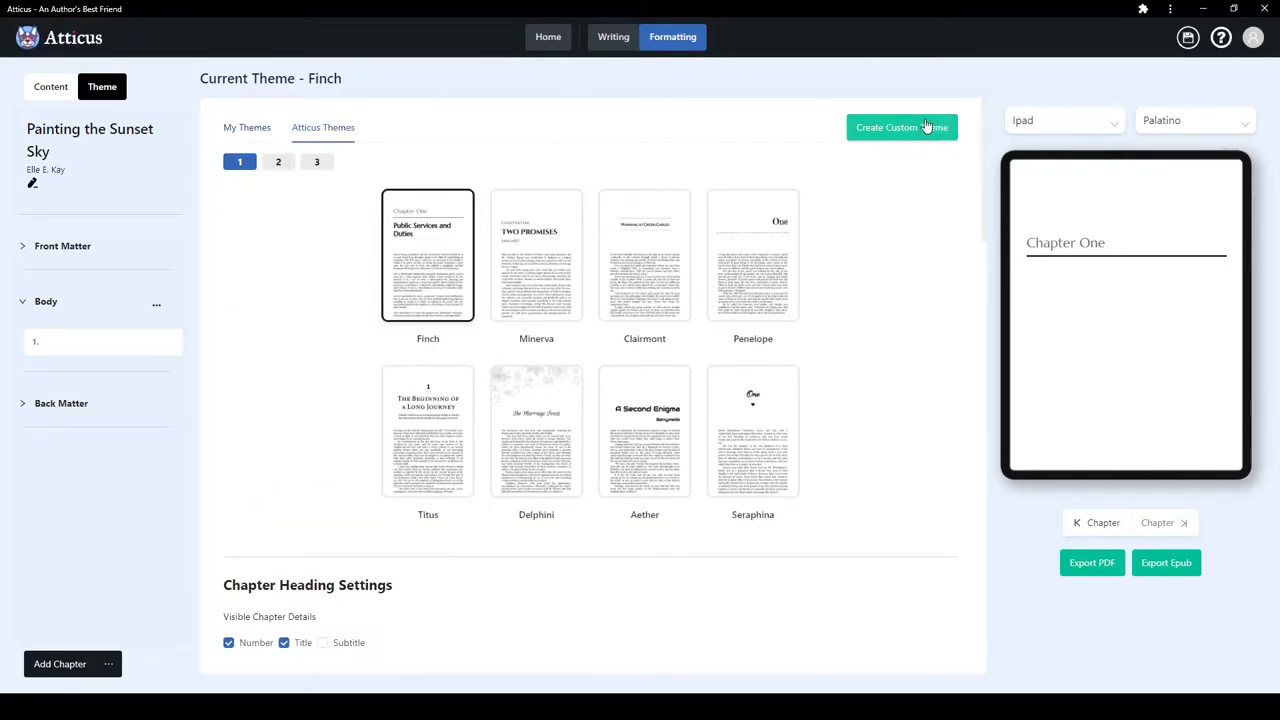
mouse_move(935, 135)
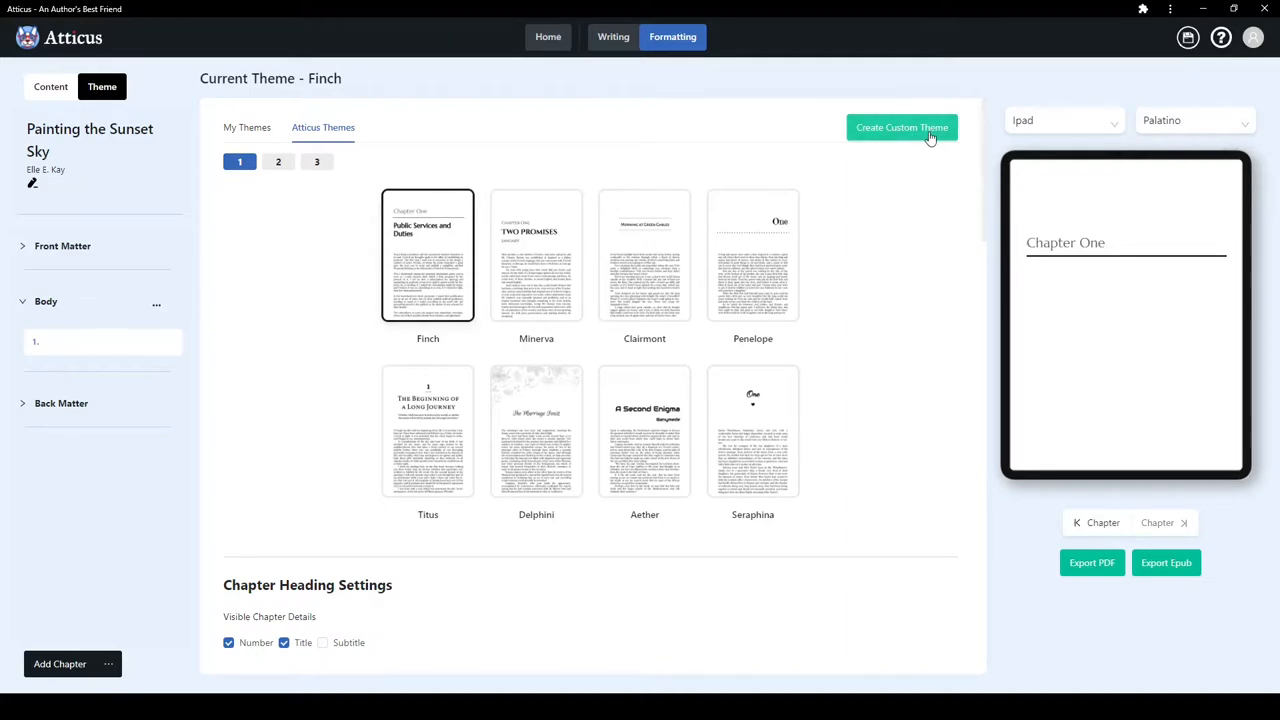
left_click(247, 127)
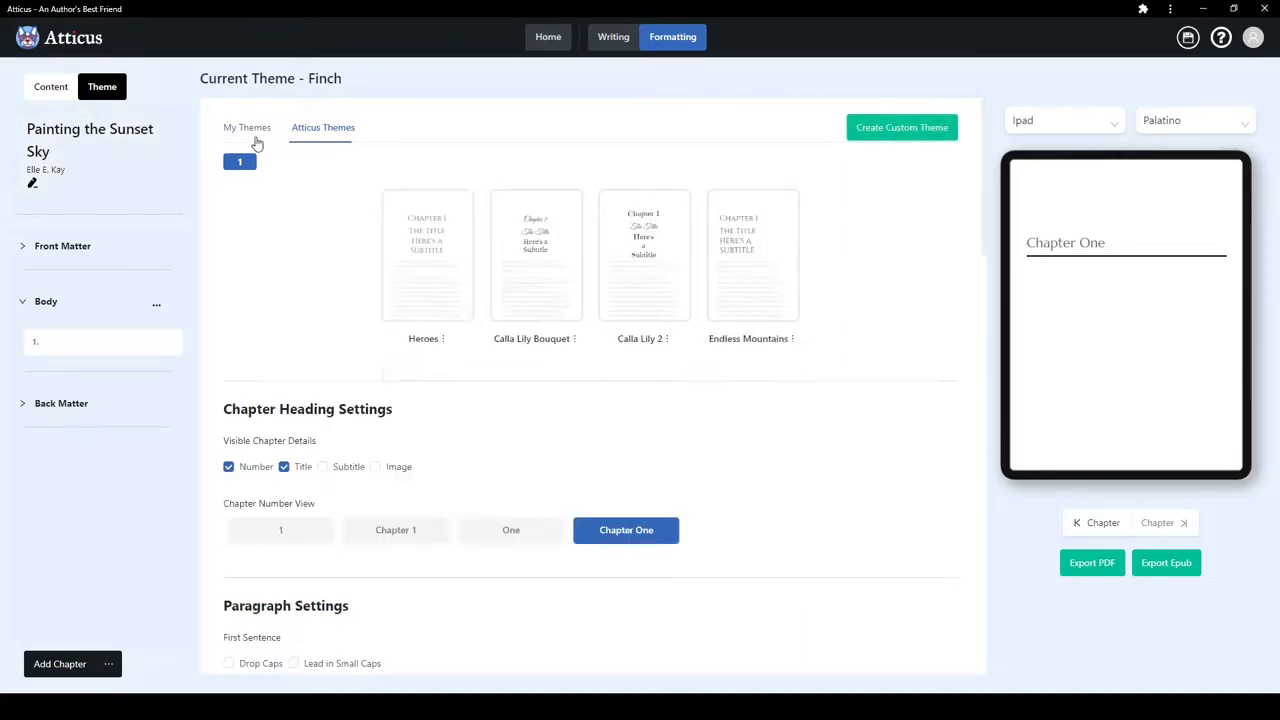
- Try Heroes, Calla Lily Bouquet, Calla Lily 2, then apply Endless Mountains with subtitle and image shown
left_click(247, 127)
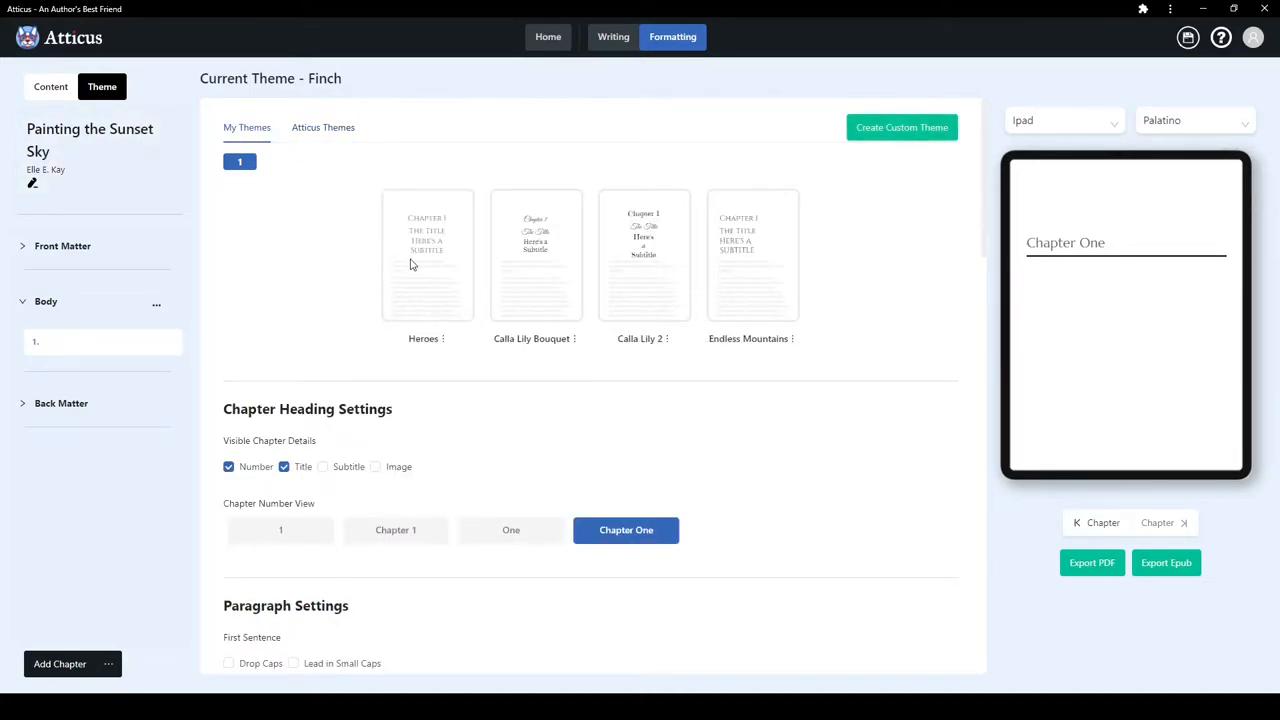
left_click(427, 255)
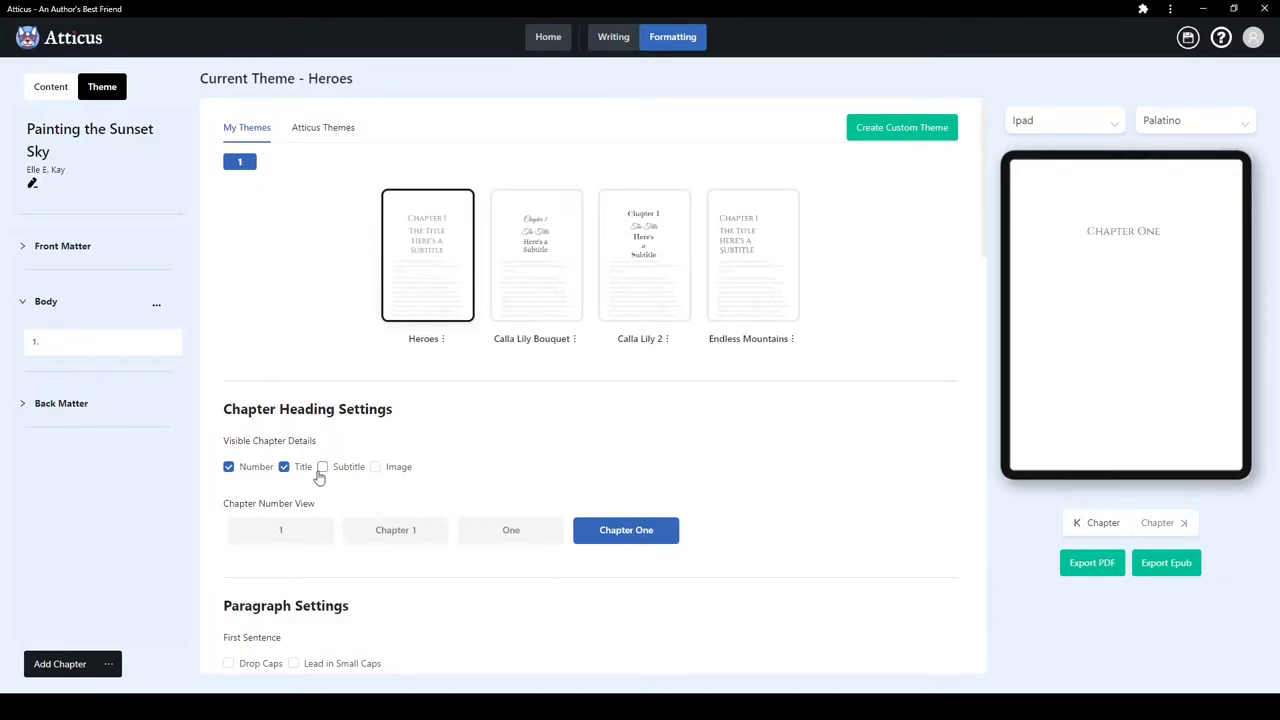
left_click(322, 466)
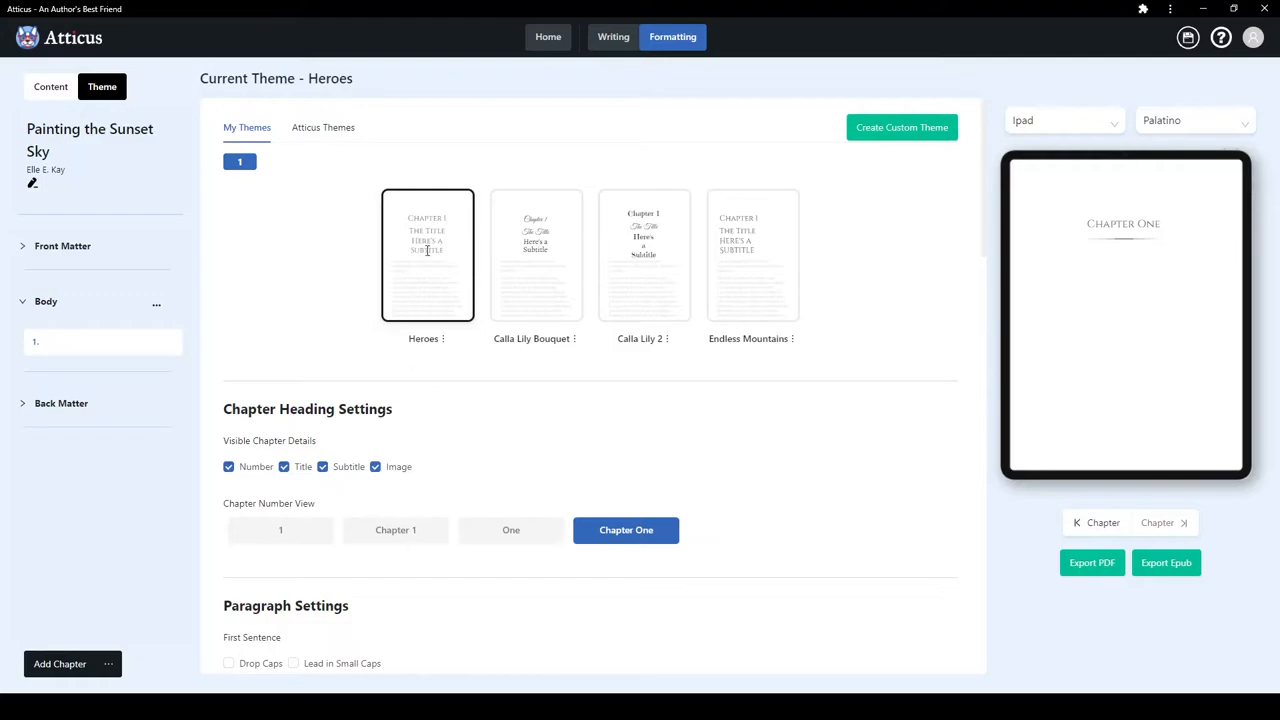
left_click(536, 255)
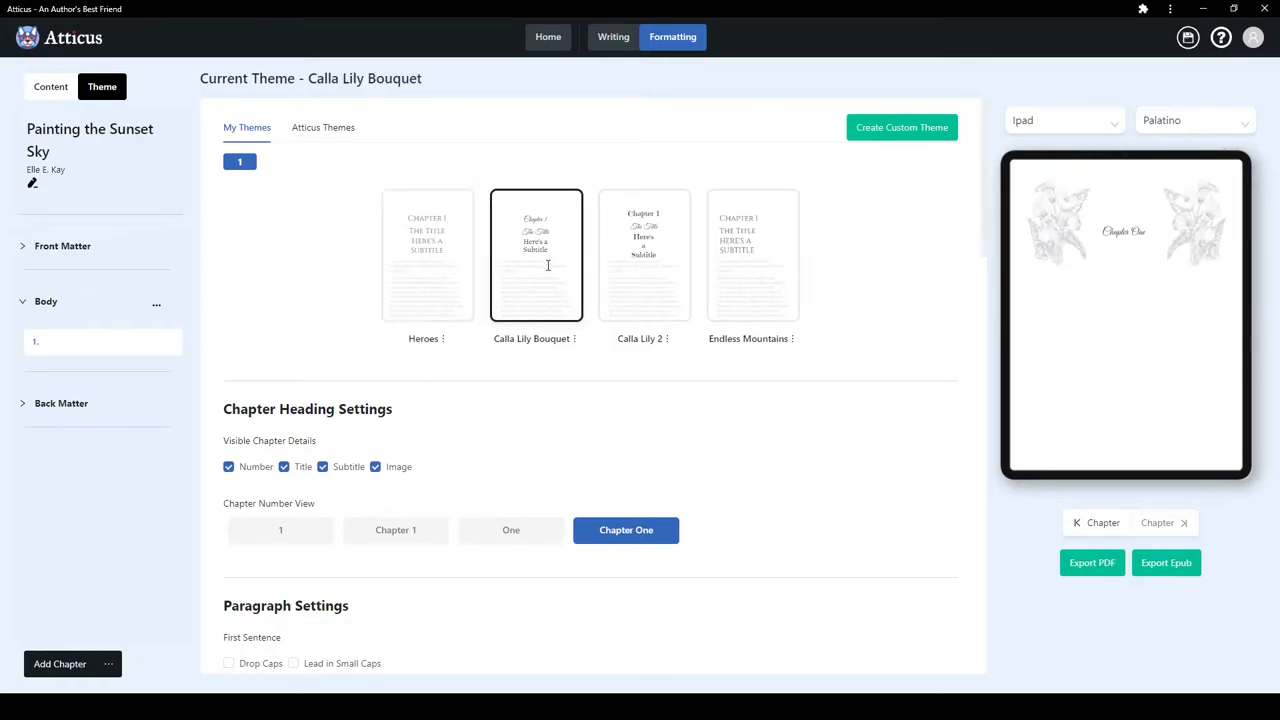
left_click(644, 255)
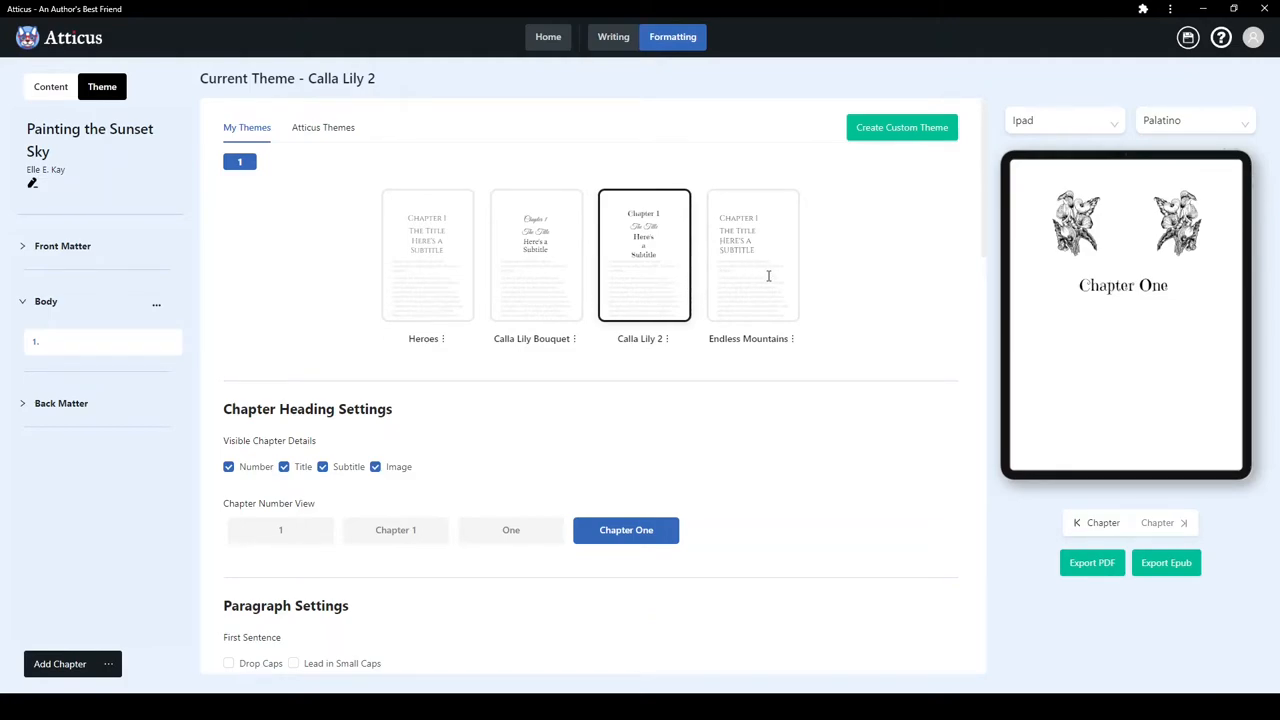
left_click(752, 255)
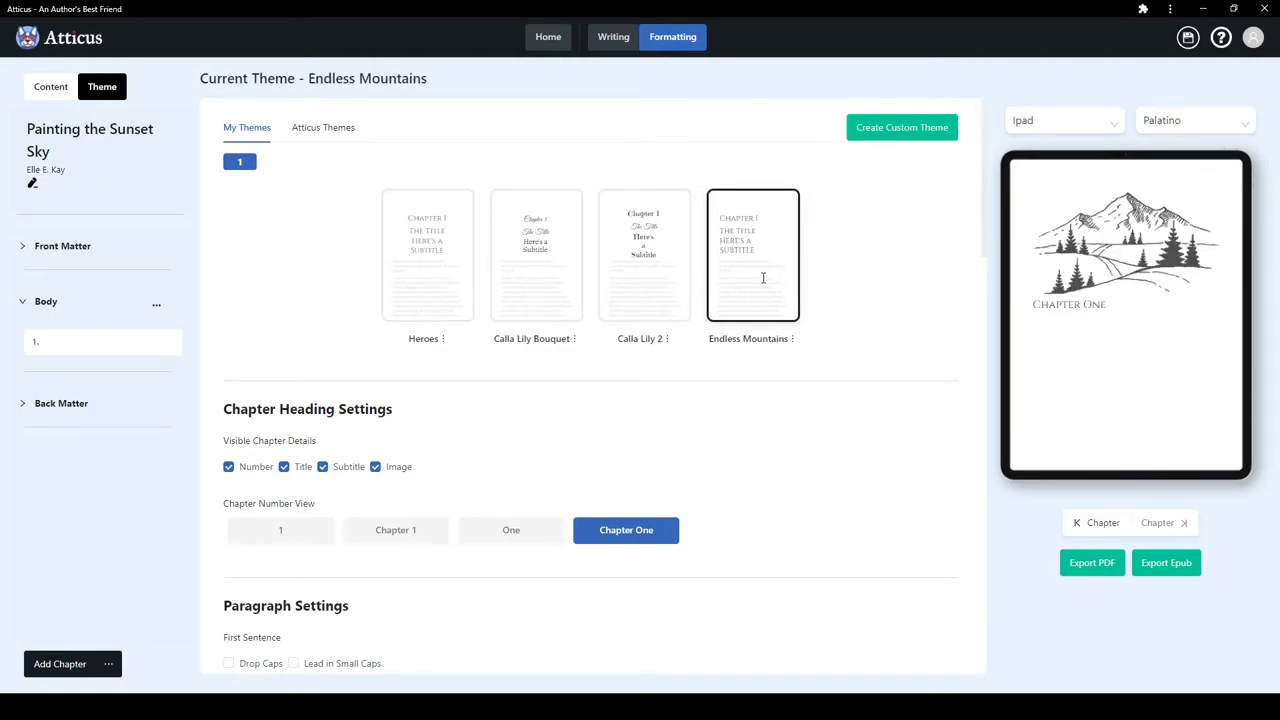
mouse_move(825, 282)
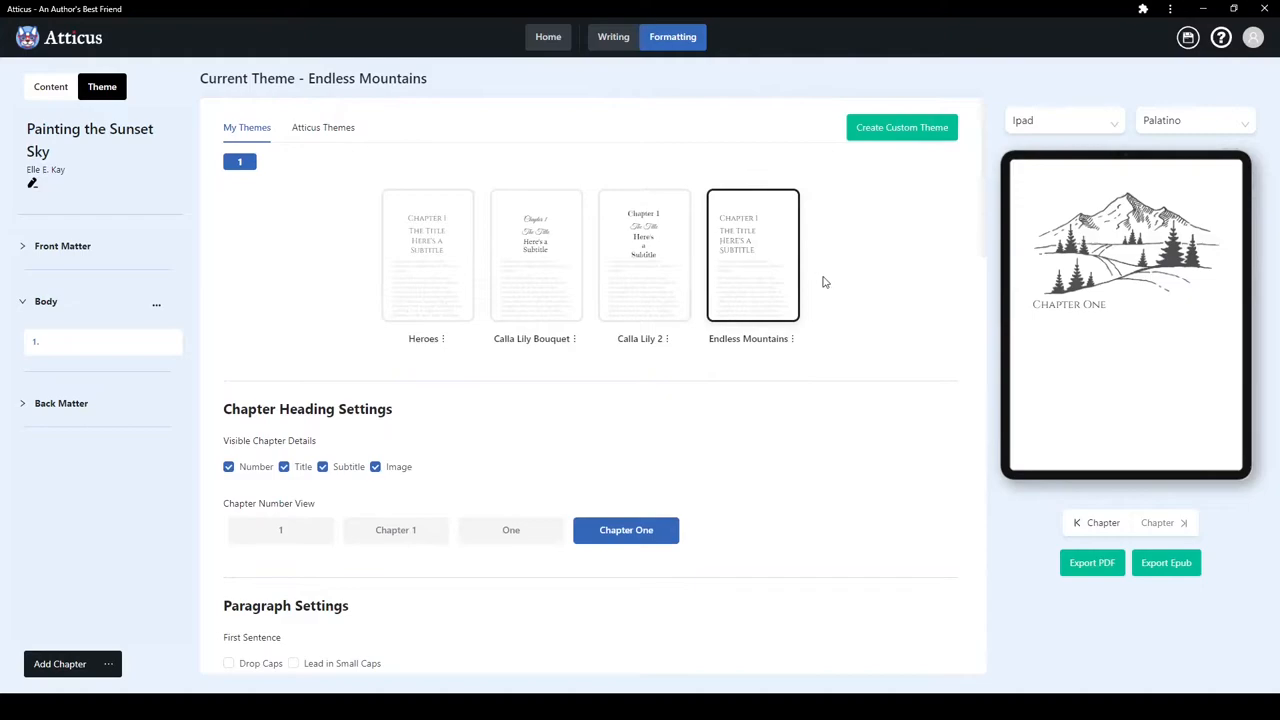
mouse_move(842, 157)
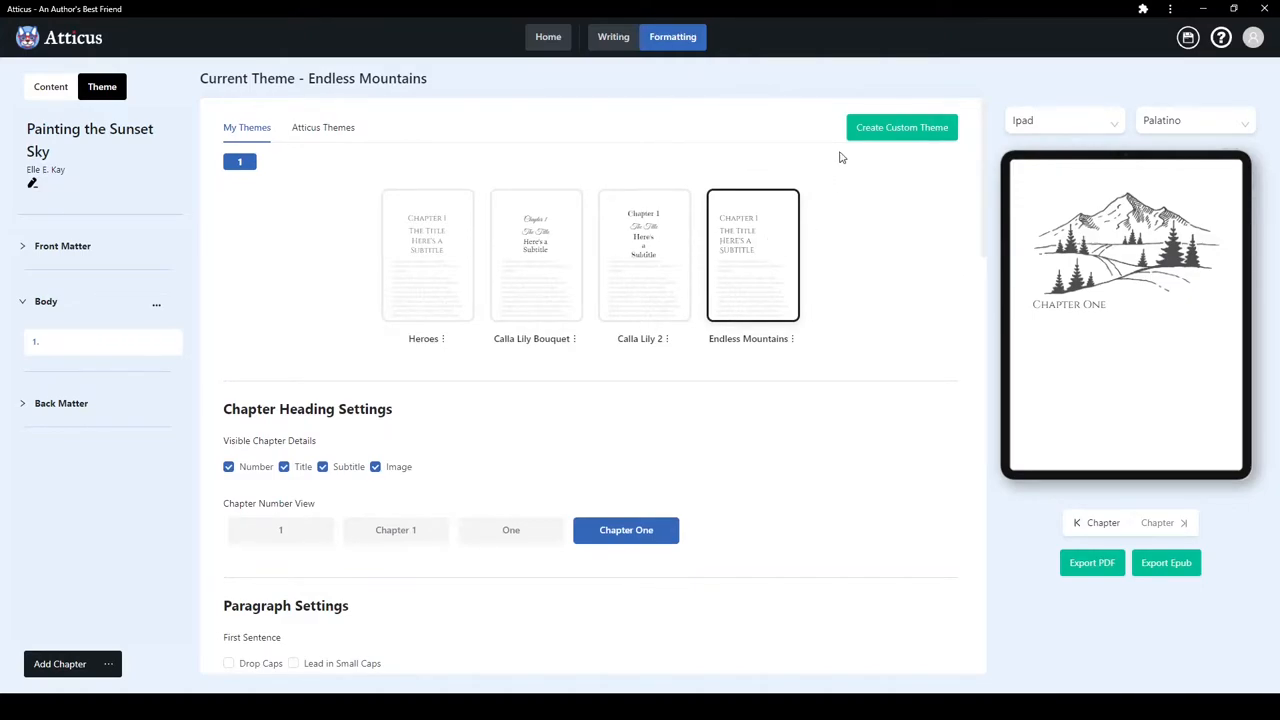
- Start a custom theme, trying Background Image before choosing the Image Element layout
left_click(901, 127)
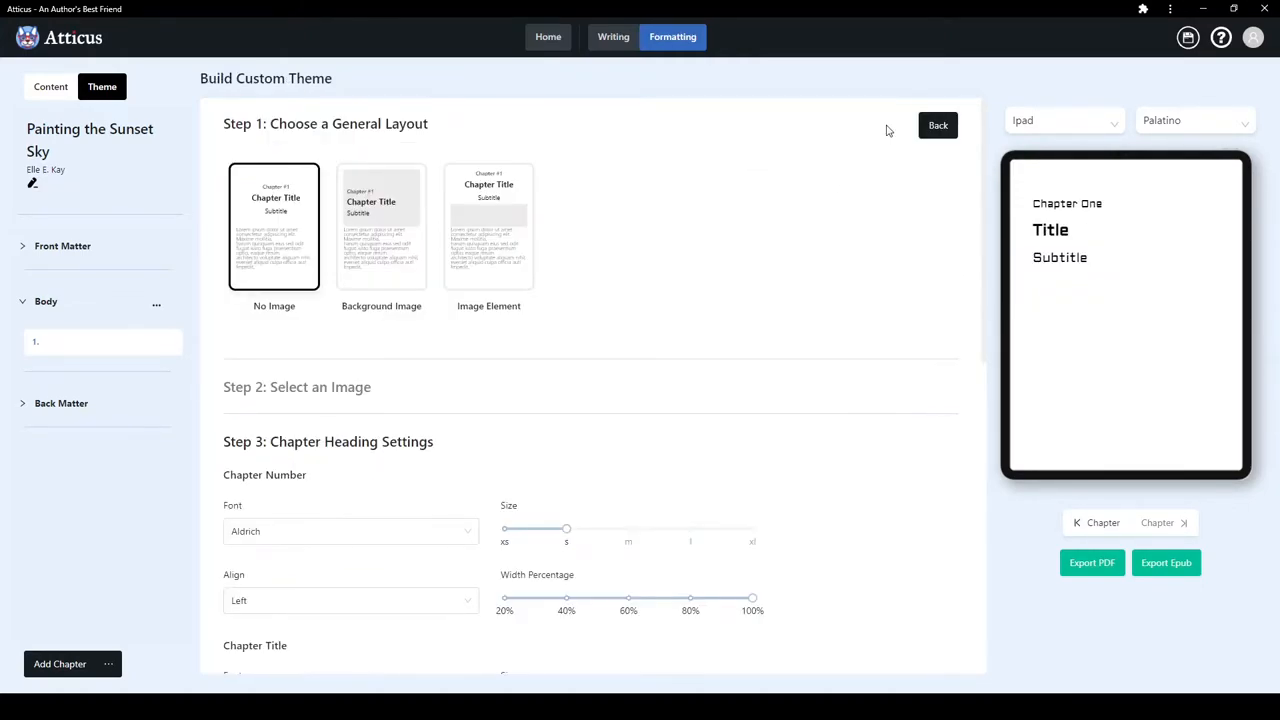
mouse_move(241, 324)
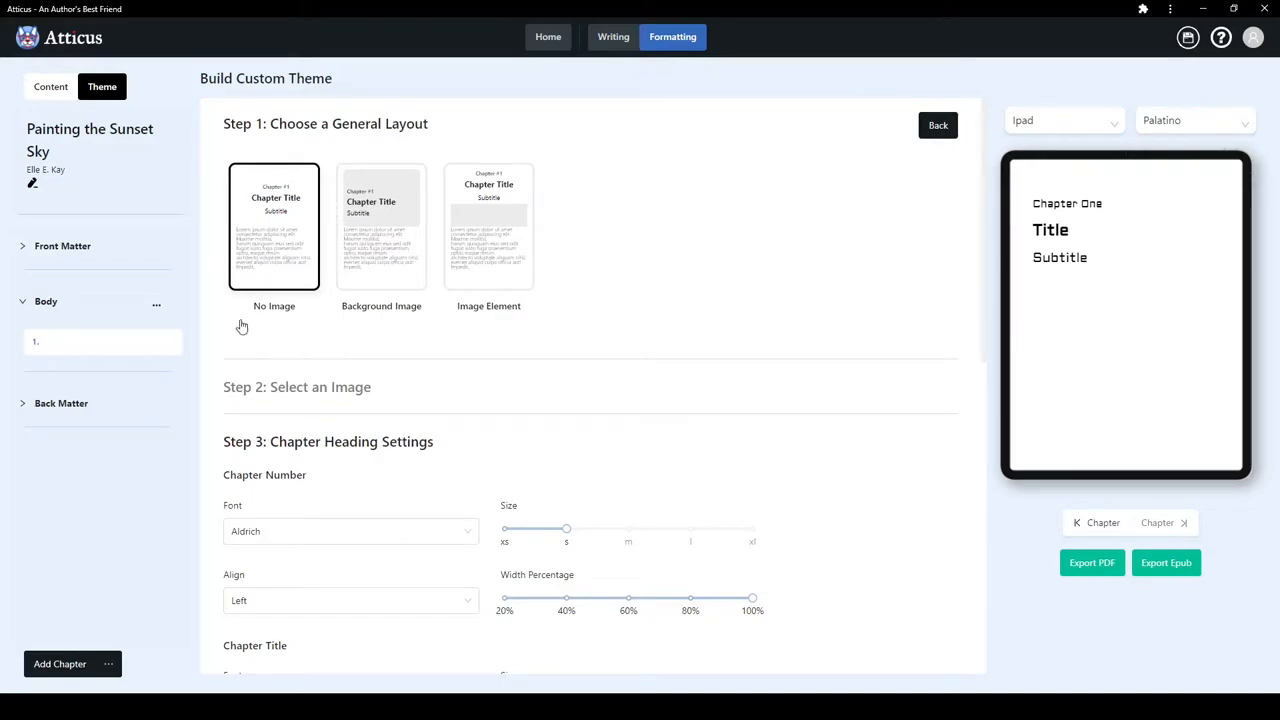
mouse_move(378, 242)
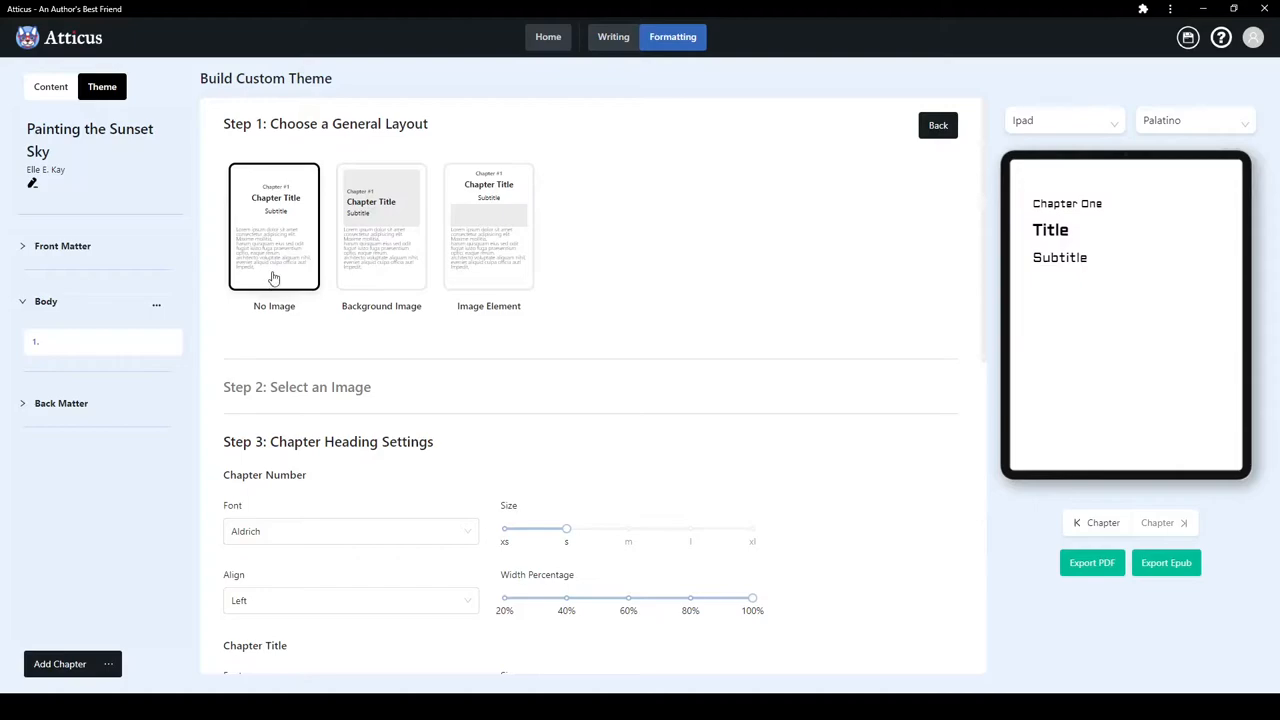
left_click(381, 226)
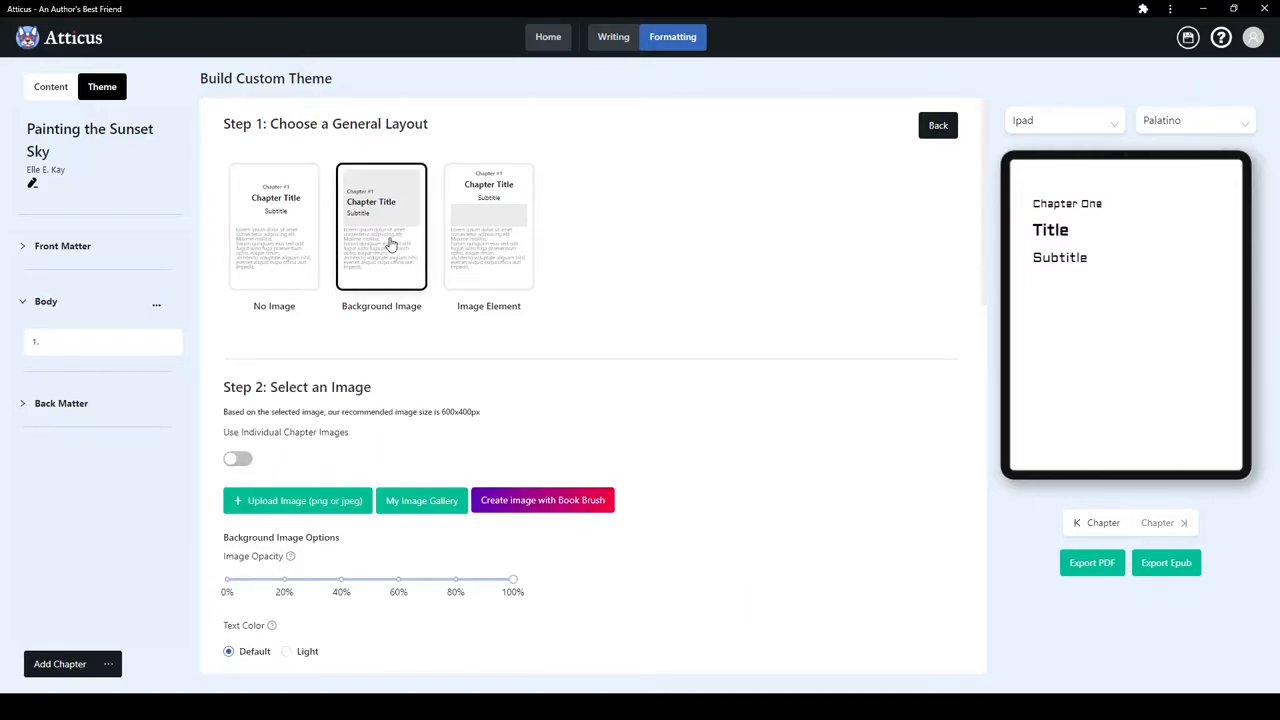
left_click(489, 227)
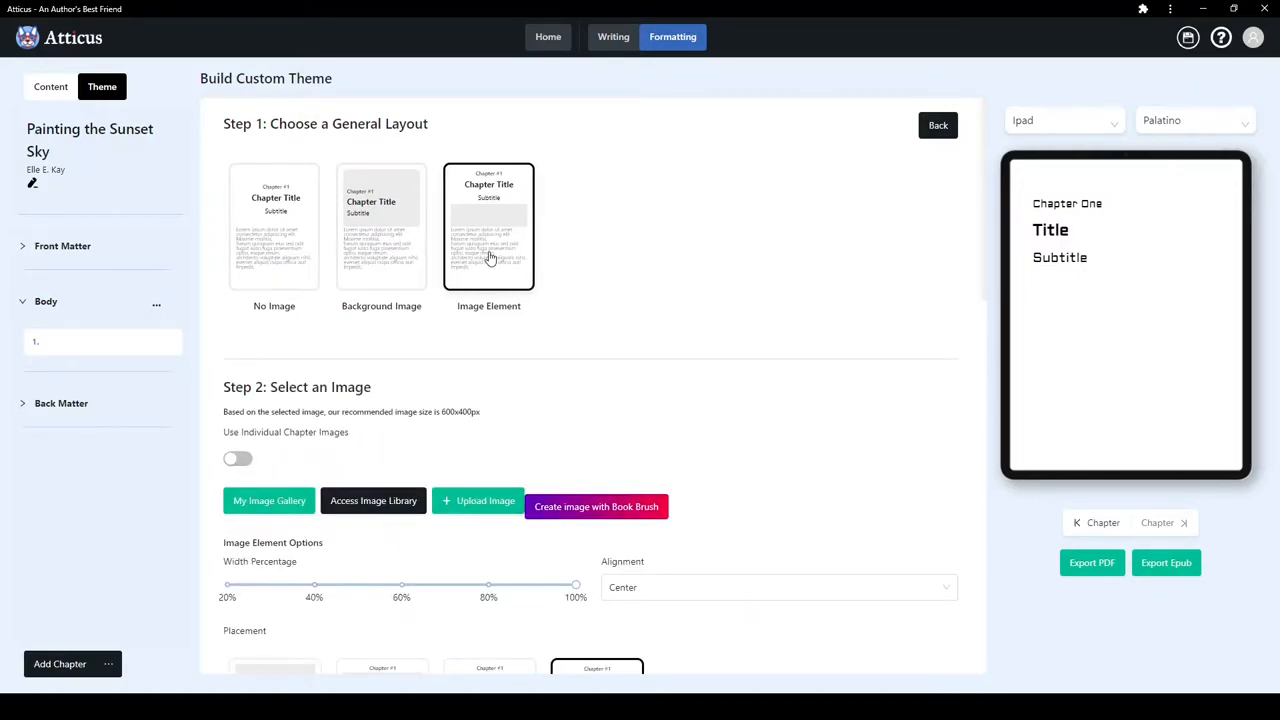
mouse_move(478, 258)
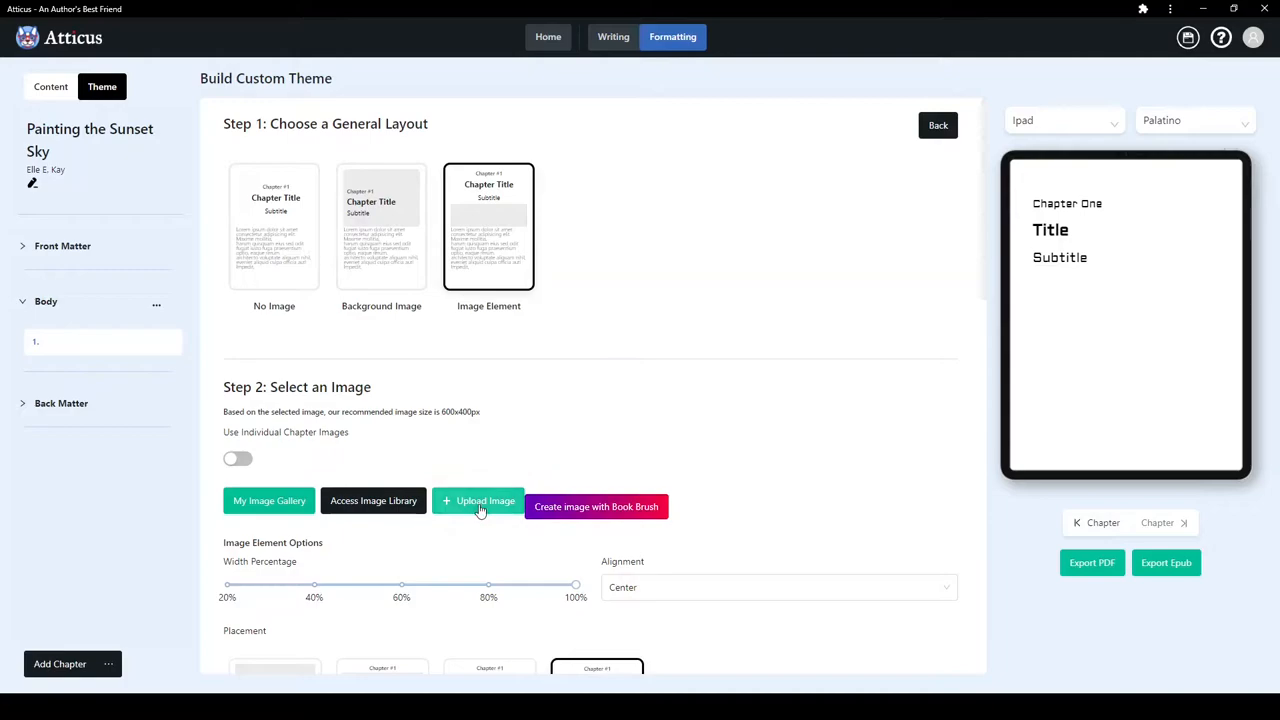
mouse_move(490, 434)
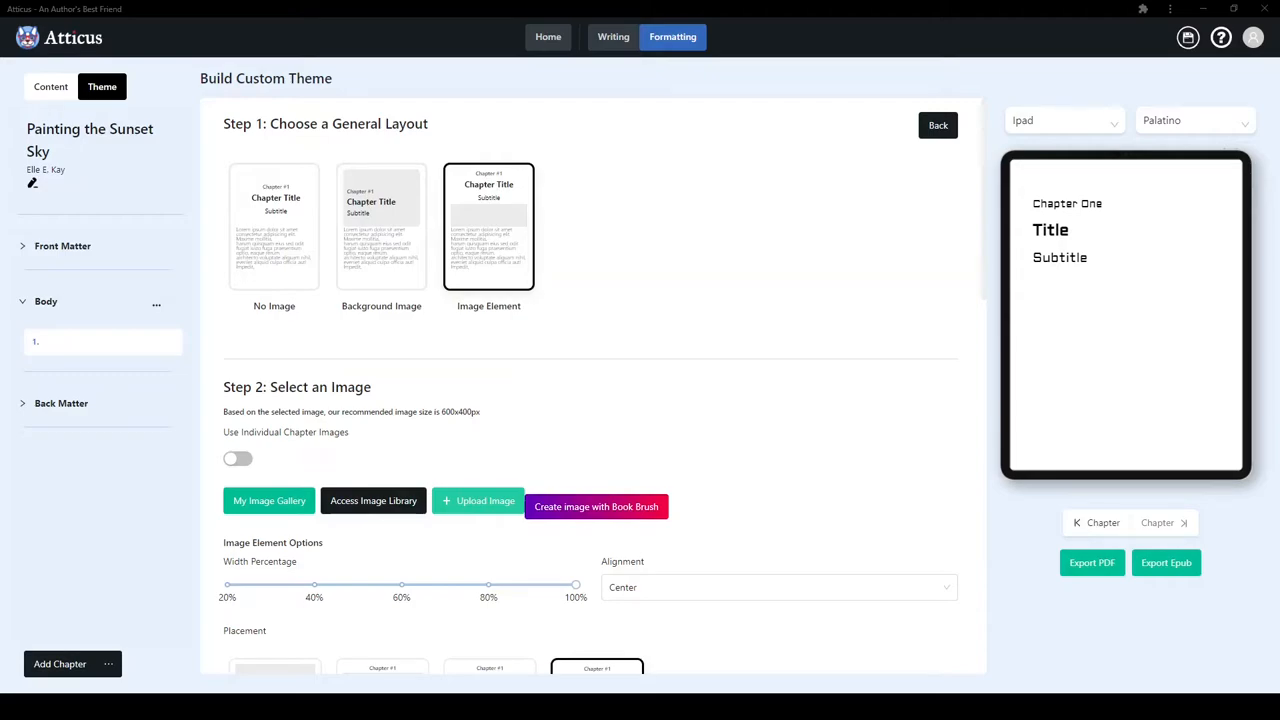
- Select the Background Image layout to reveal opacity, text color and print extent options
left_click(485, 500)
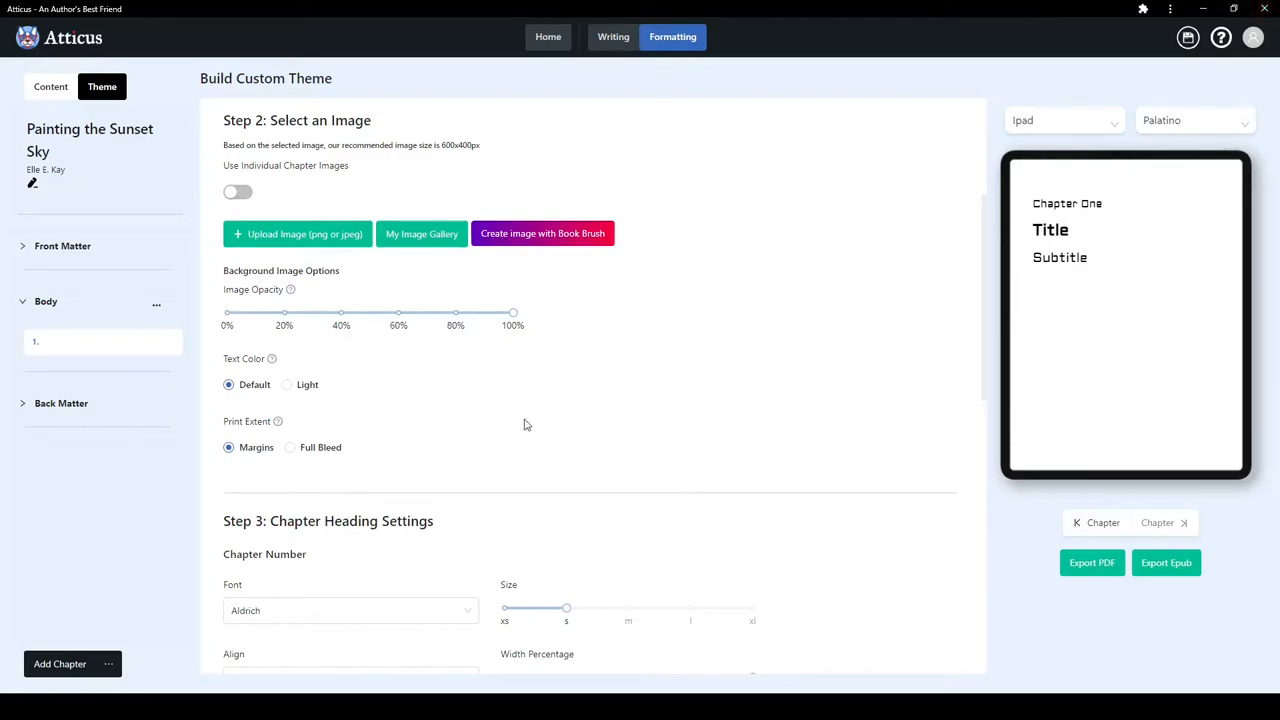
mouse_move(847, 367)
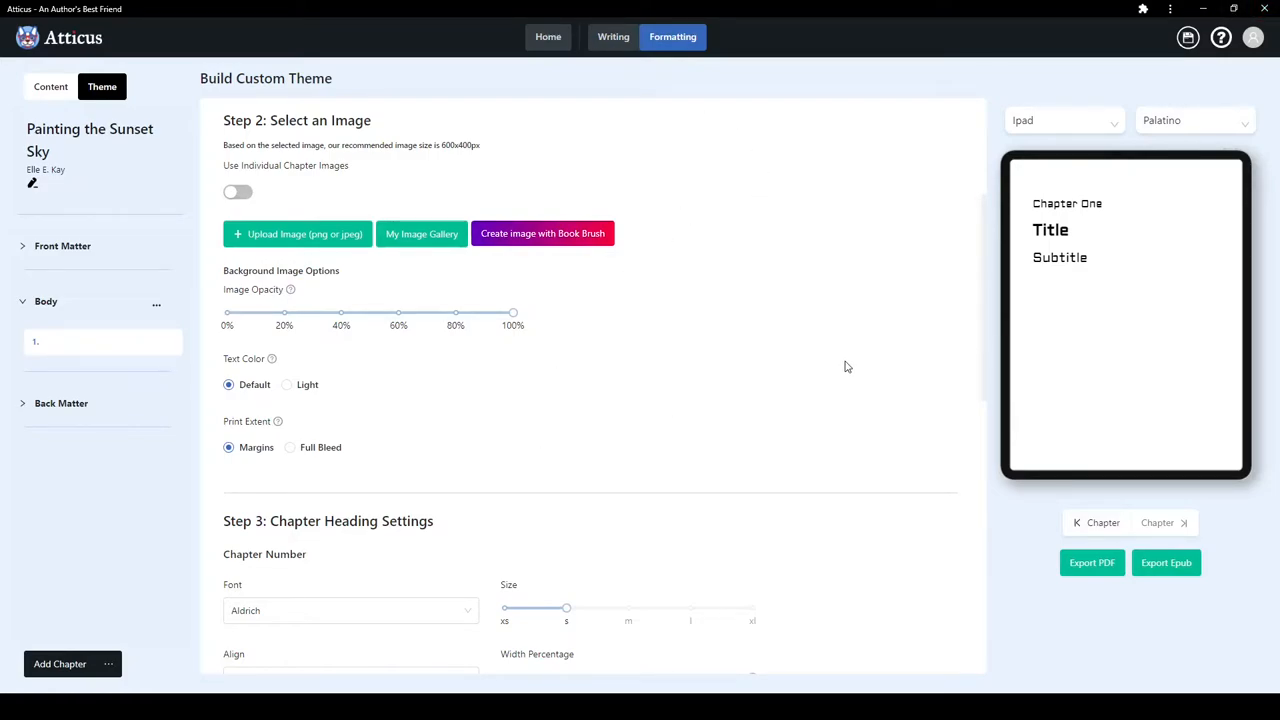
mouse_move(836, 437)
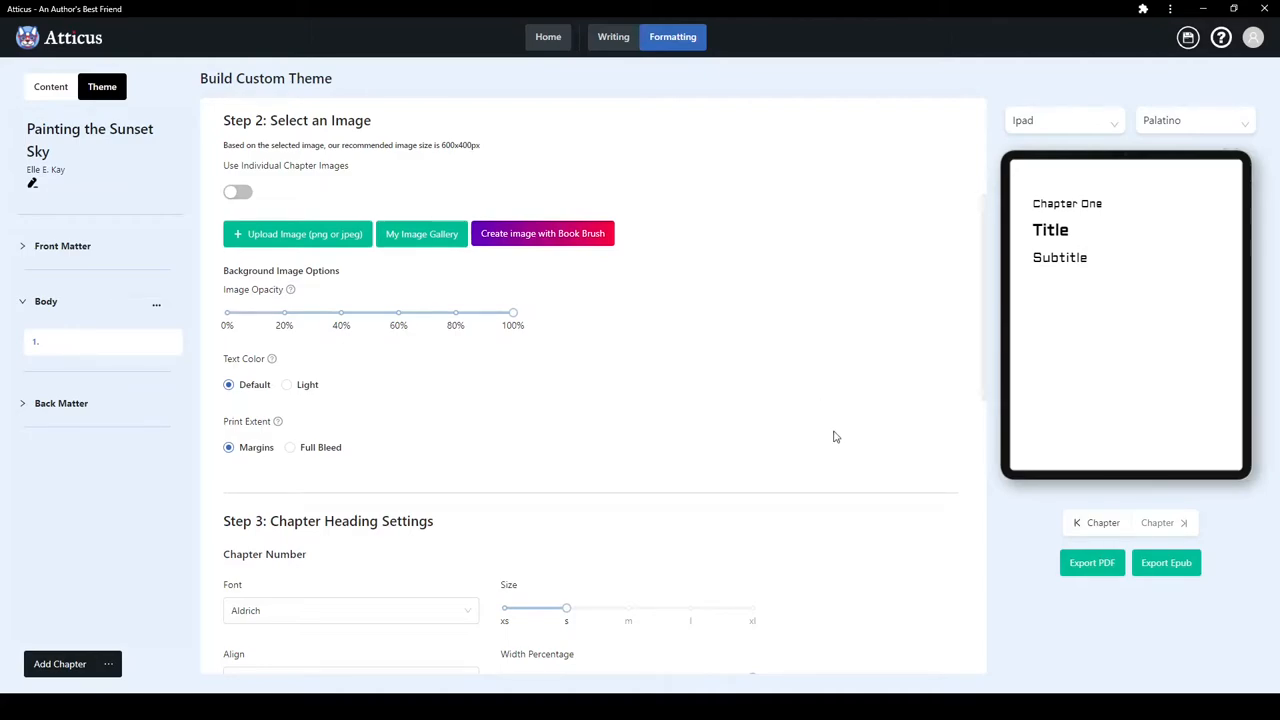
mouse_move(410, 420)
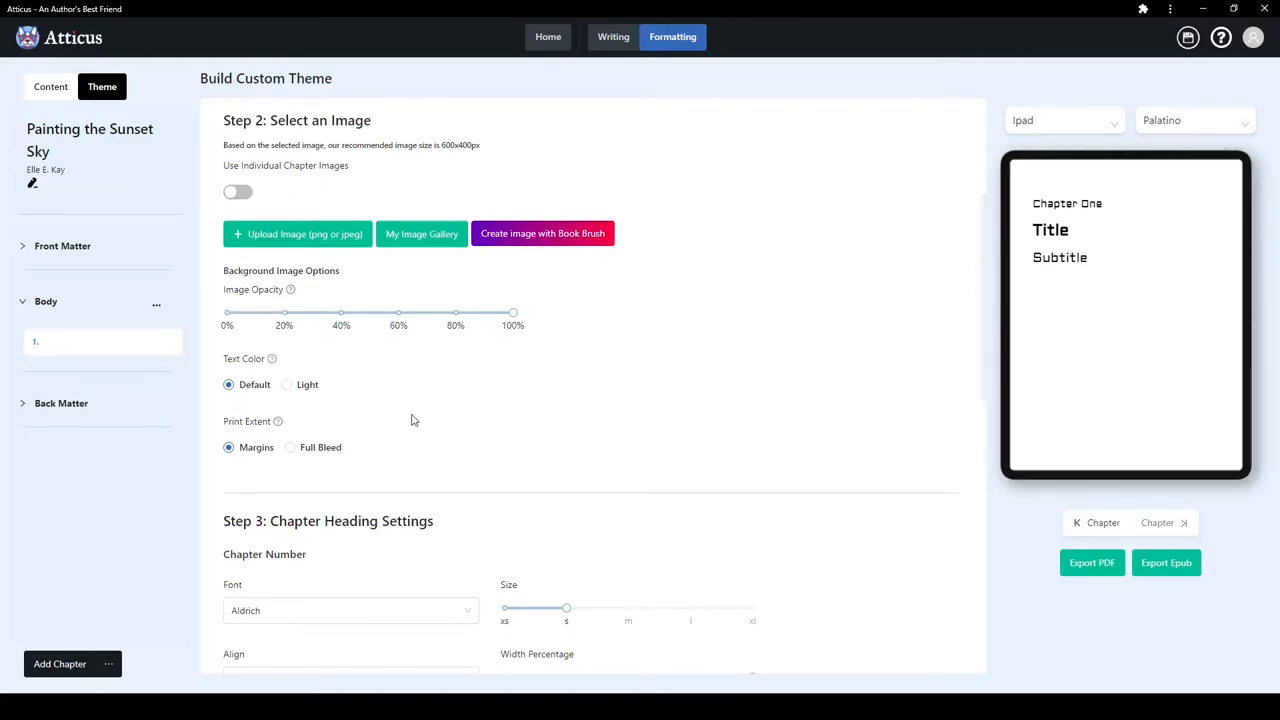
mouse_move(490, 406)
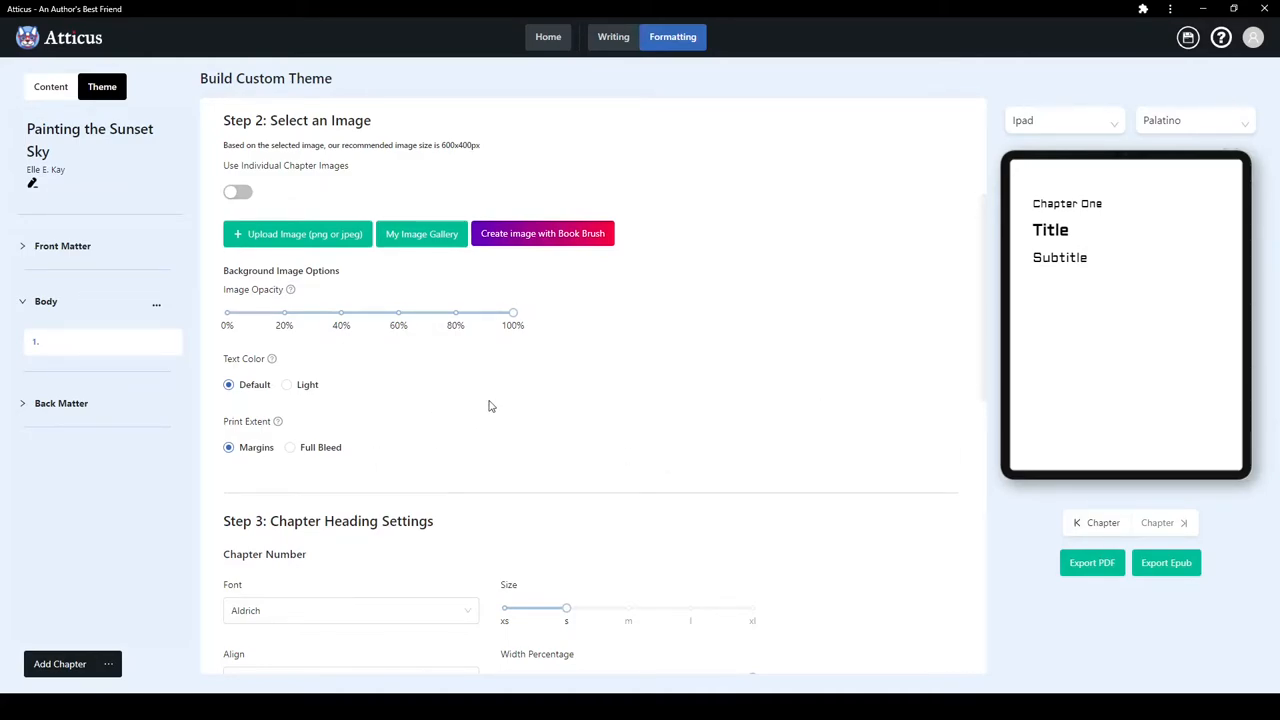
mouse_move(390, 442)
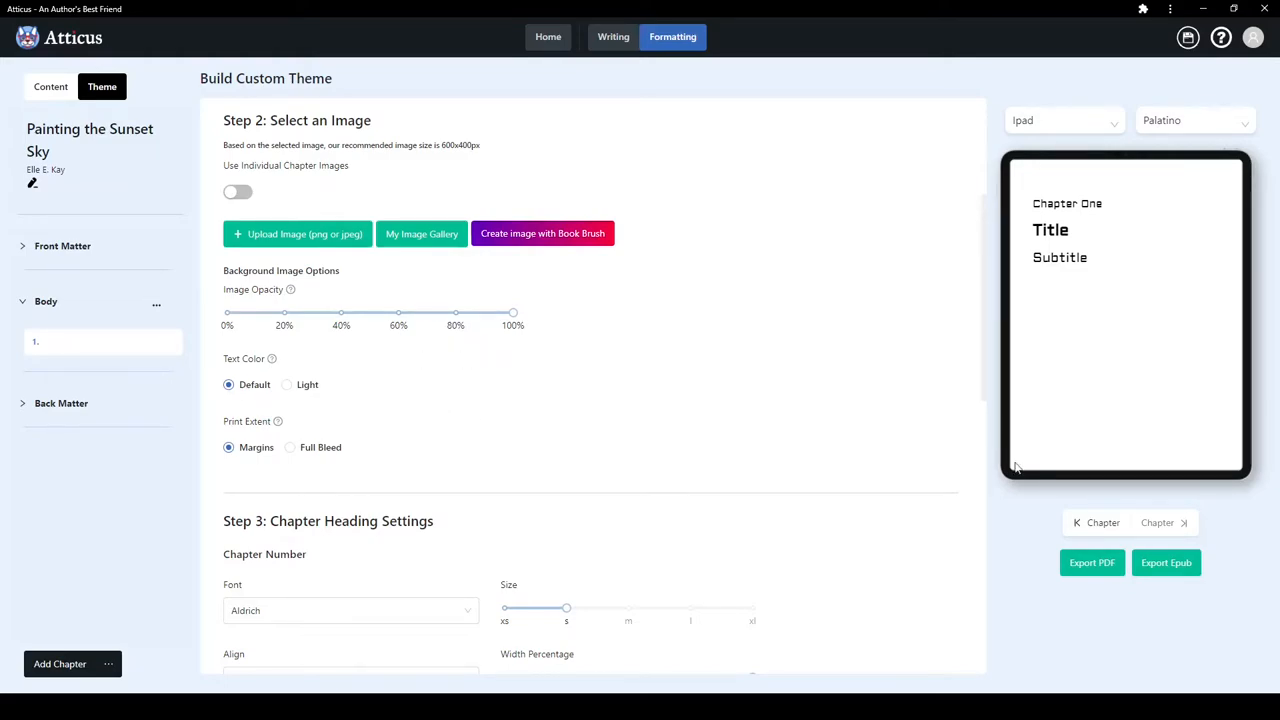
mouse_move(815, 393)
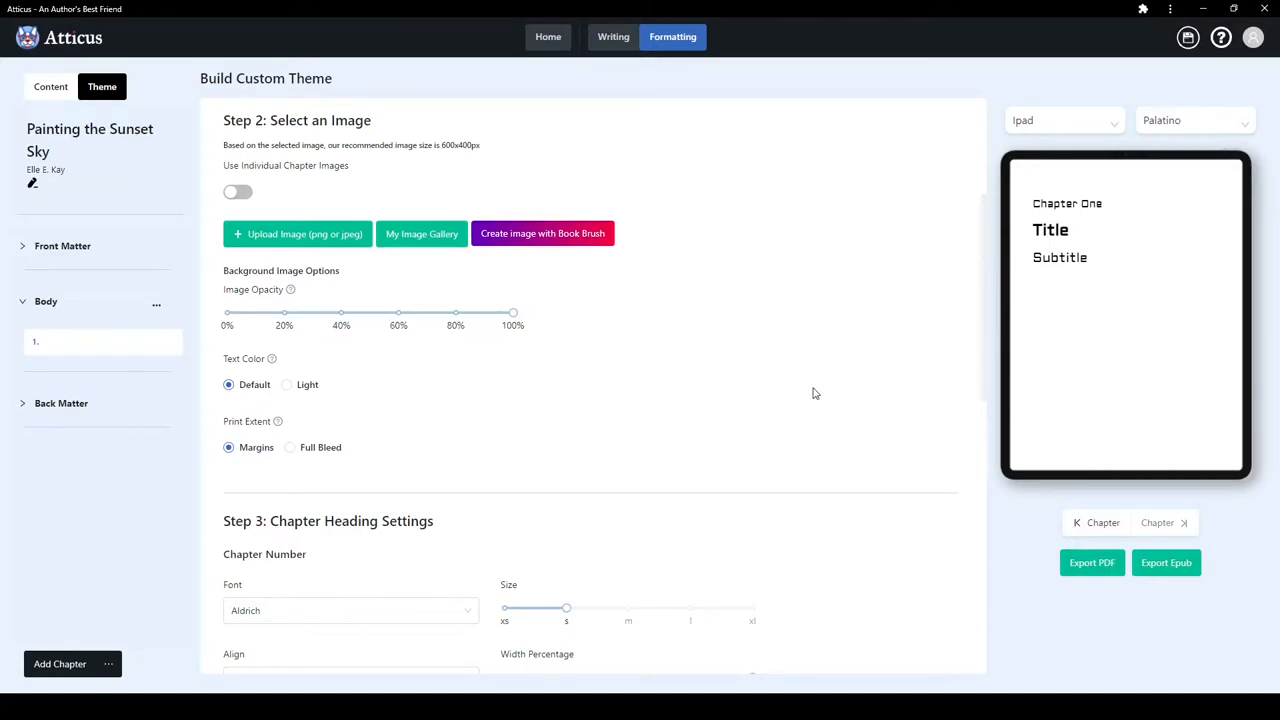
mouse_move(308, 442)
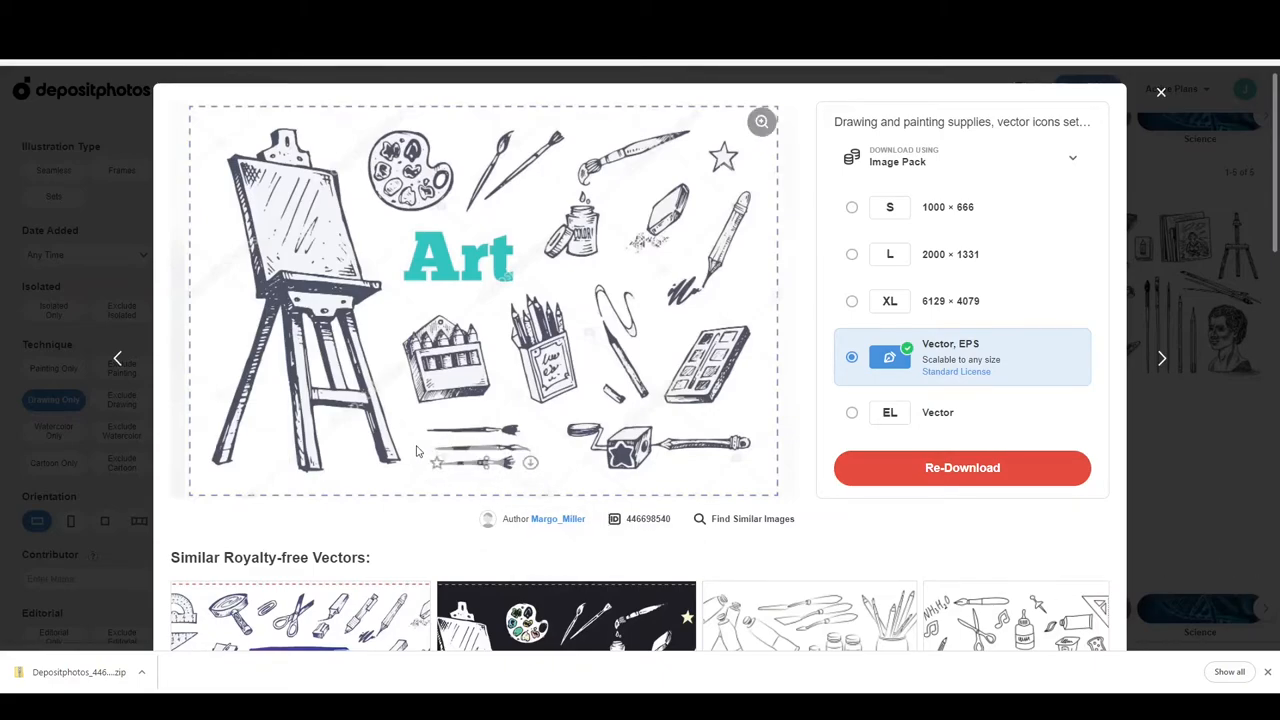
mouse_move(1248, 440)
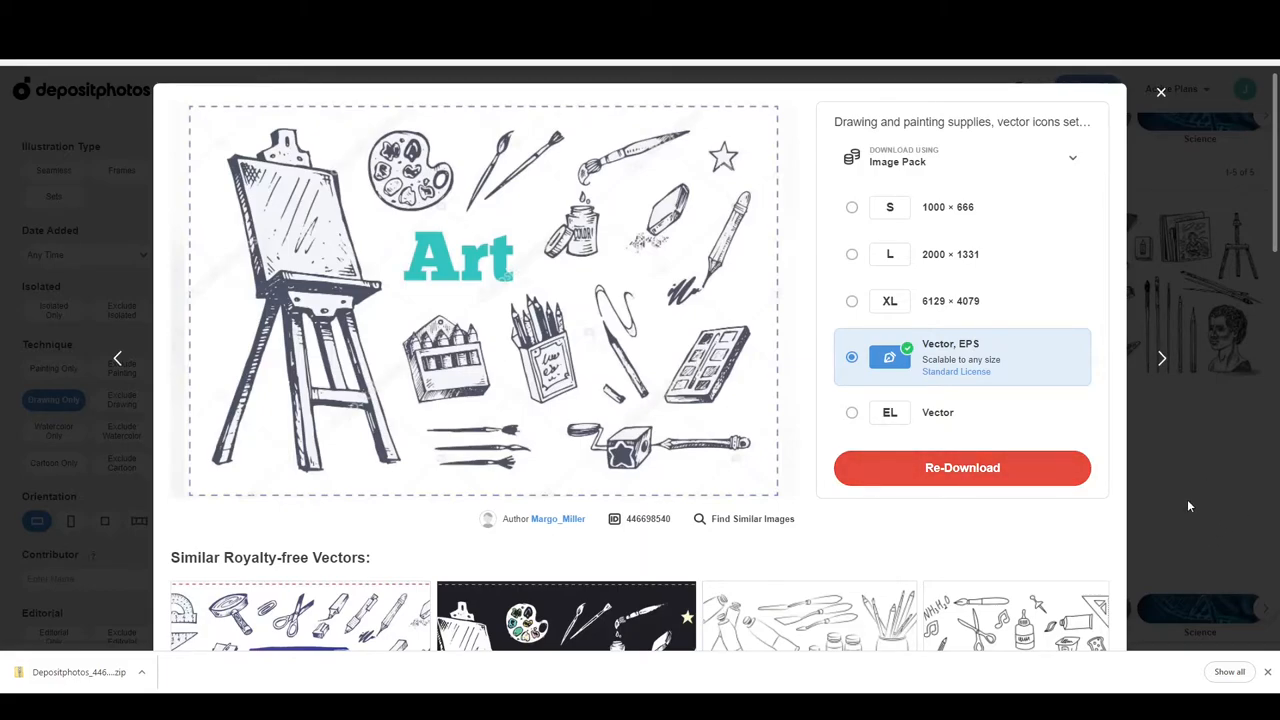
mouse_move(1227, 485)
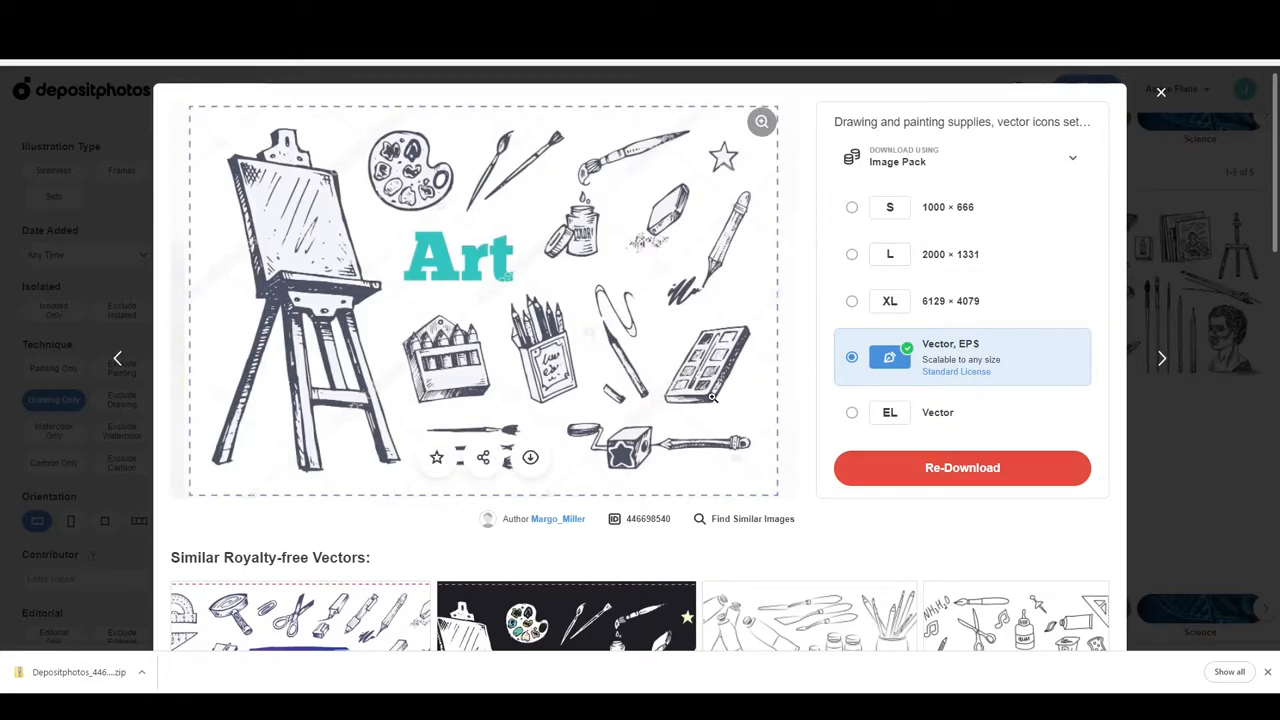
mouse_move(276, 473)
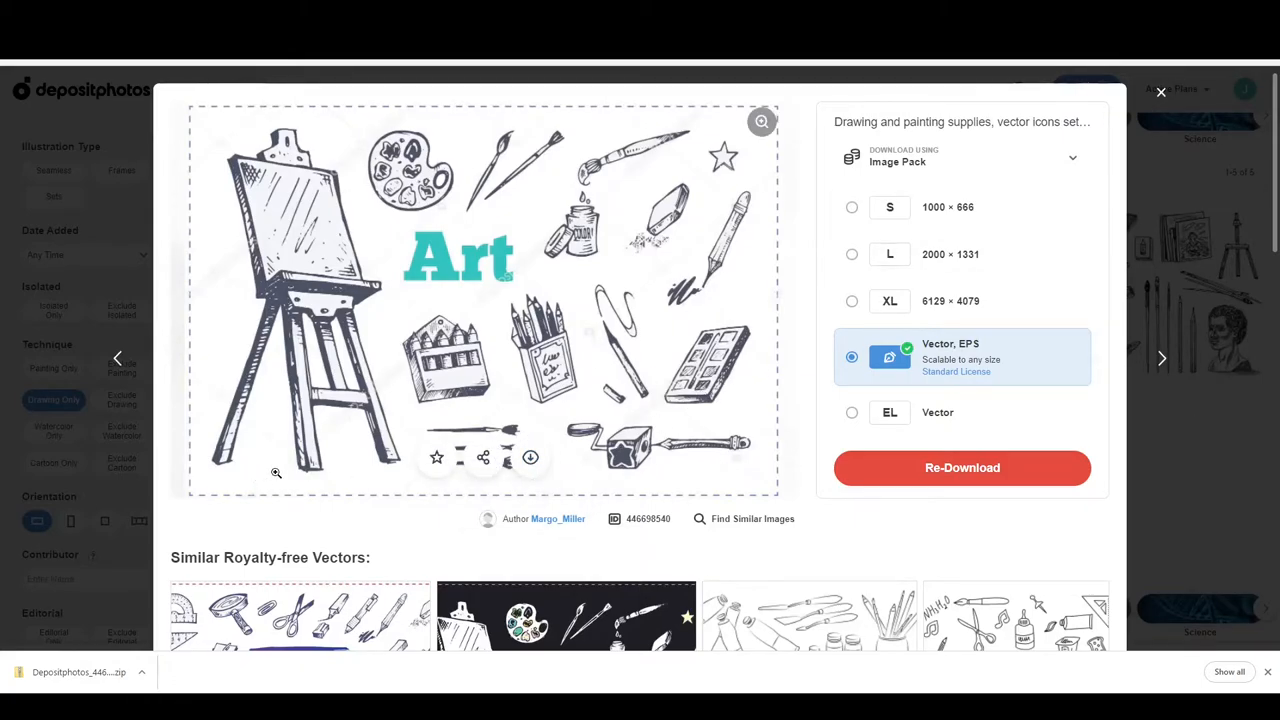
mouse_move(815, 470)
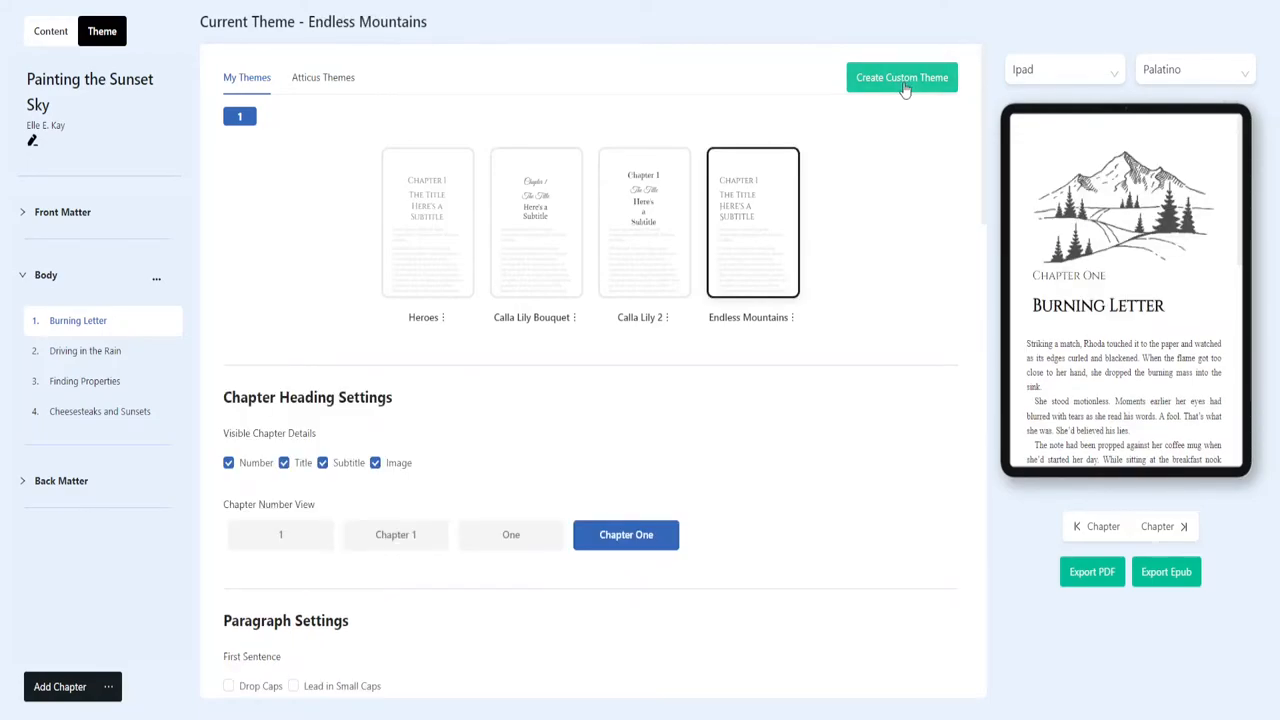
- Leave the theme builder and open a fresh custom theme with No Image layout
left_click(900, 77)
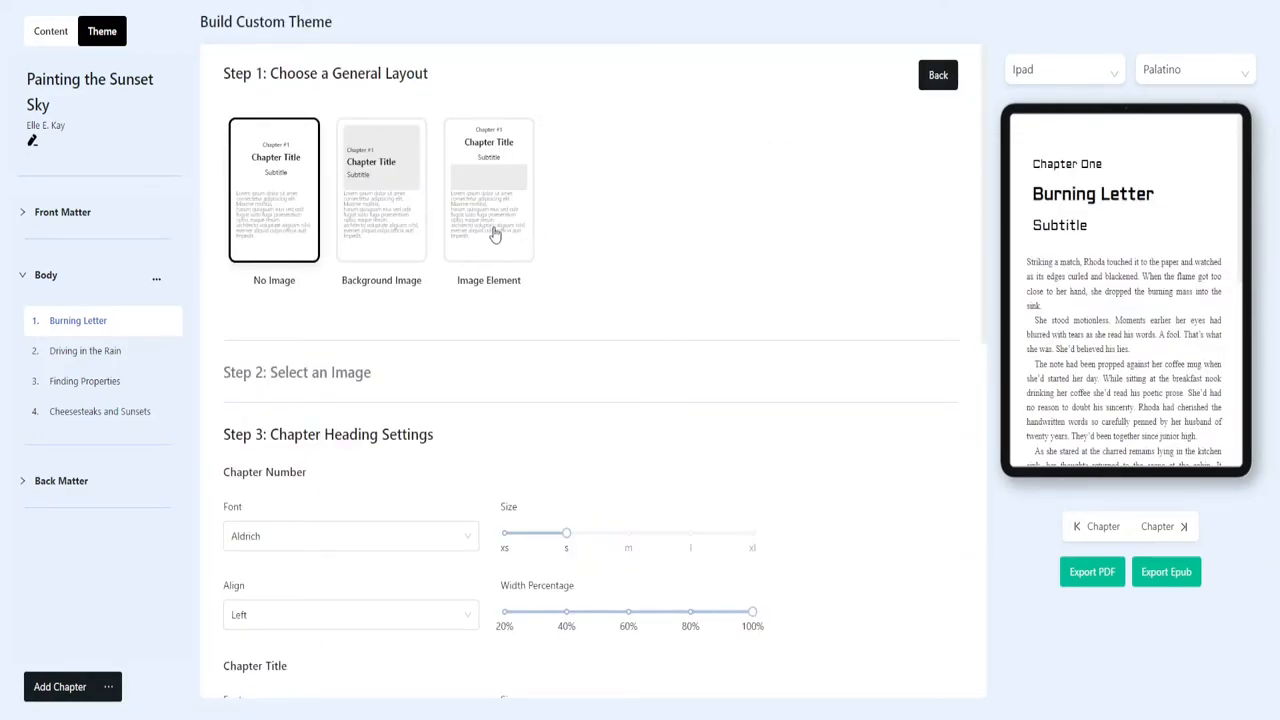
- Choose the Image Element layout at 80% width, toggling individual chapter images on and off
left_click(488, 190)
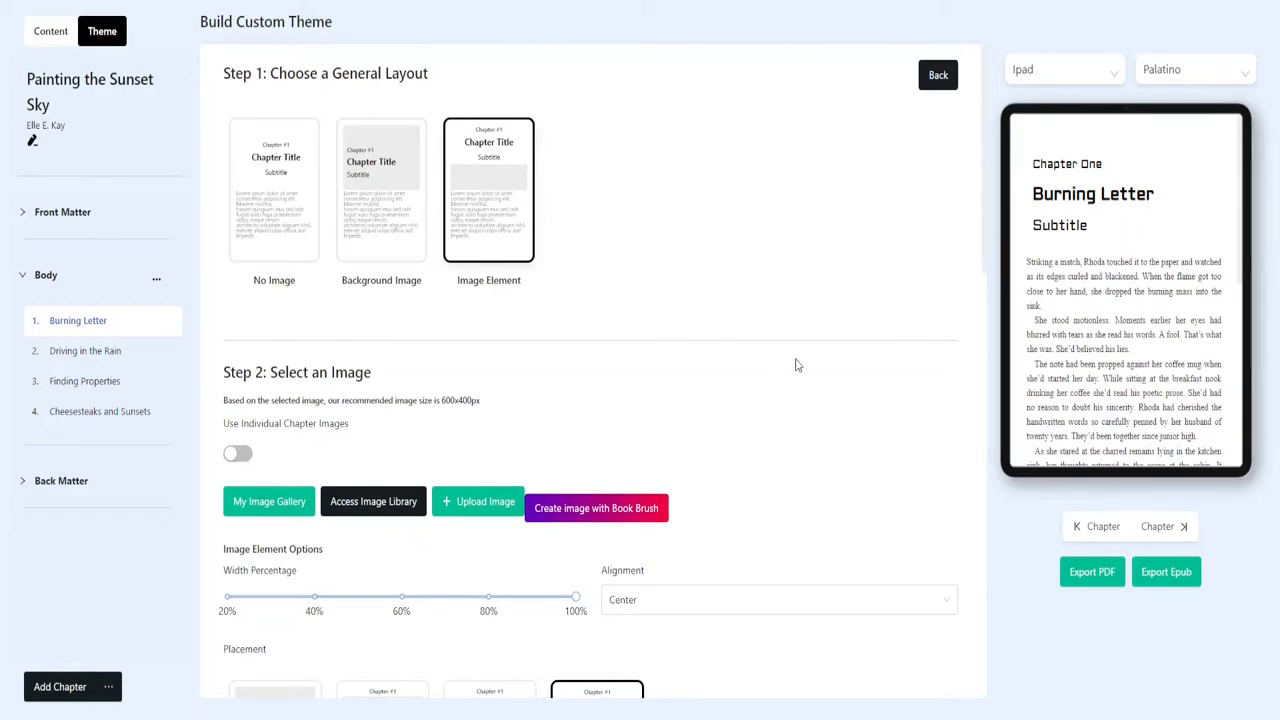
scroll("down", 3)
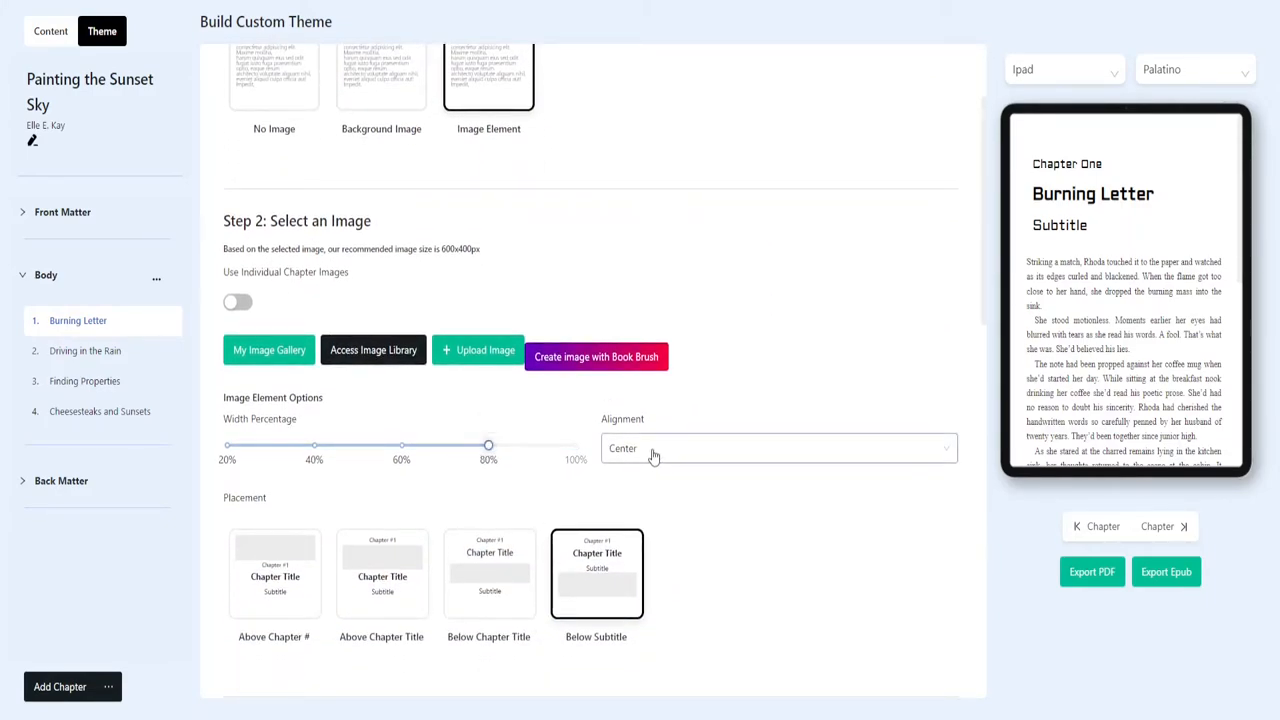
scroll("down", 3)
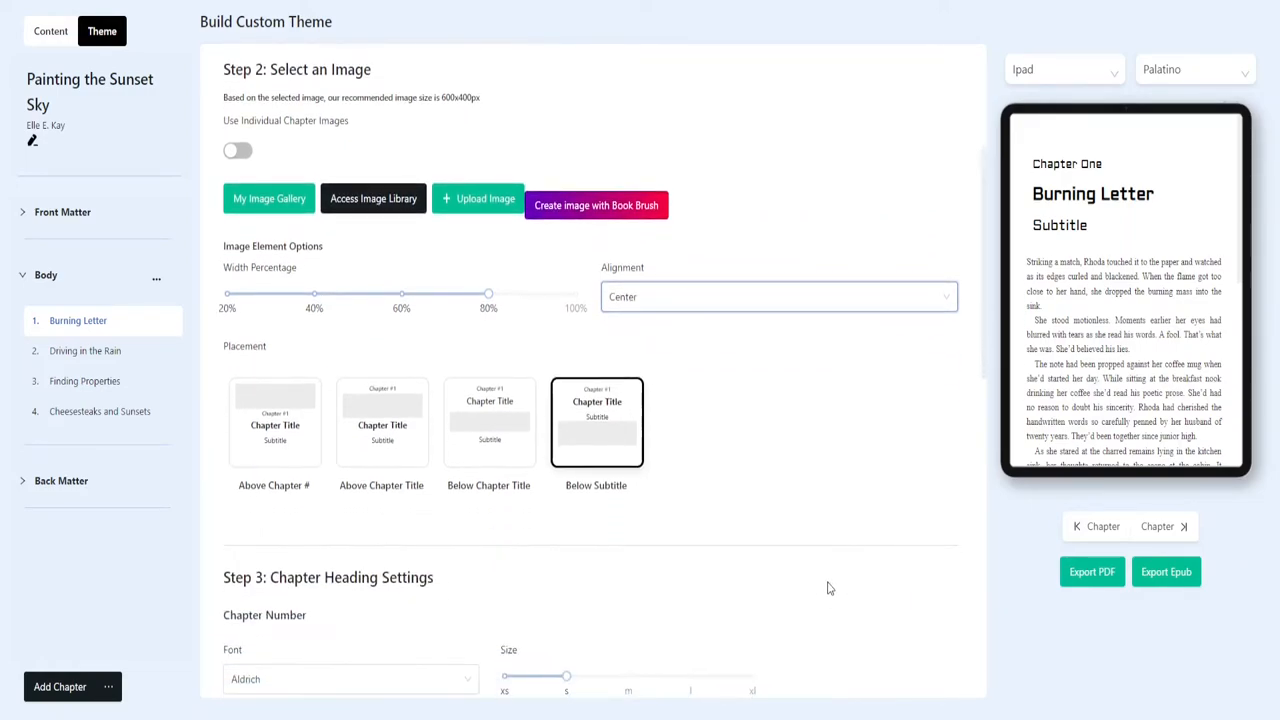
left_click(238, 150)
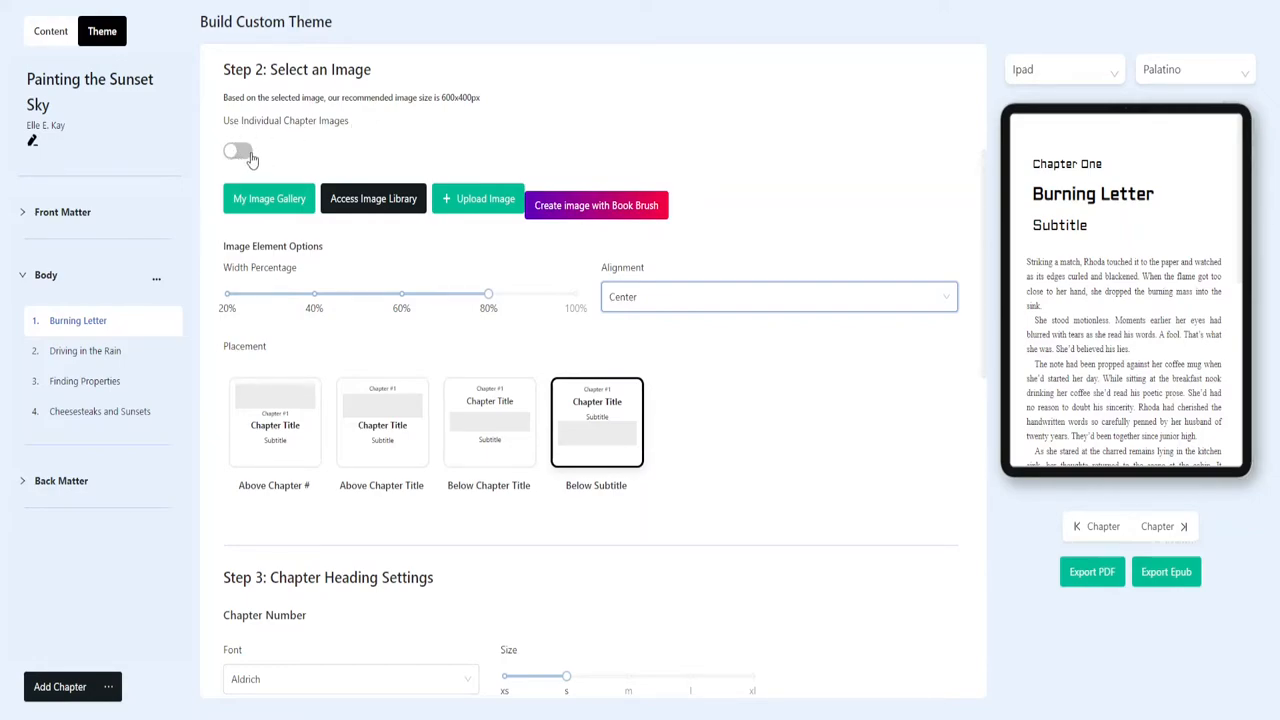
left_click(240, 152)
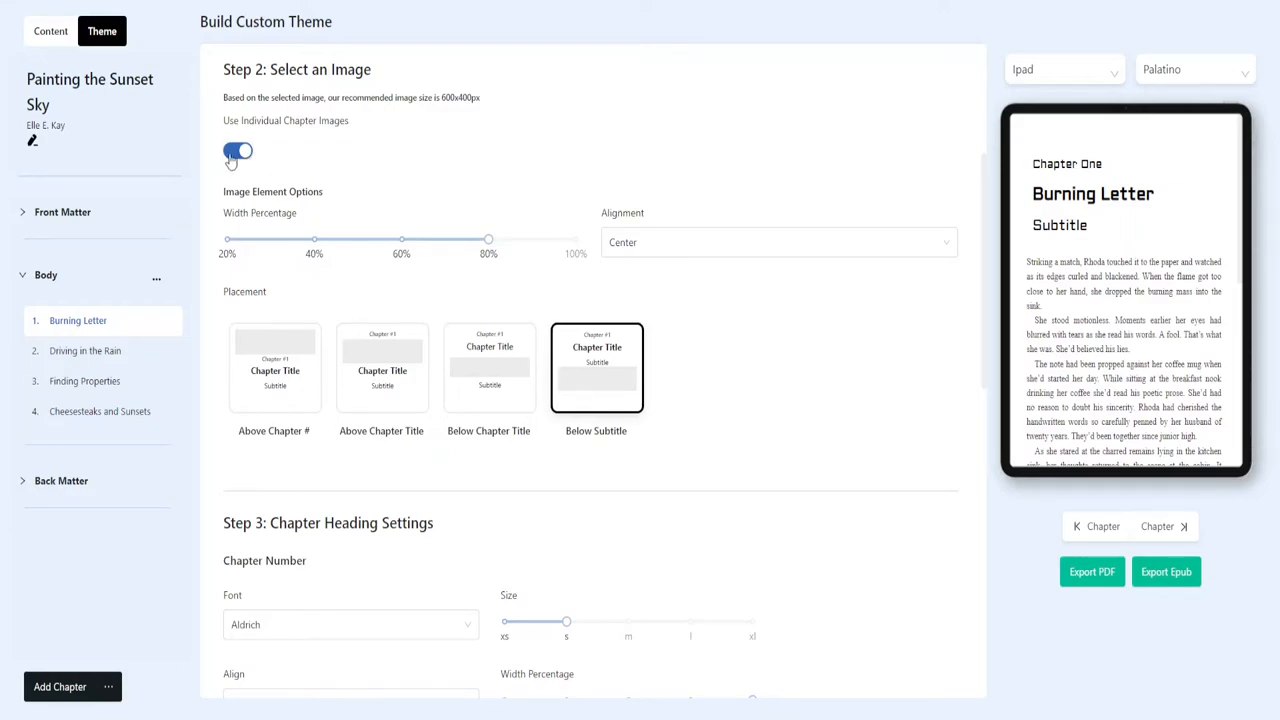
left_click(238, 152)
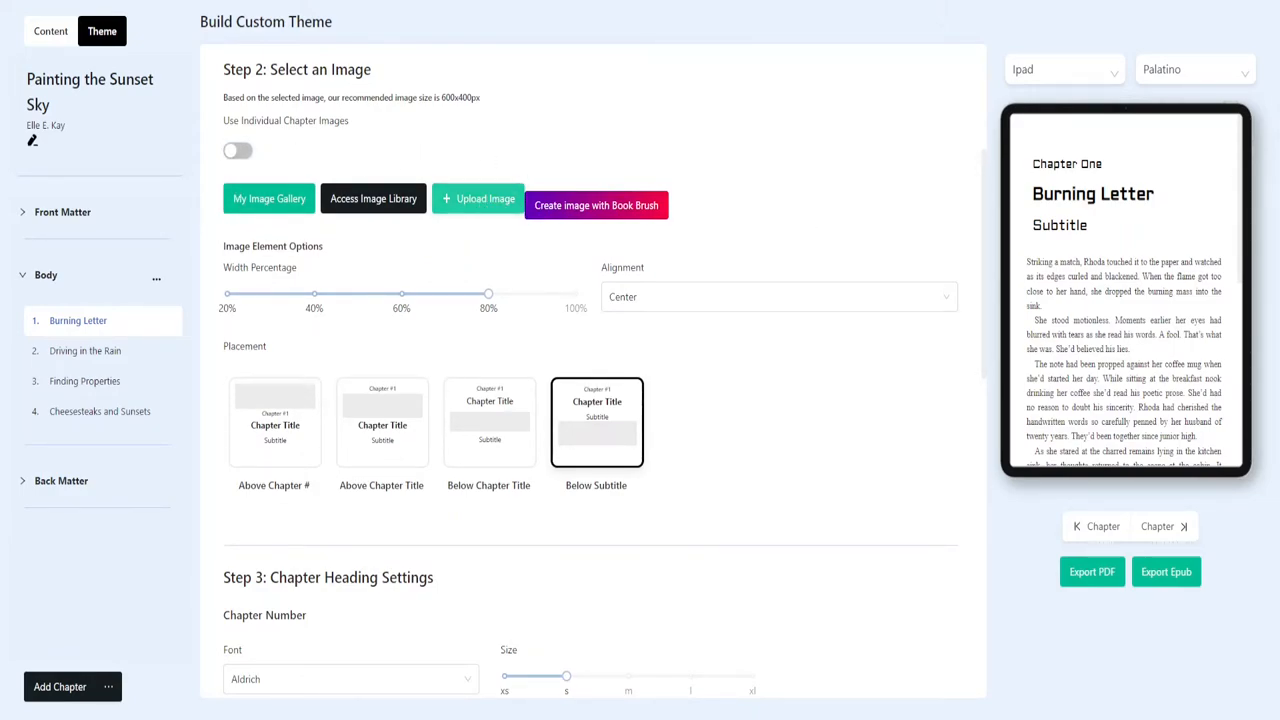
left_click(477, 198)
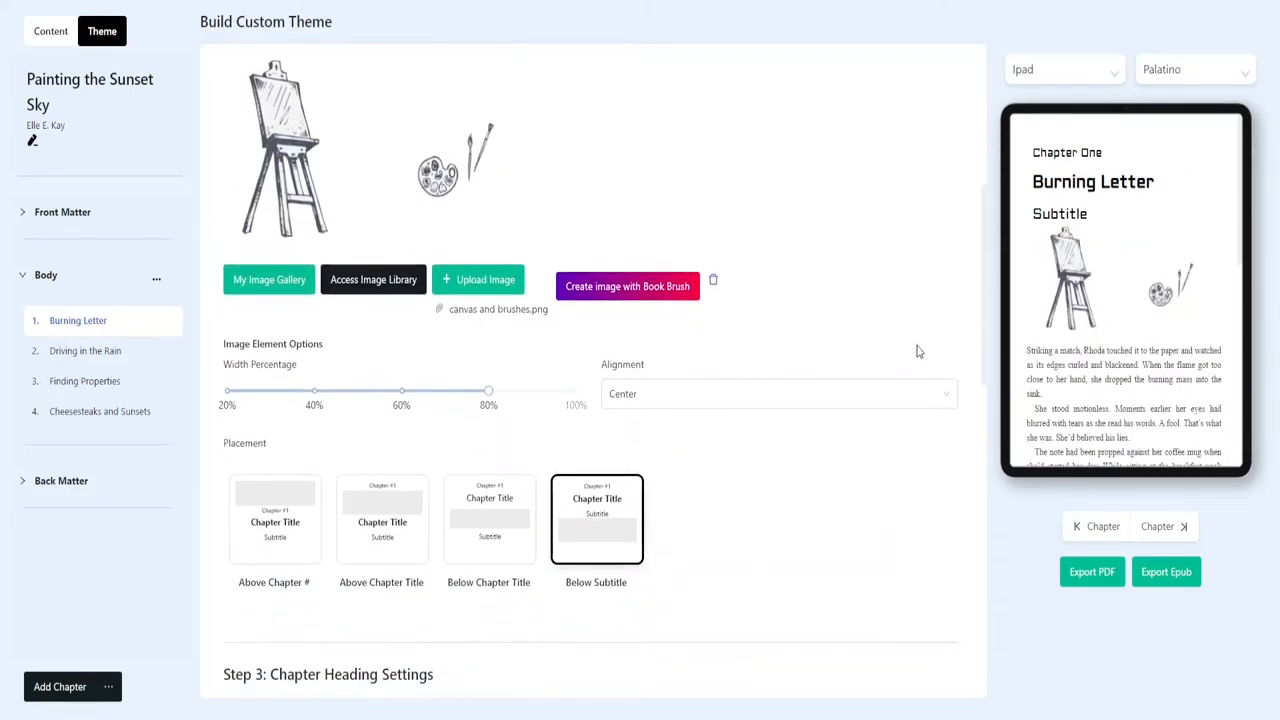
- Place 'canvas and brushes.png' above the chapter number, set in Cinzel Decorative
scroll("down", 3)
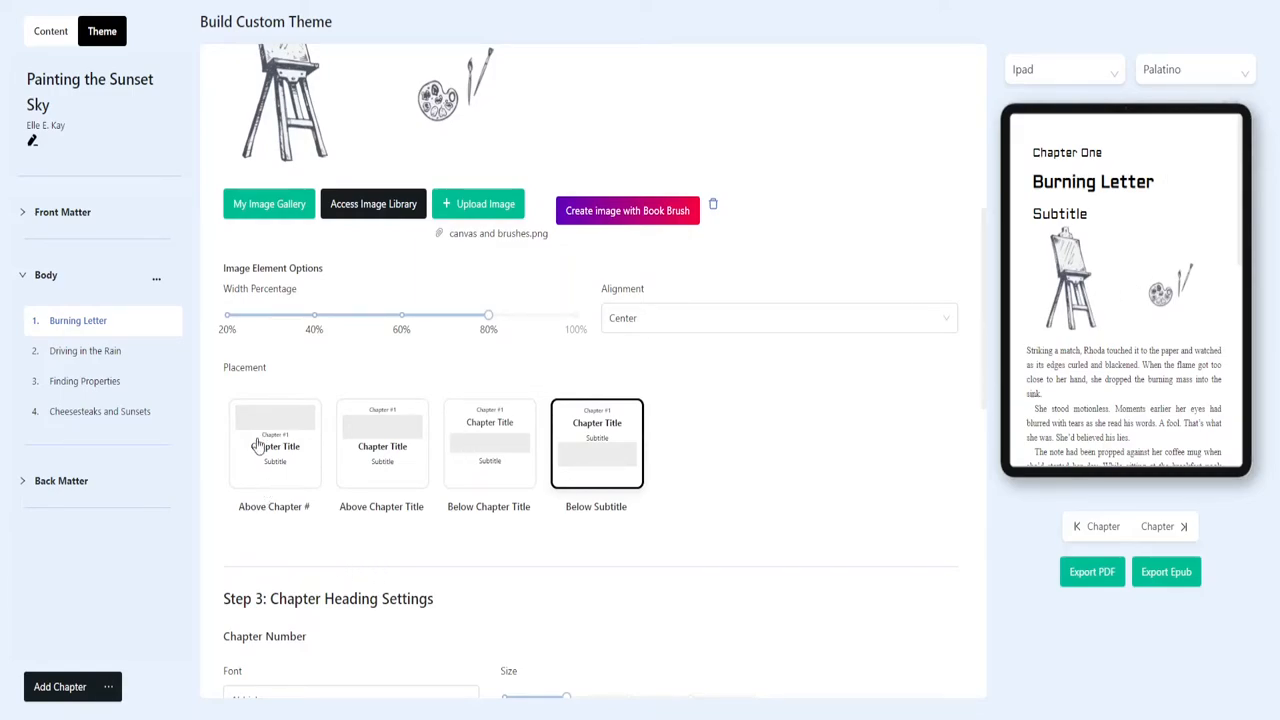
left_click(350, 473)
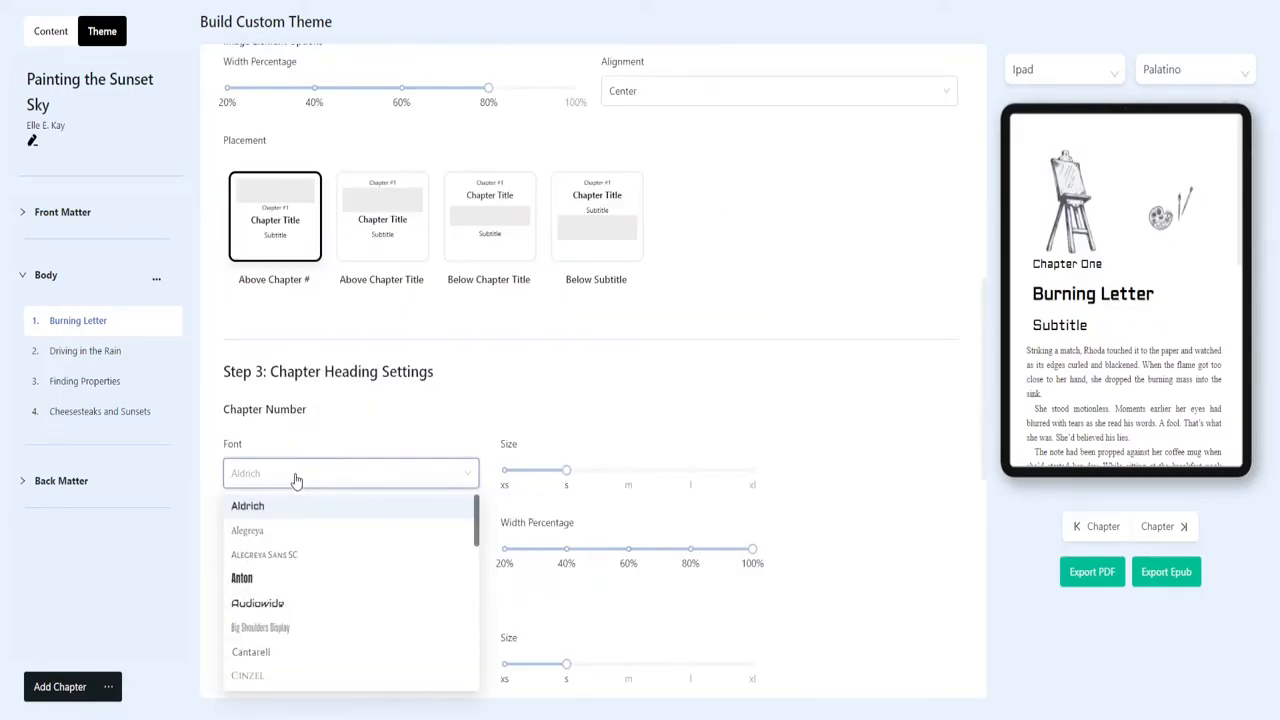
scroll("down", 3)
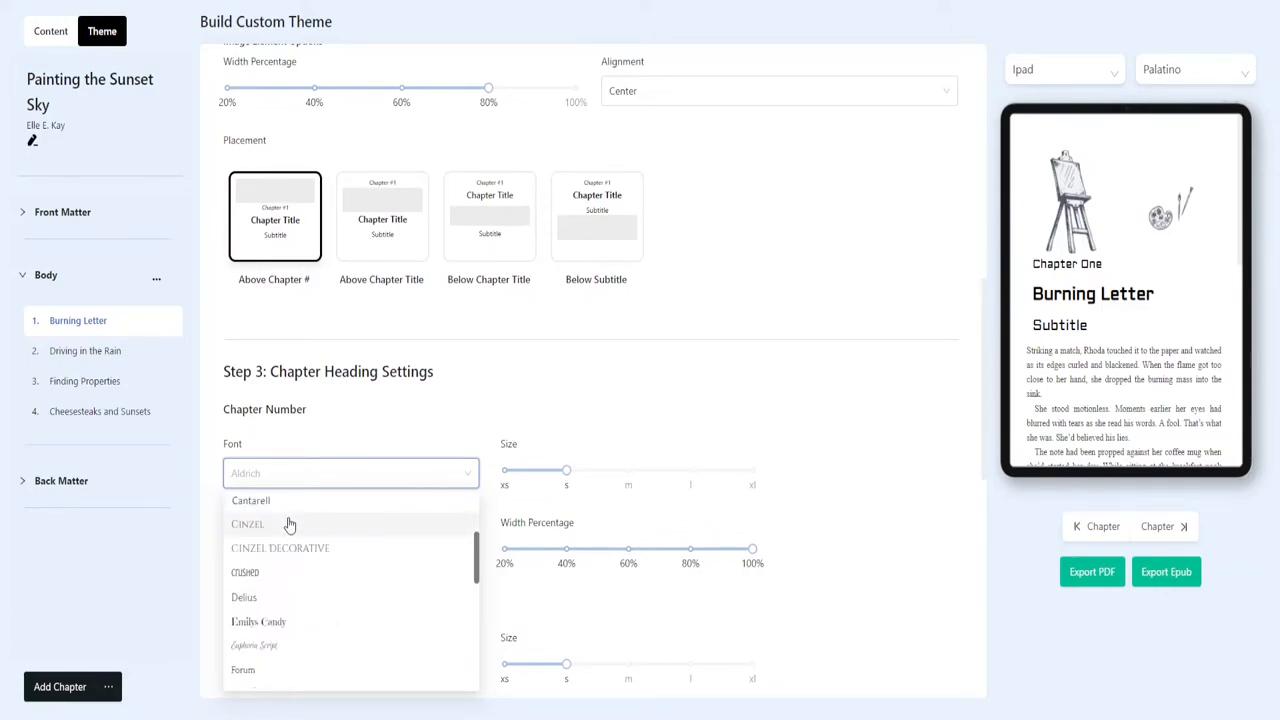
mouse_move(283, 548)
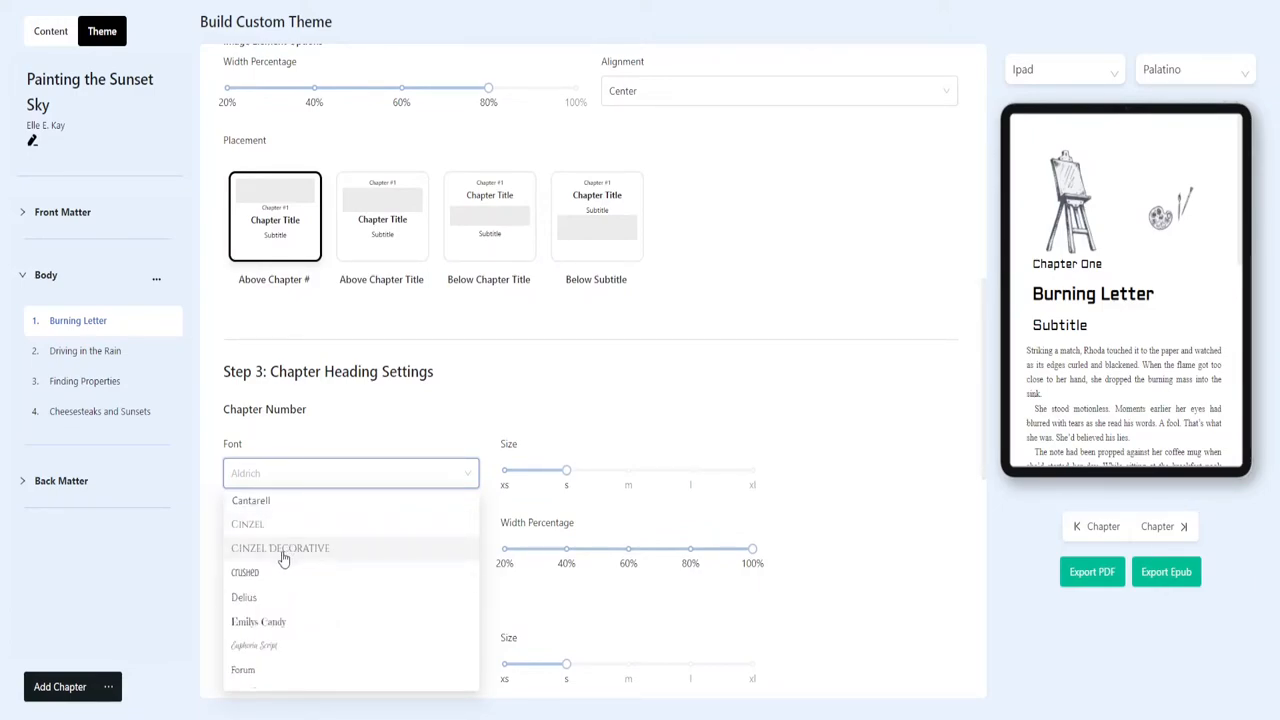
left_click(280, 548)
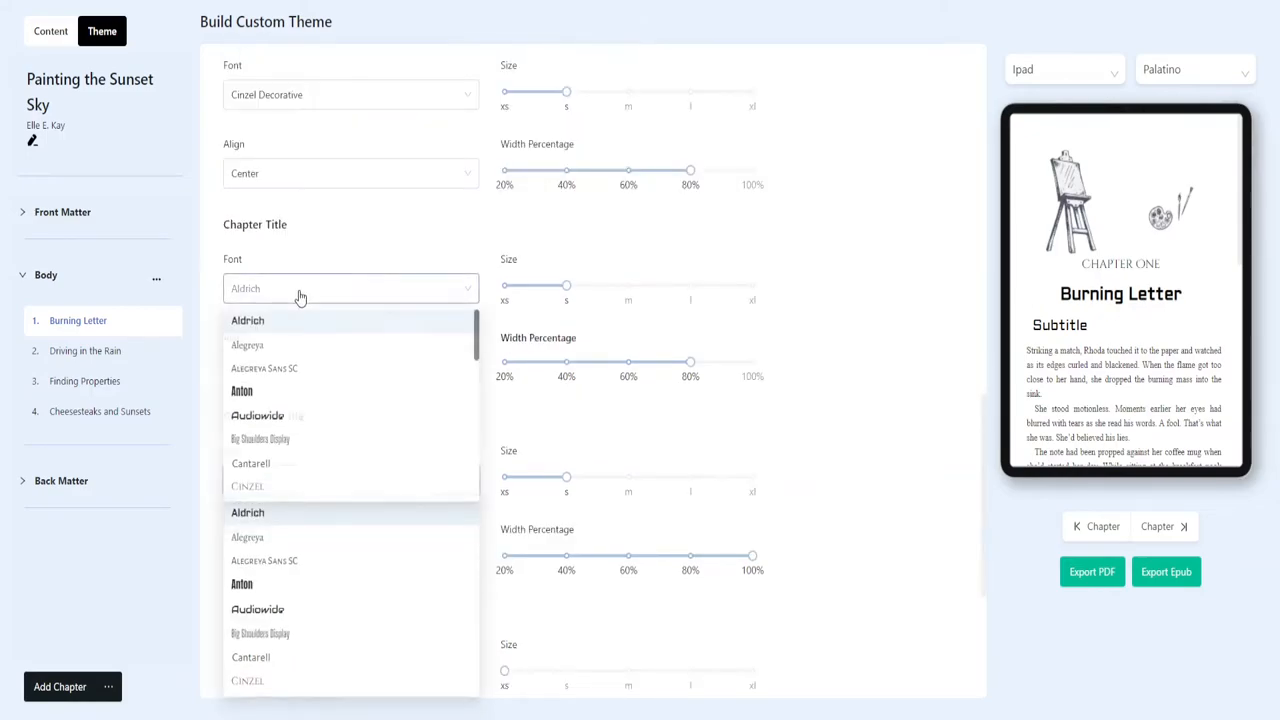
- Set title font to Cinzel, subtitle to Cinzel Decorative, and chapter number size to xs
scroll("down", 3)
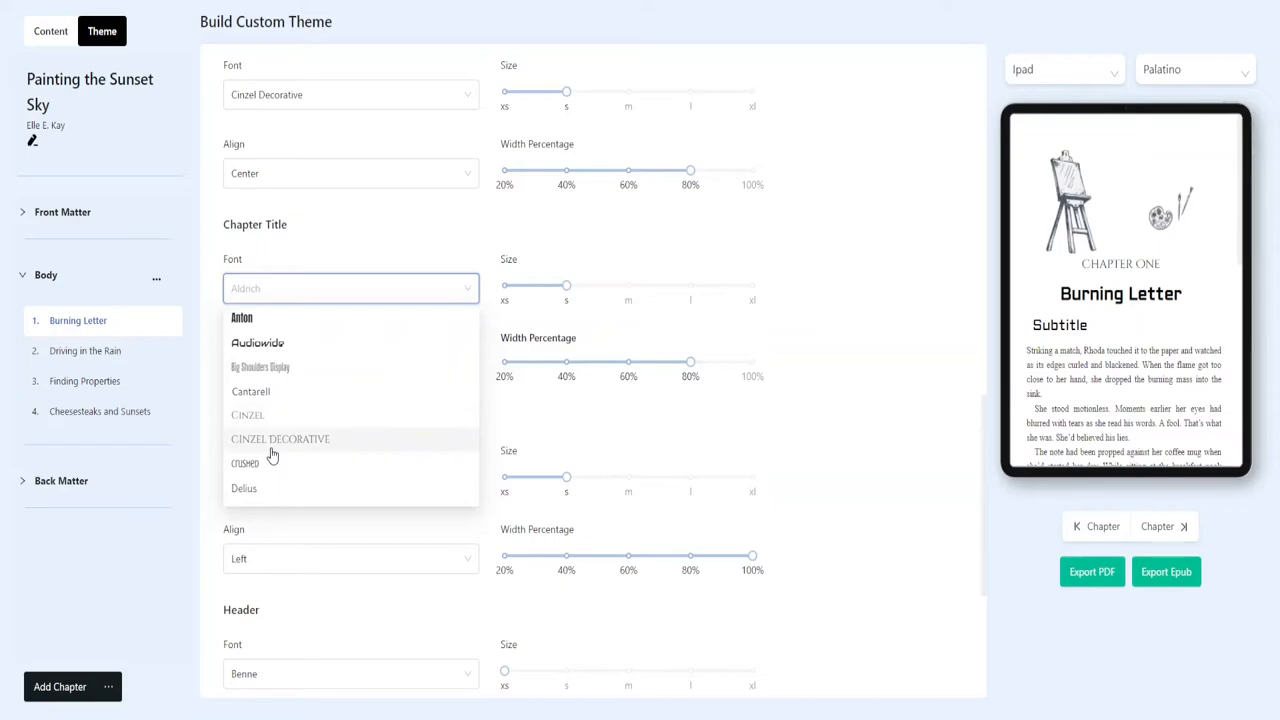
left_click(280, 439)
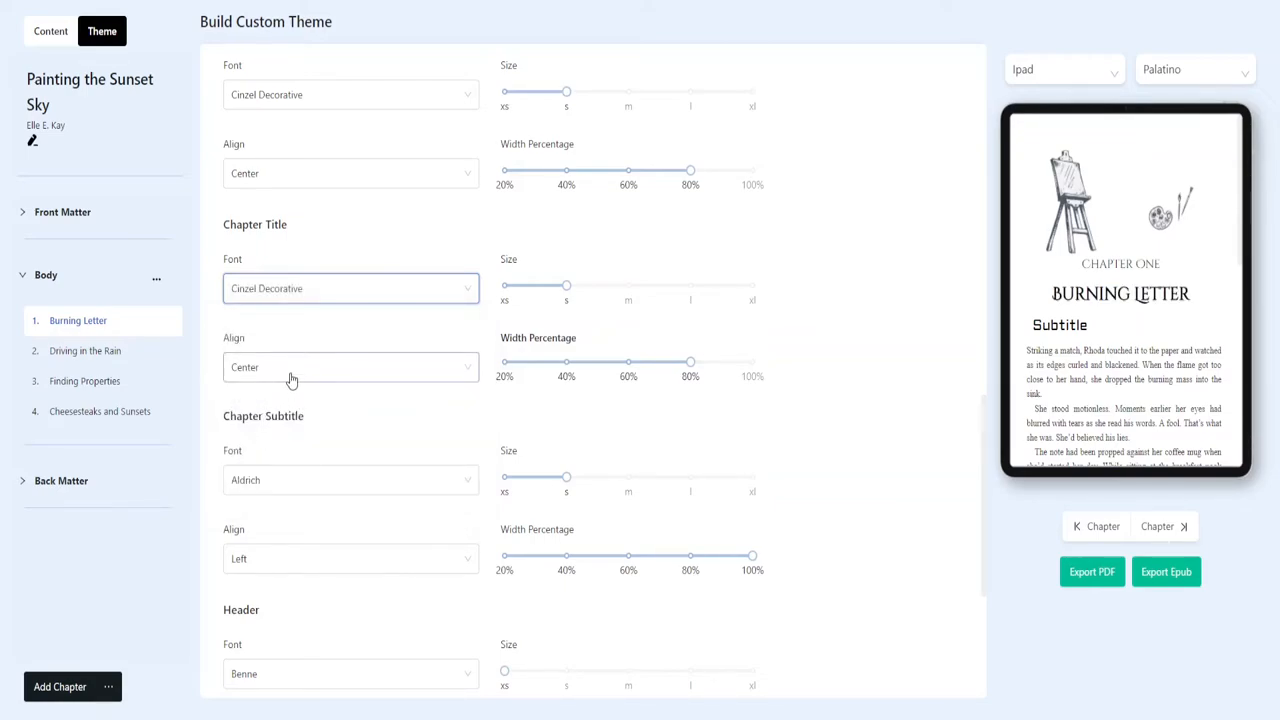
left_click(350, 288)
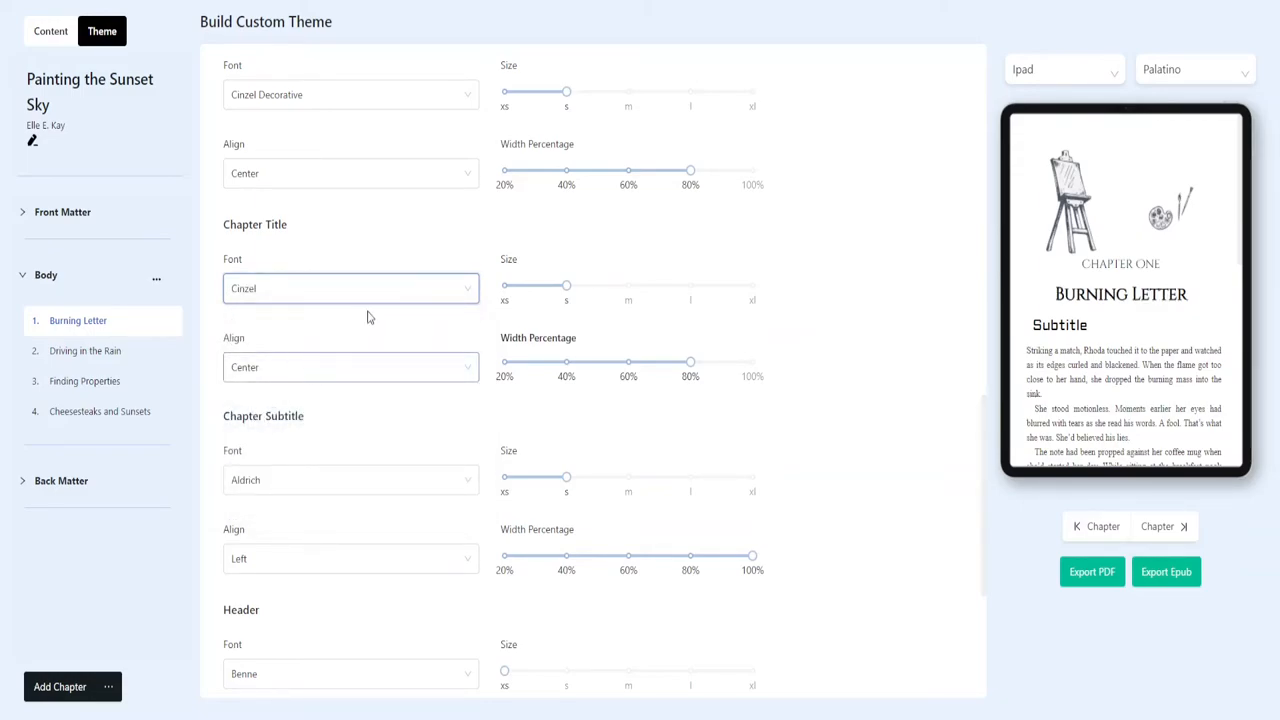
mouse_move(291, 367)
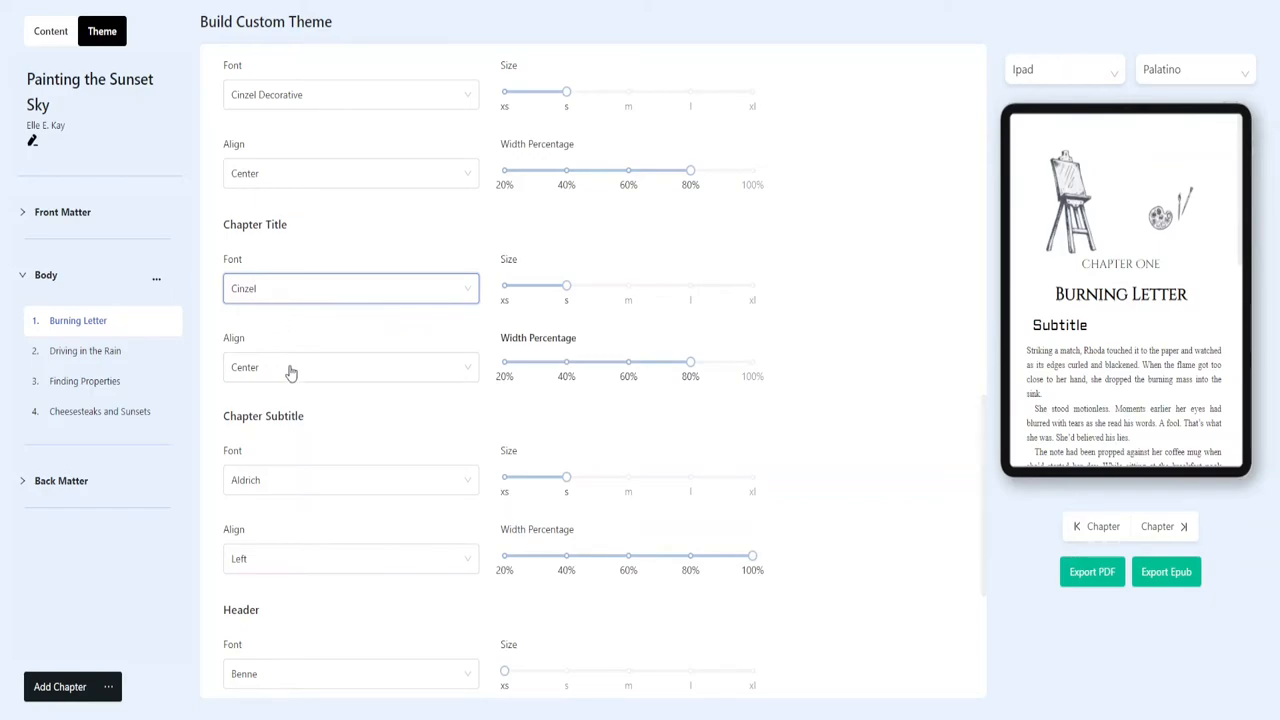
left_click(350, 479)
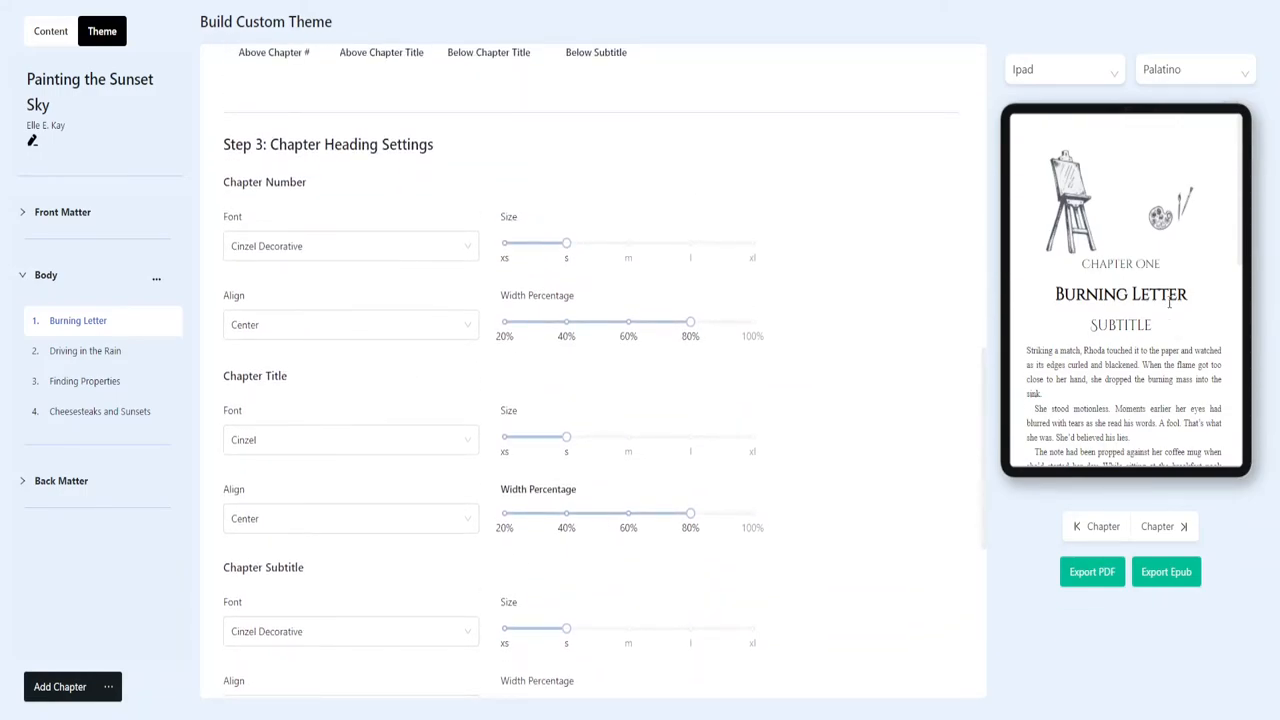
mouse_move(1190, 313)
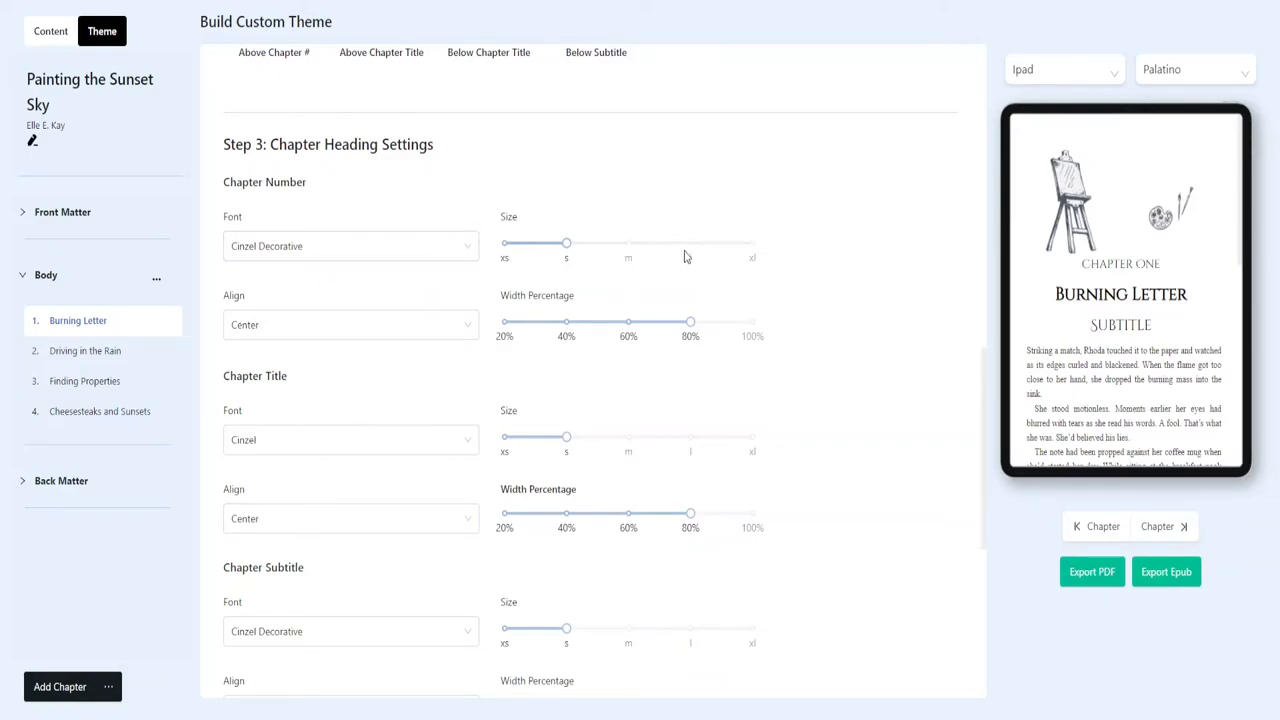
left_click_drag(567, 243, 690, 243)
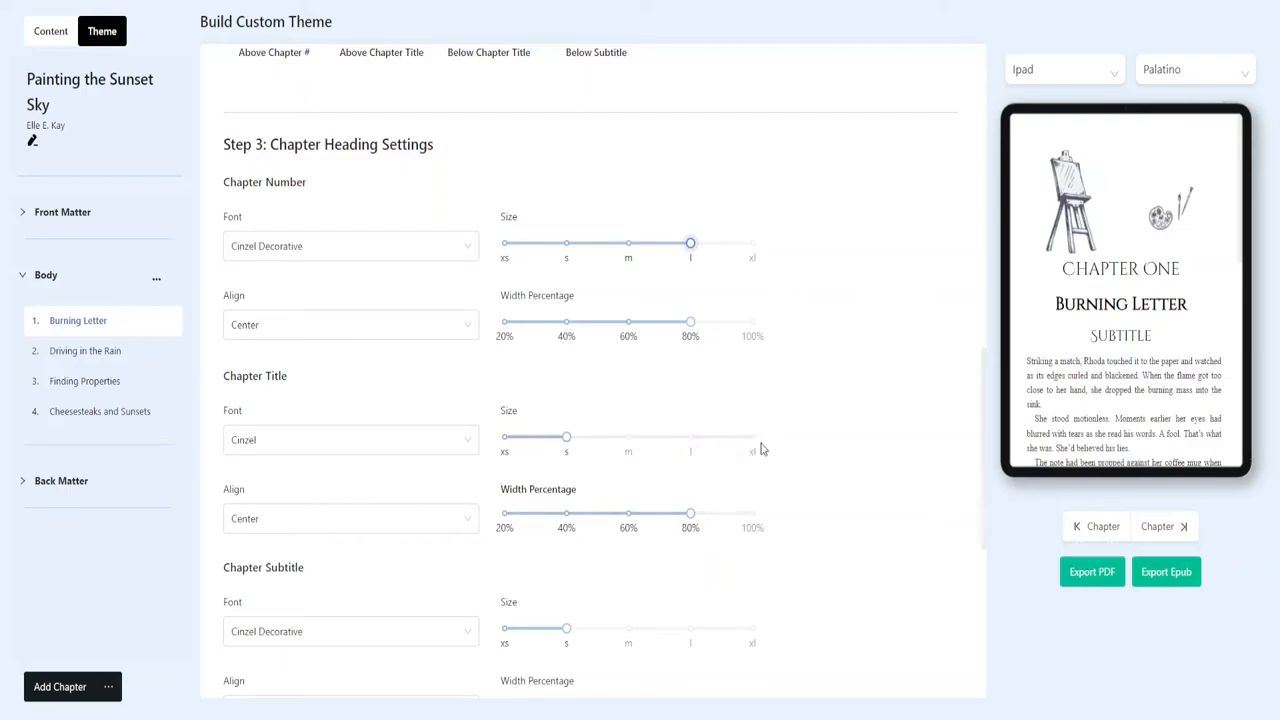
left_click_drag(690, 243, 505, 243)
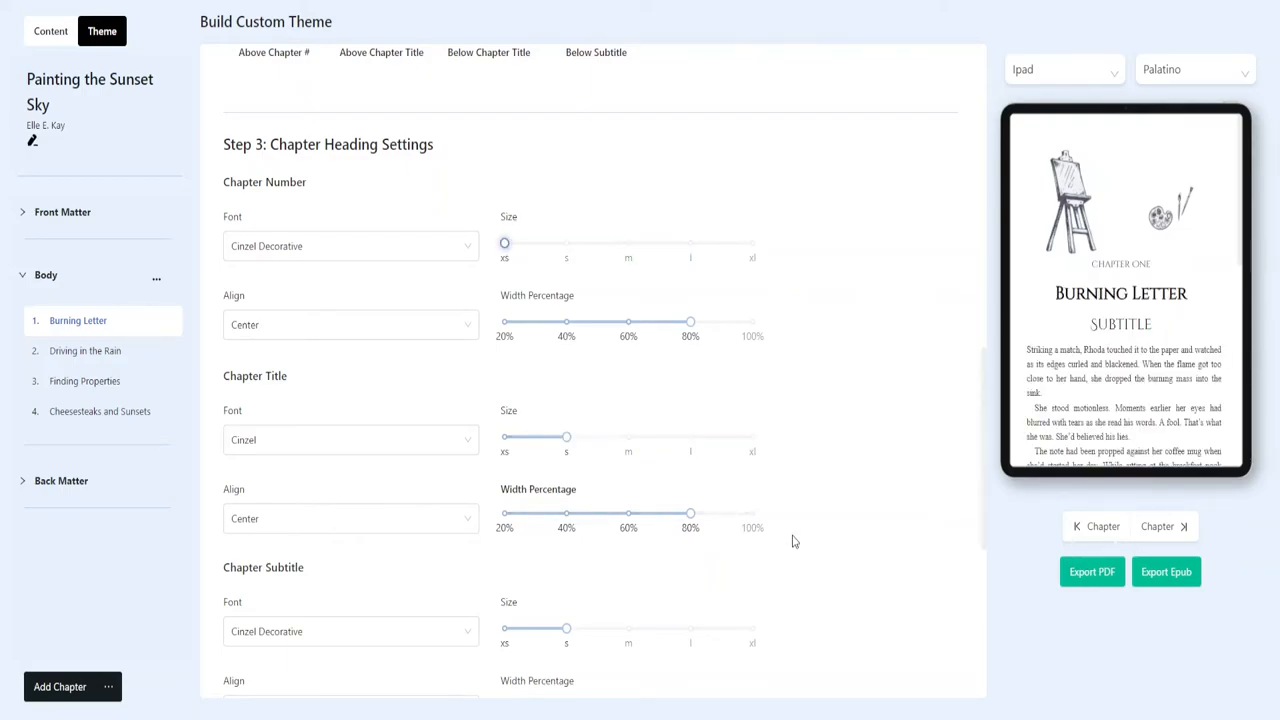
- Enter 'Painting' as the custom theme name and save the theme
scroll("down", 3)
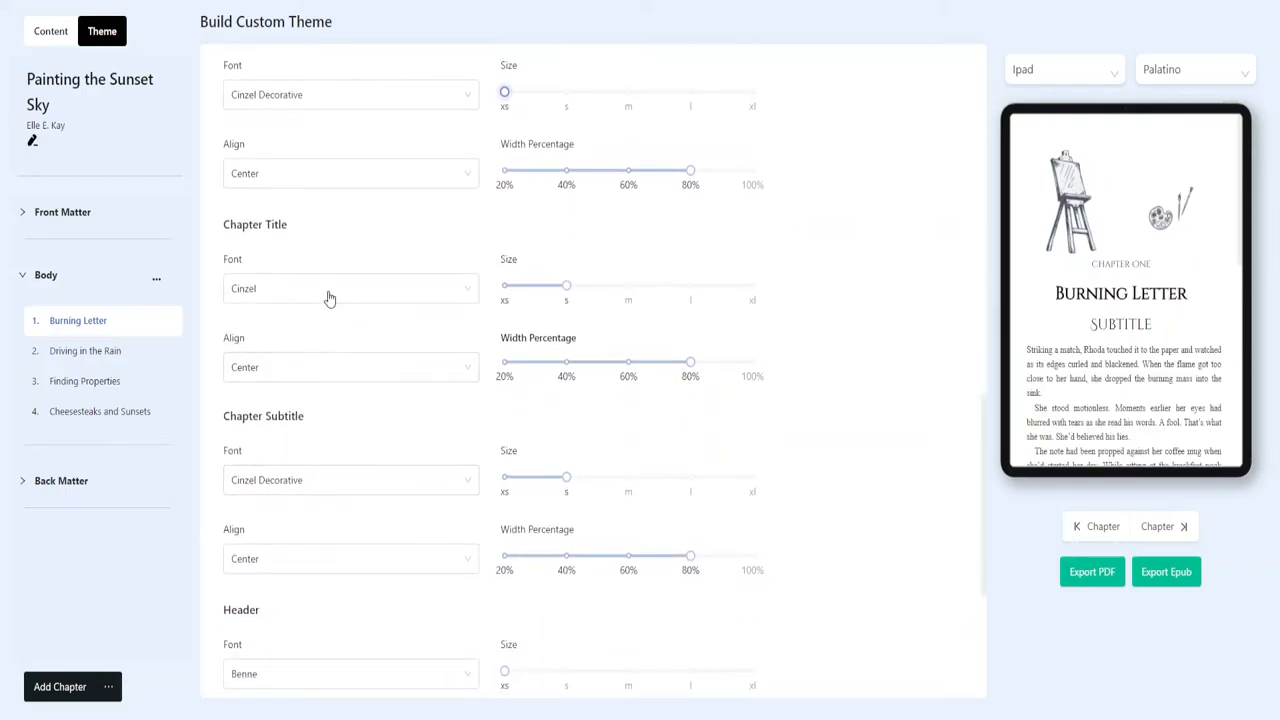
scroll("down", 3)
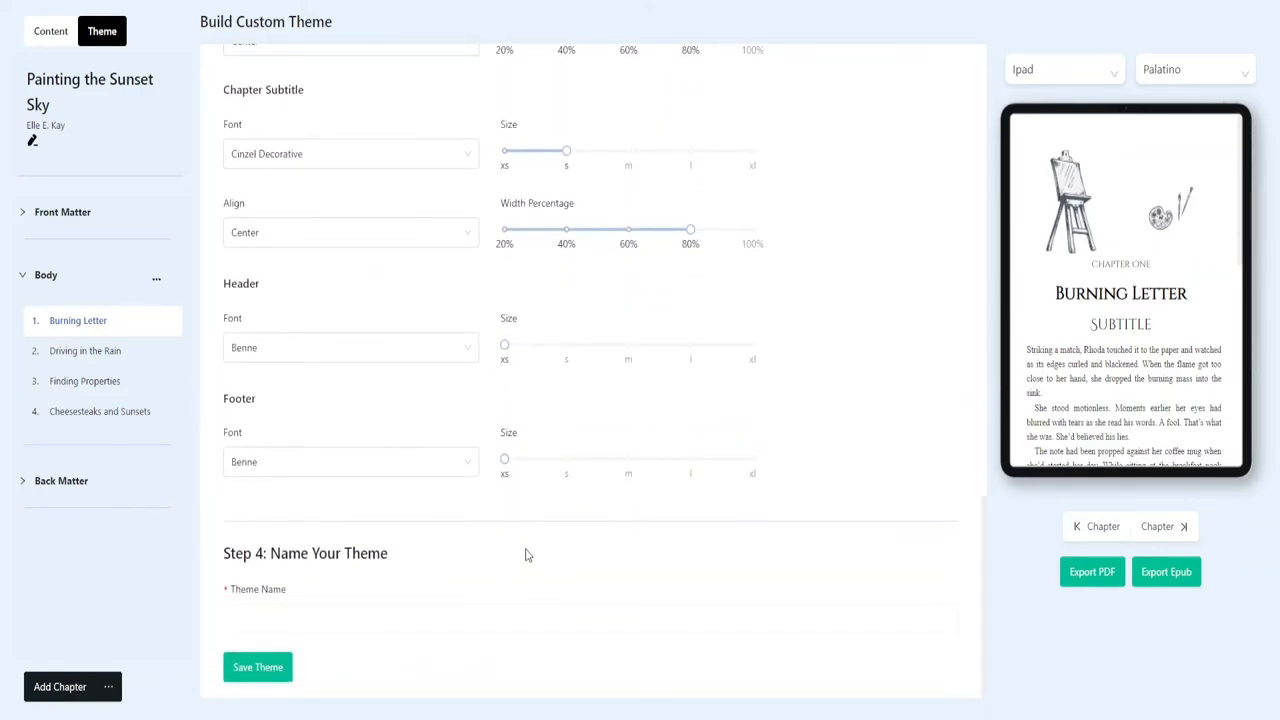
left_click(589, 618)
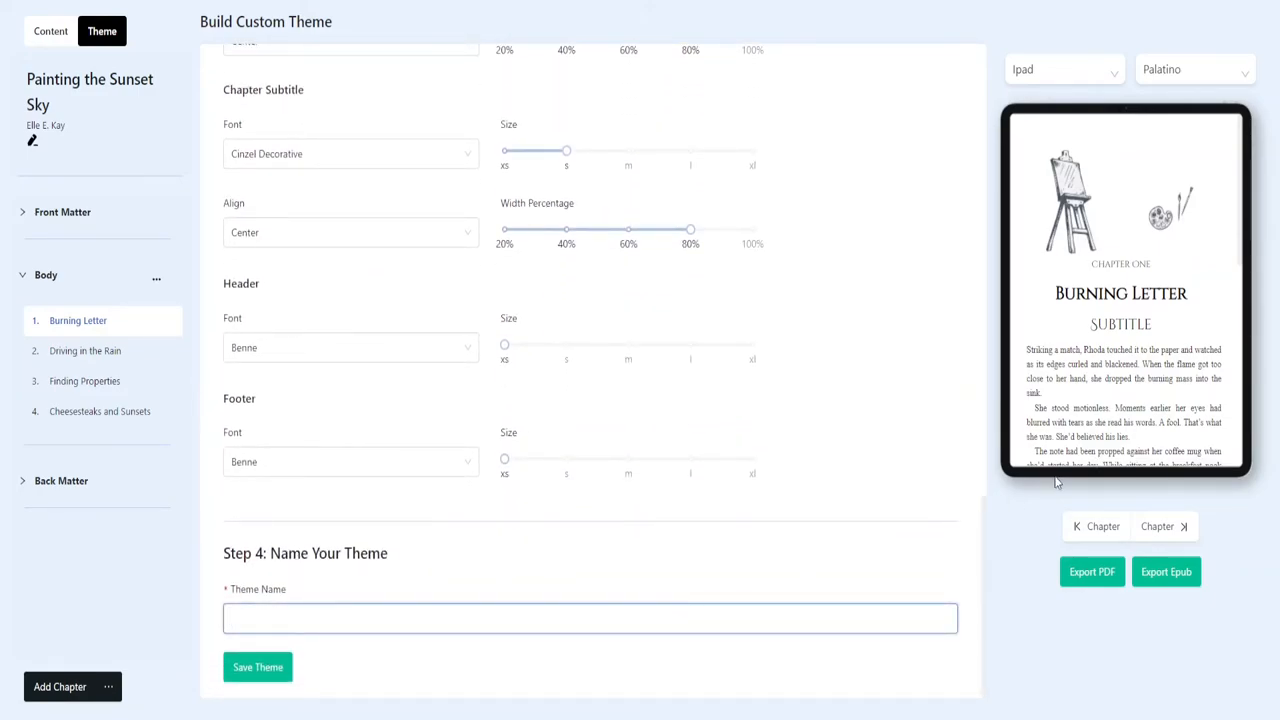
type("Painting")
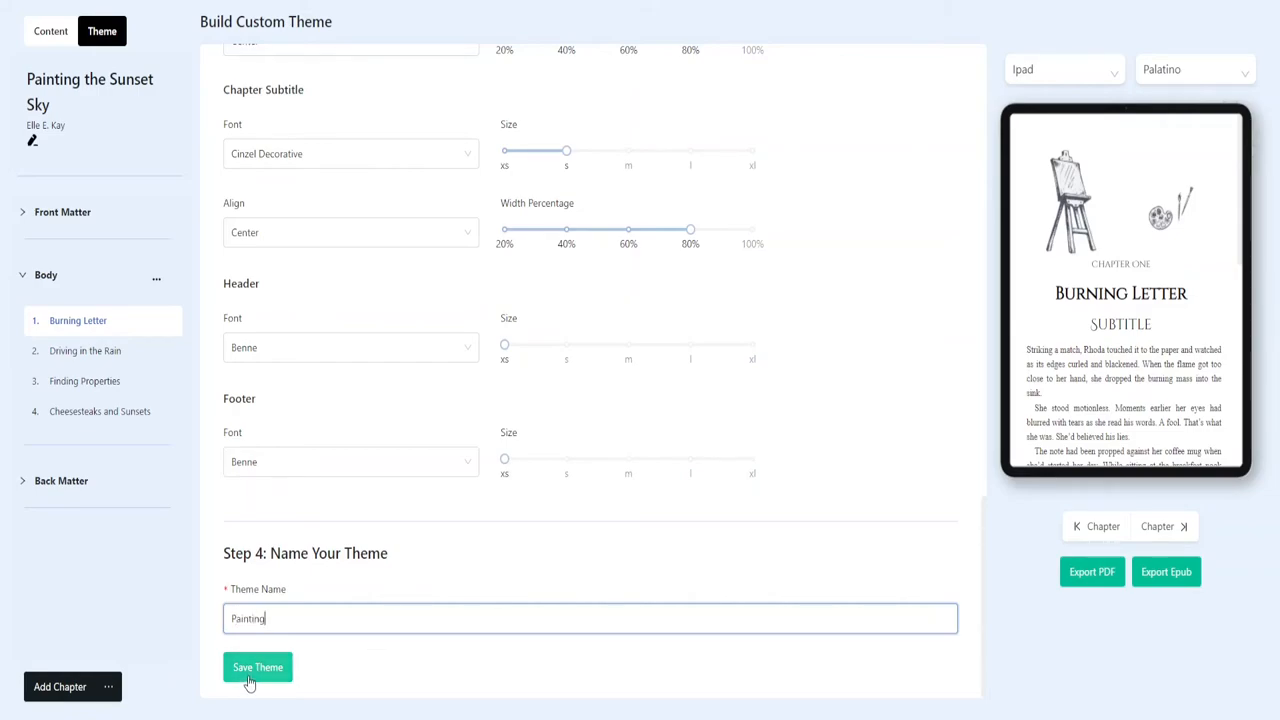
left_click(257, 667)
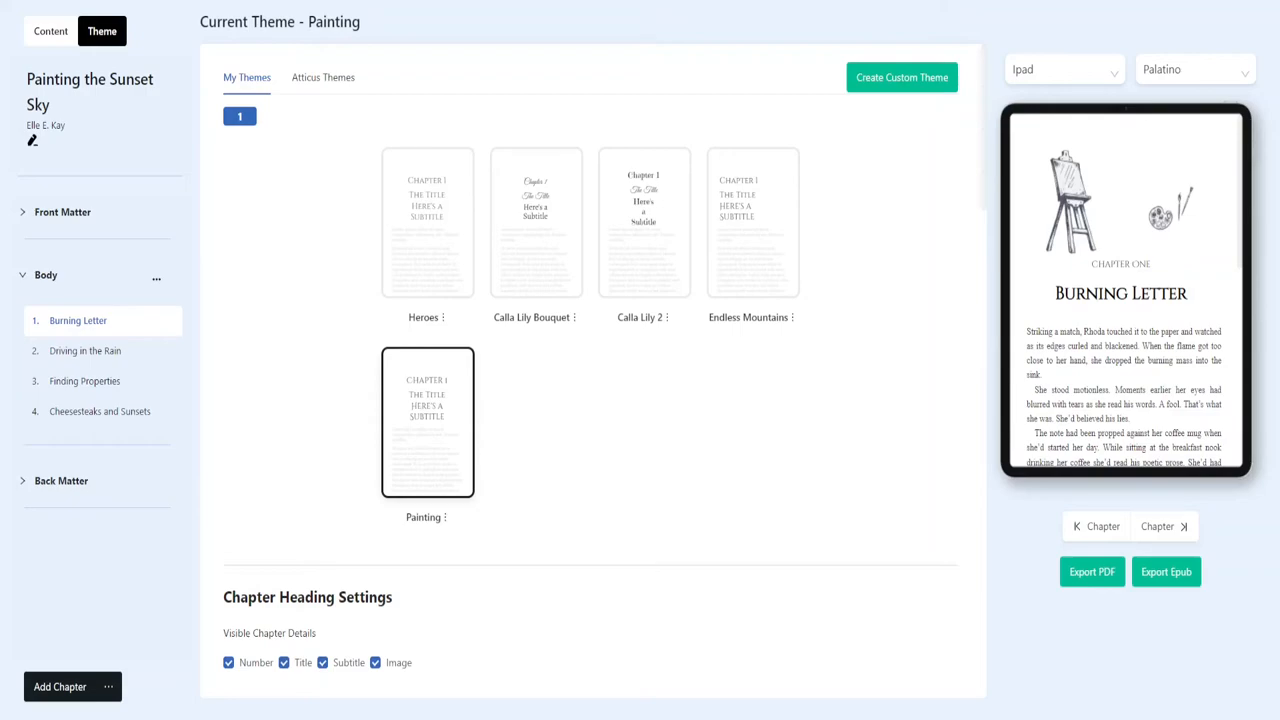
mouse_move(1115, 194)
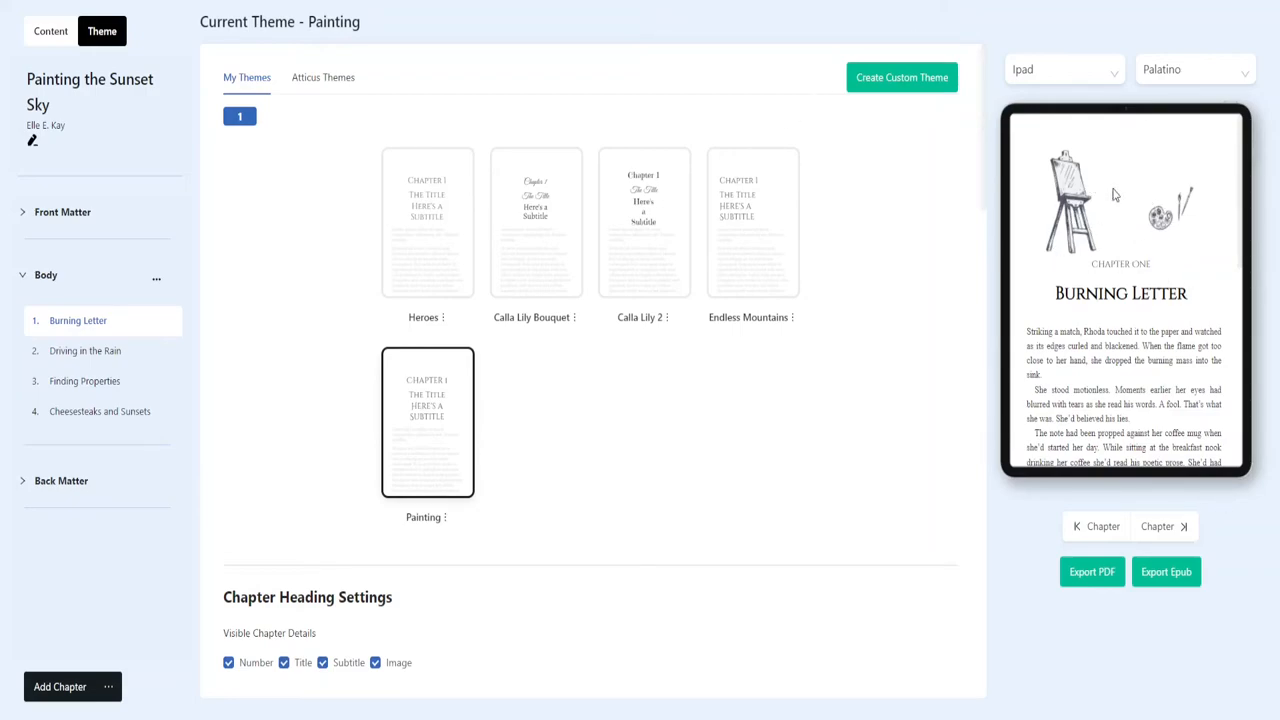
- Reopen the Painting theme in the custom theme builder for editing
scroll("down", 3)
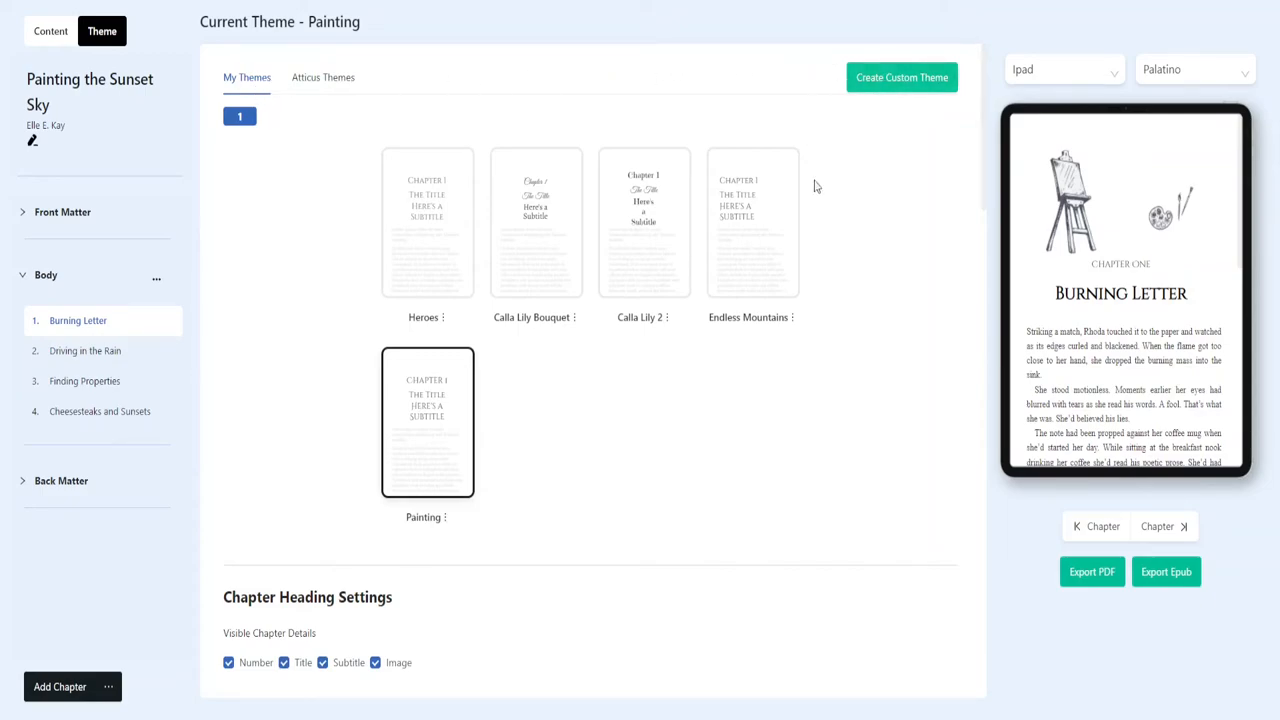
left_click(446, 517)
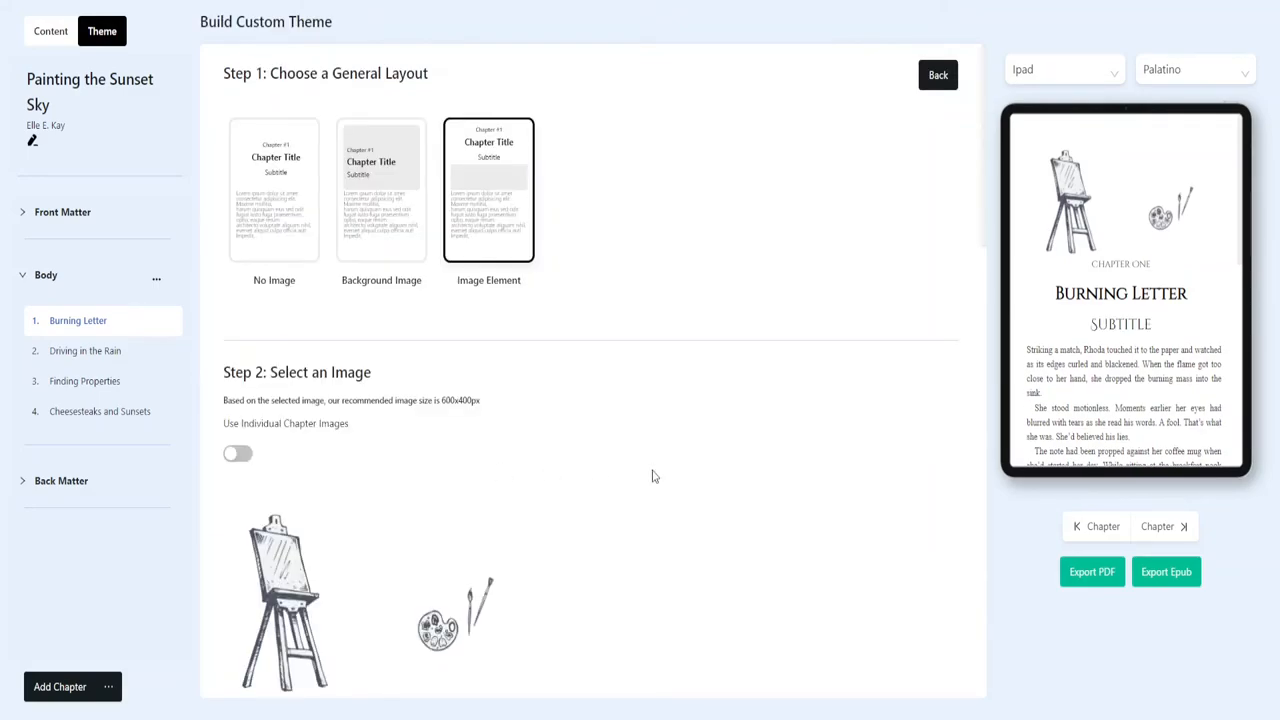
scroll("down", 3)
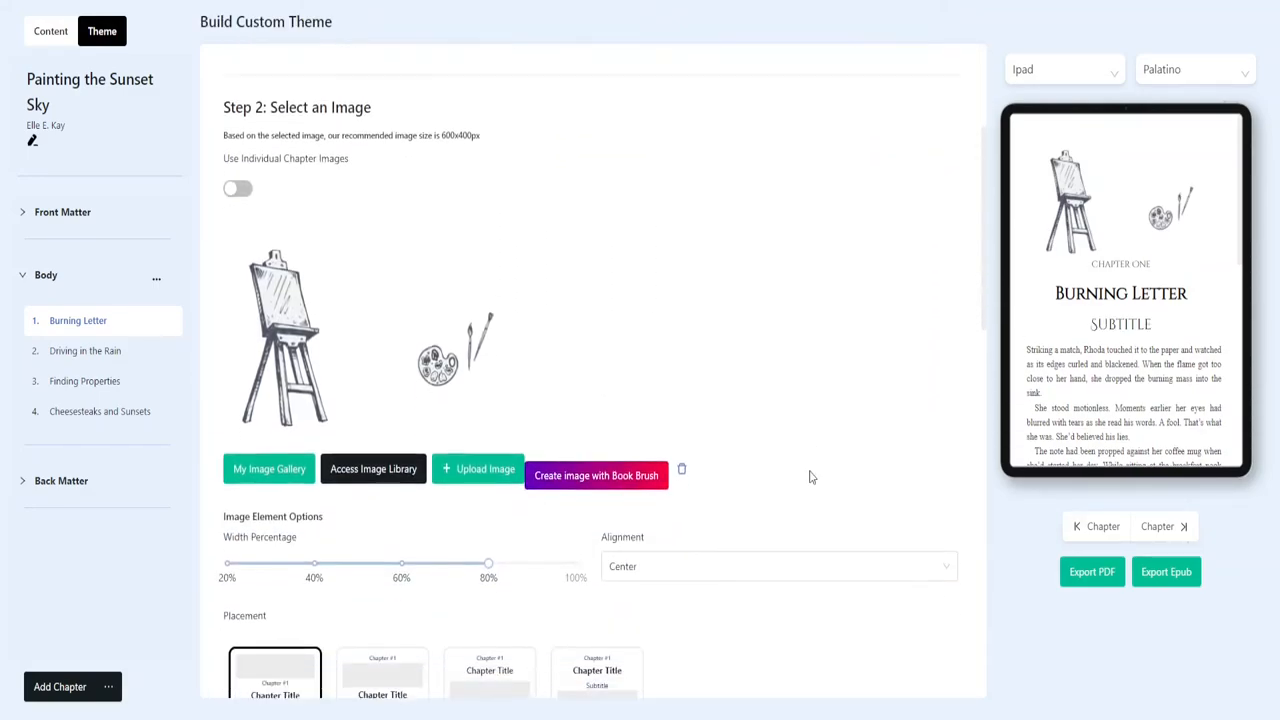
scroll("down", 3)
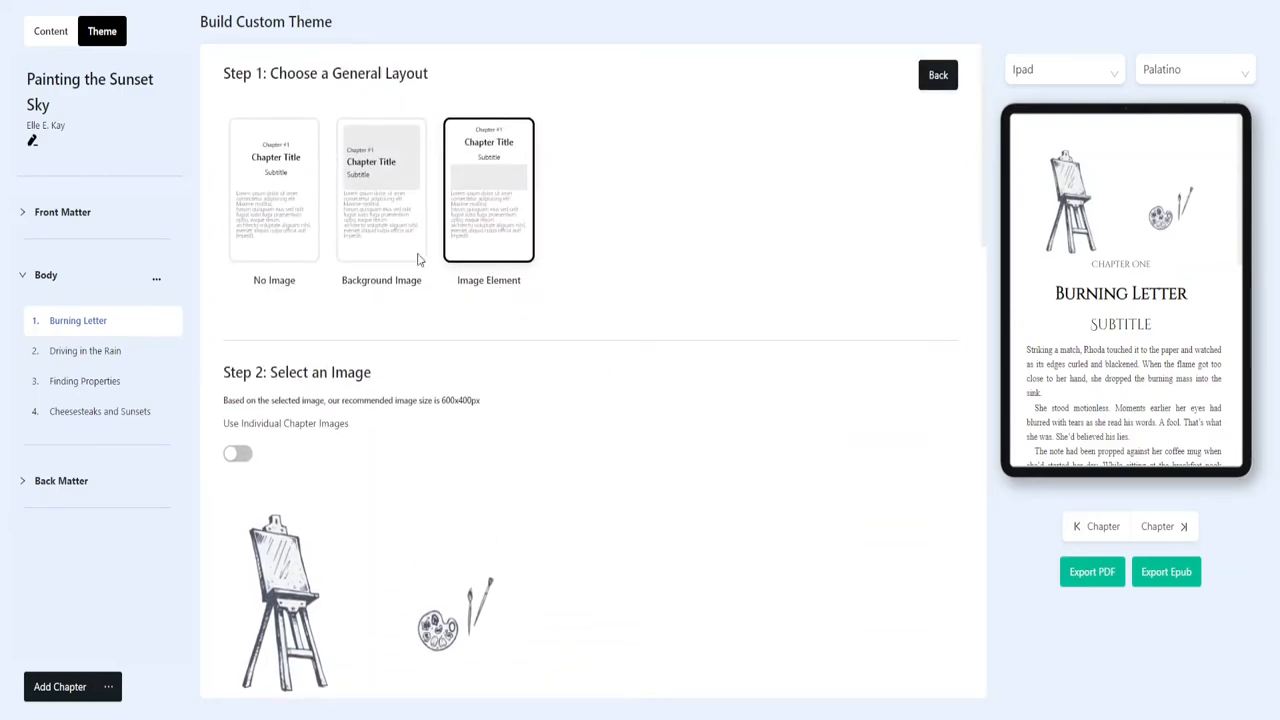
left_click(381, 190)
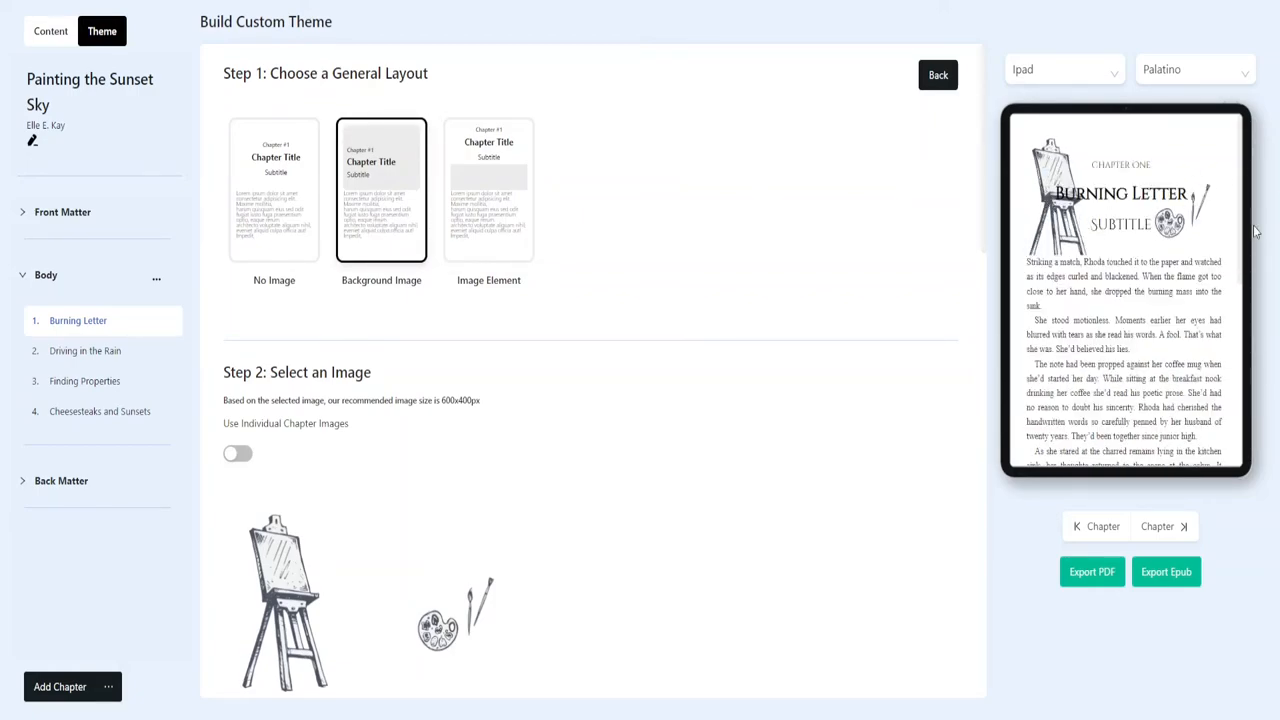
scroll("down", 3)
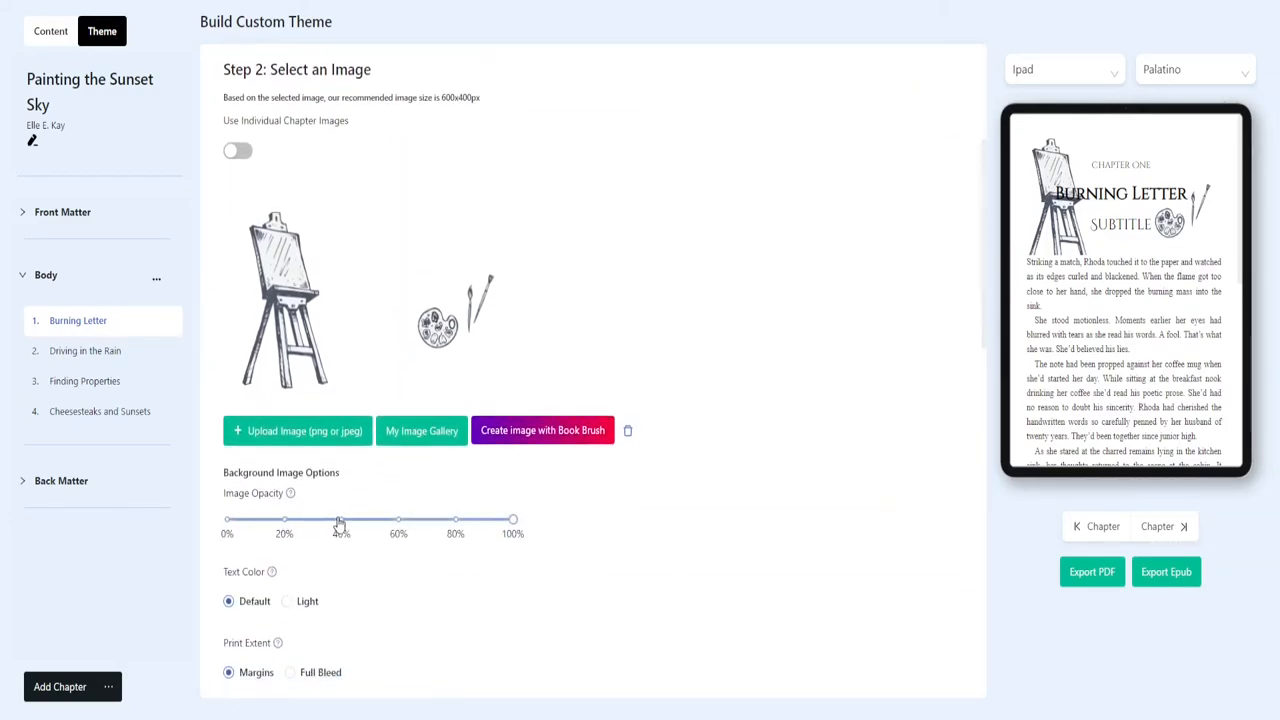
left_click_drag(340, 519, 288, 519)
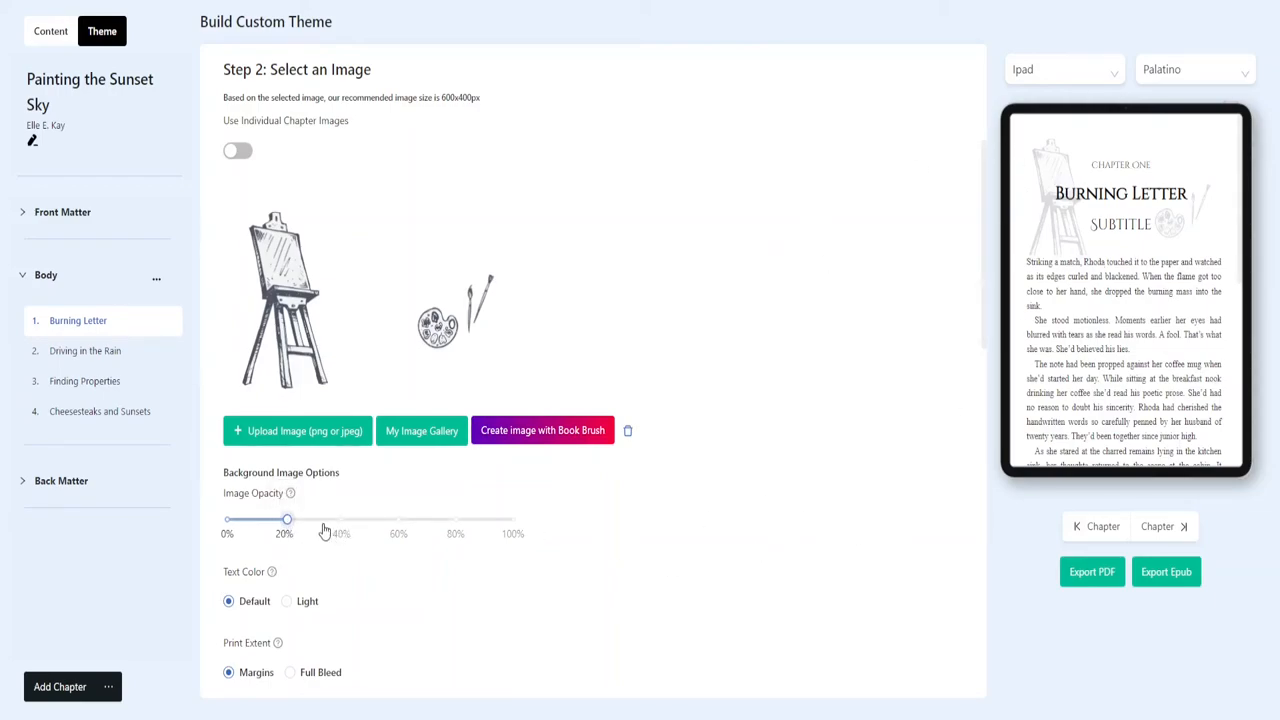
left_click_drag(288, 519, 318, 519)
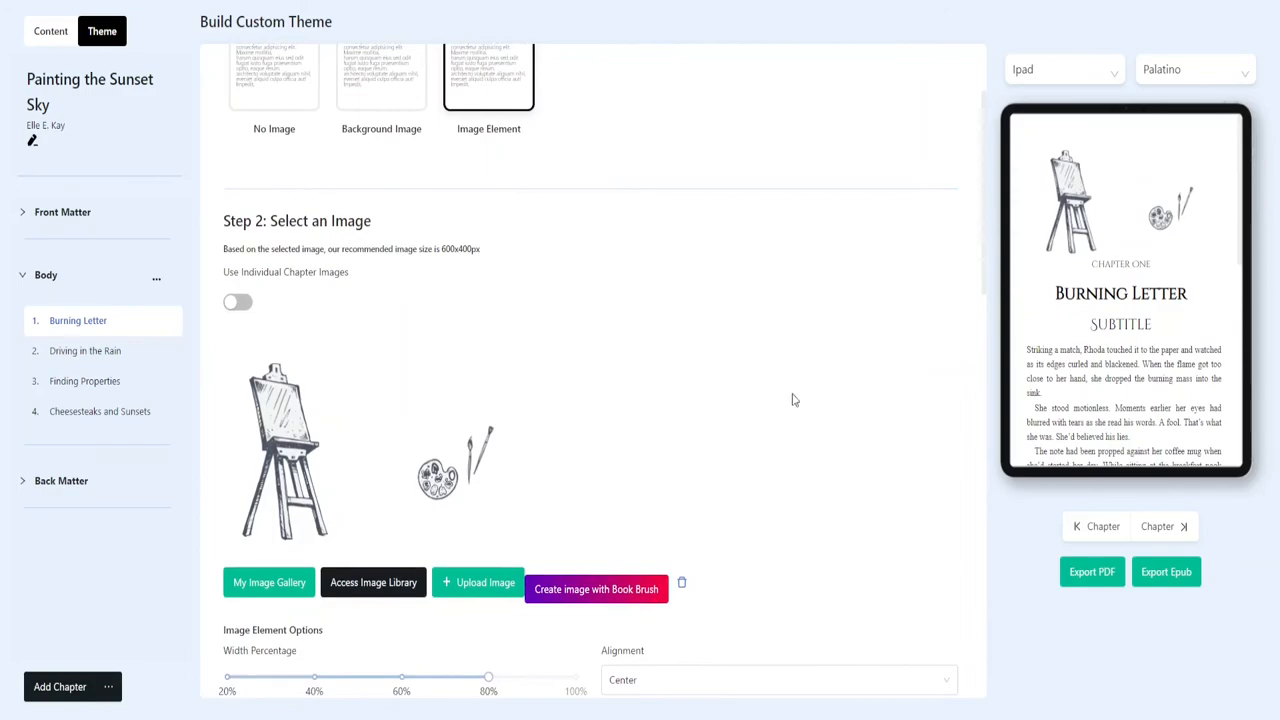
- Update the Painting theme, then return to Burning Letter's chapter text
scroll("down", 3)
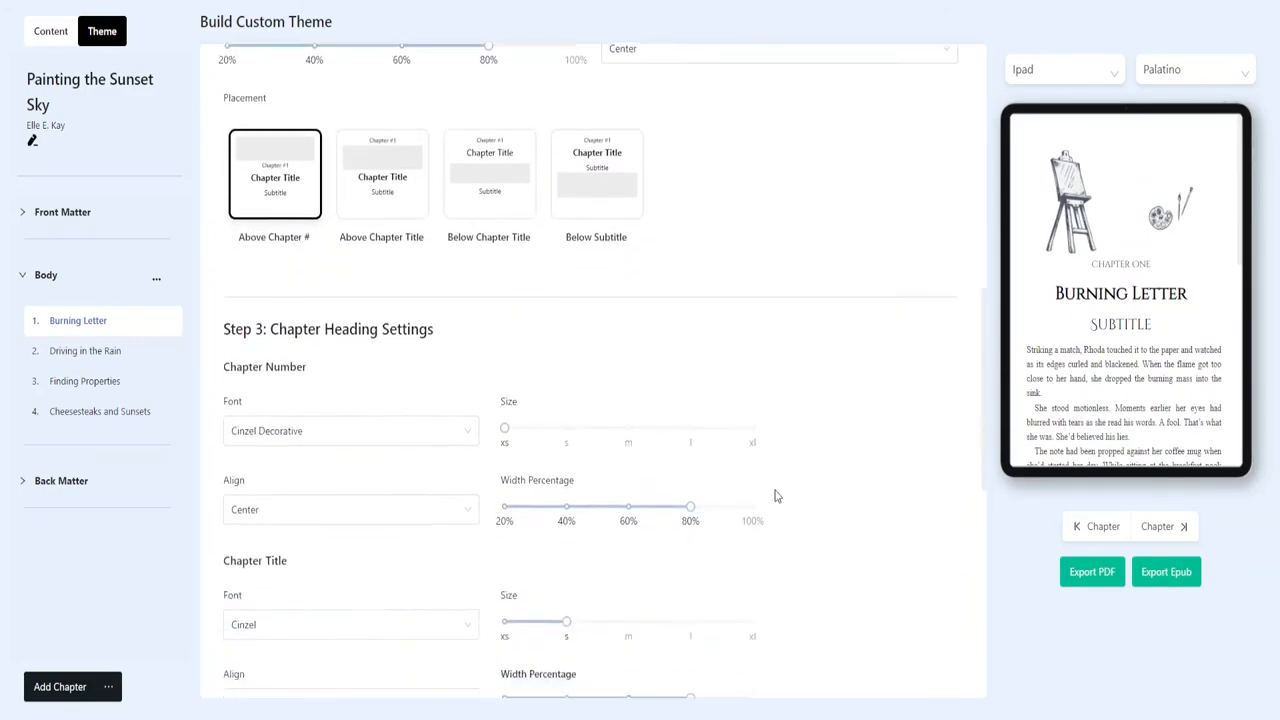
scroll("down", 3)
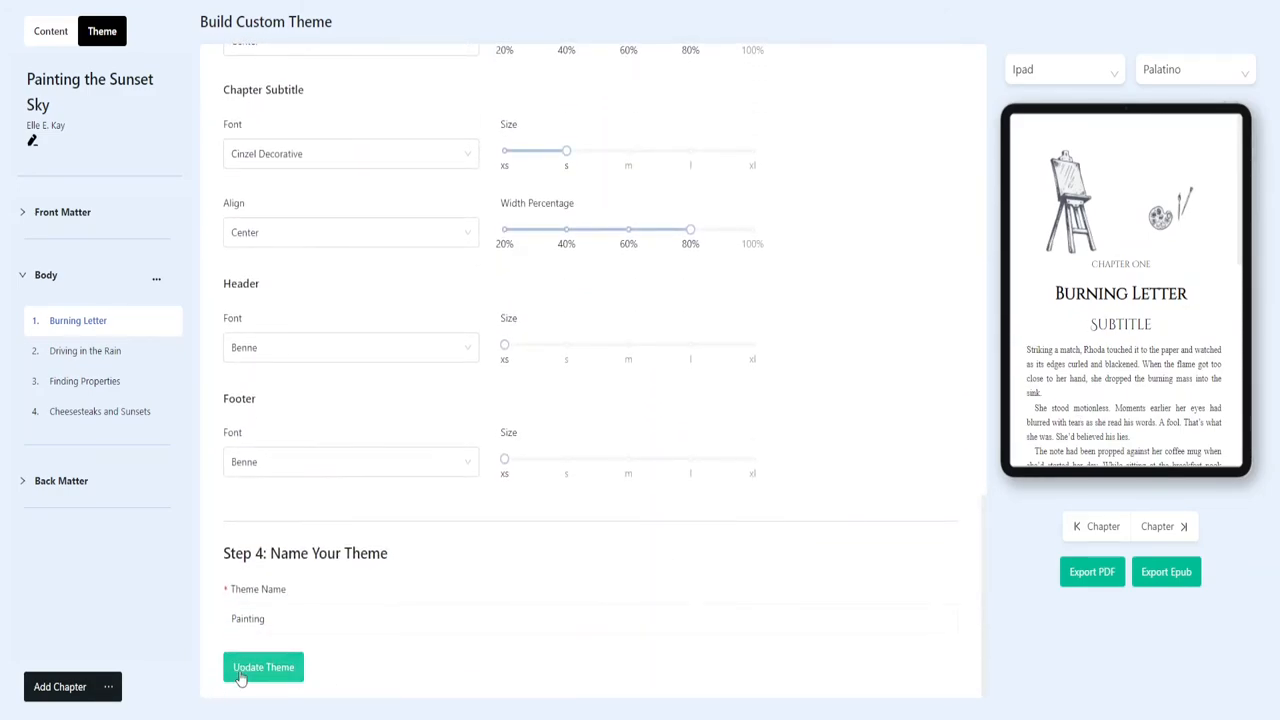
left_click(263, 667)
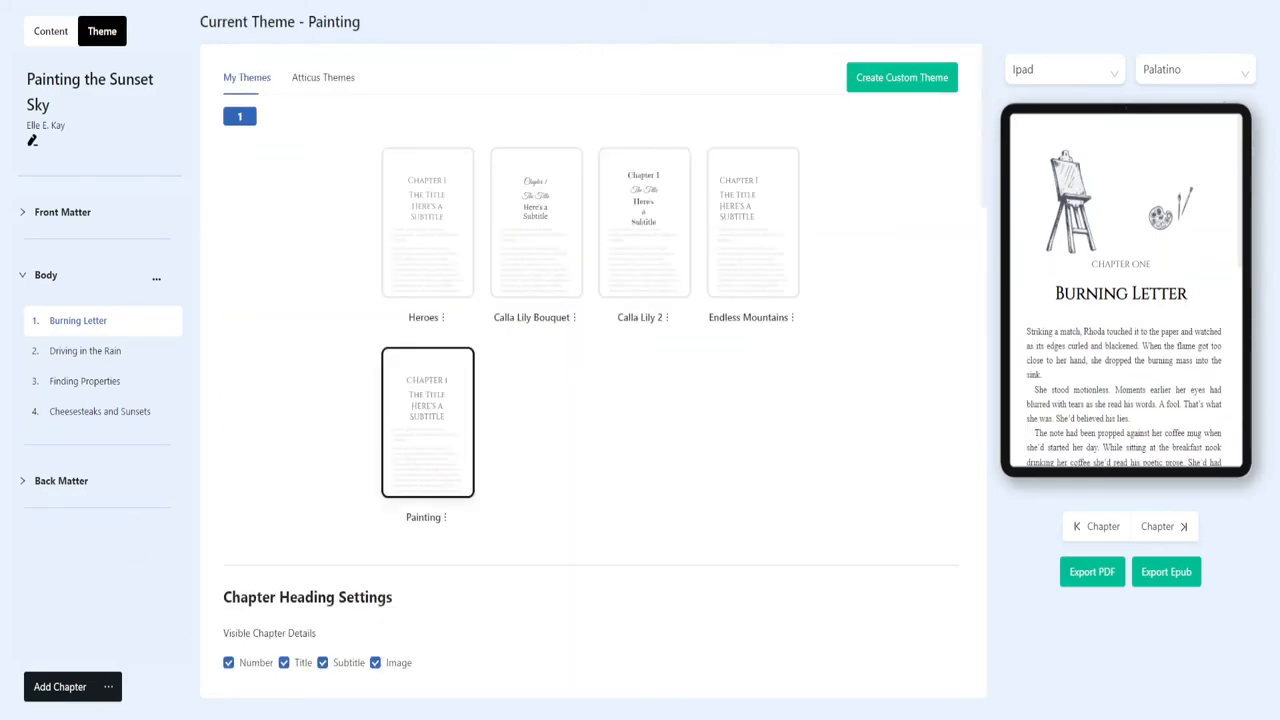
mouse_move(114, 89)
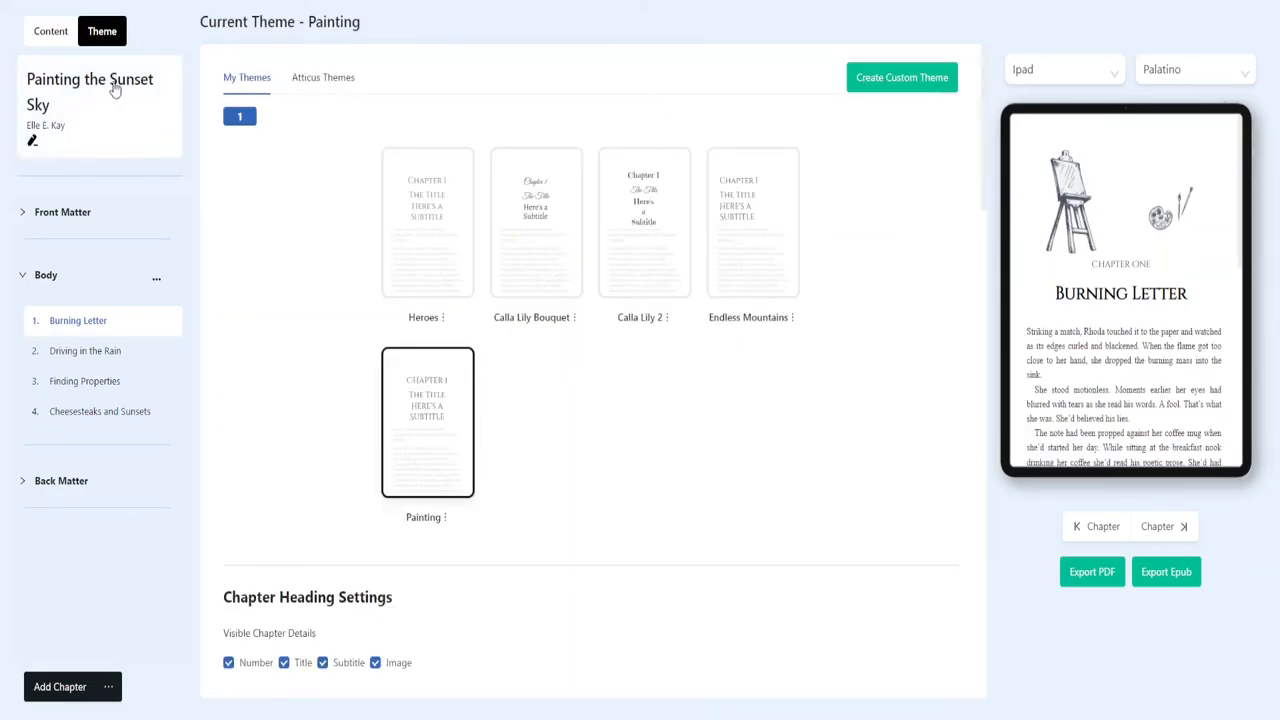
mouse_move(490, 73)
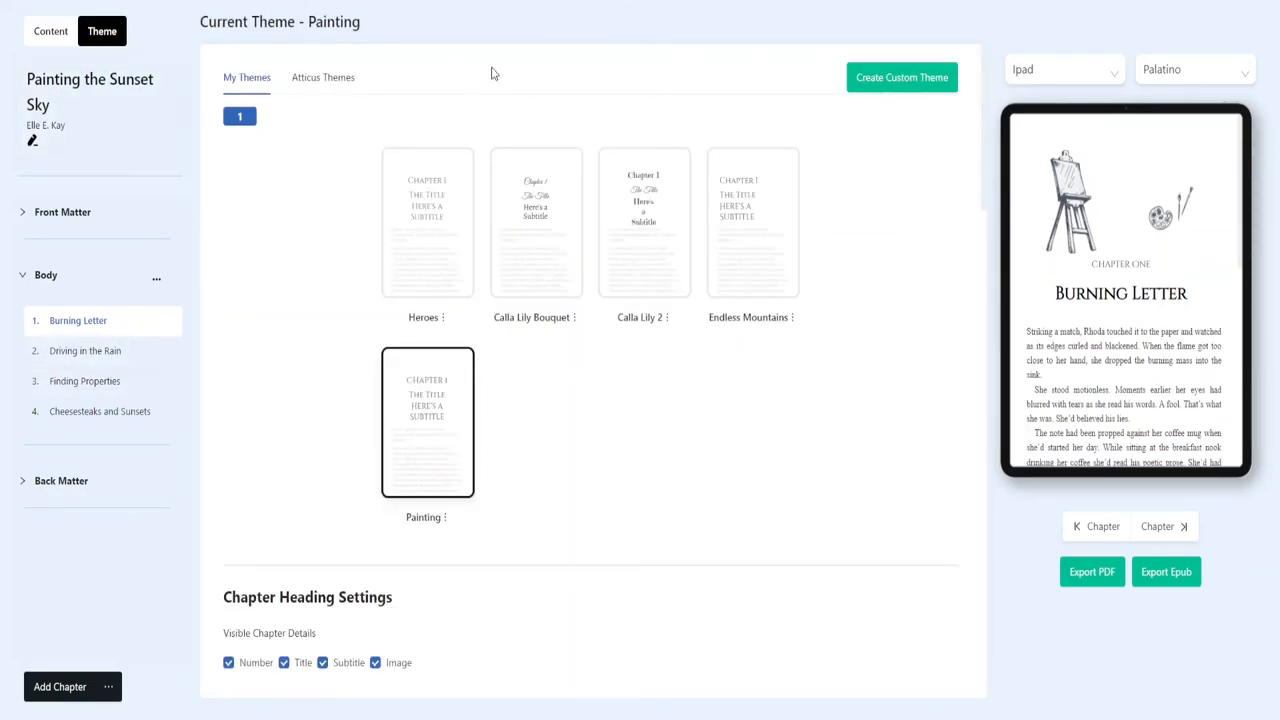
left_click(50, 31)
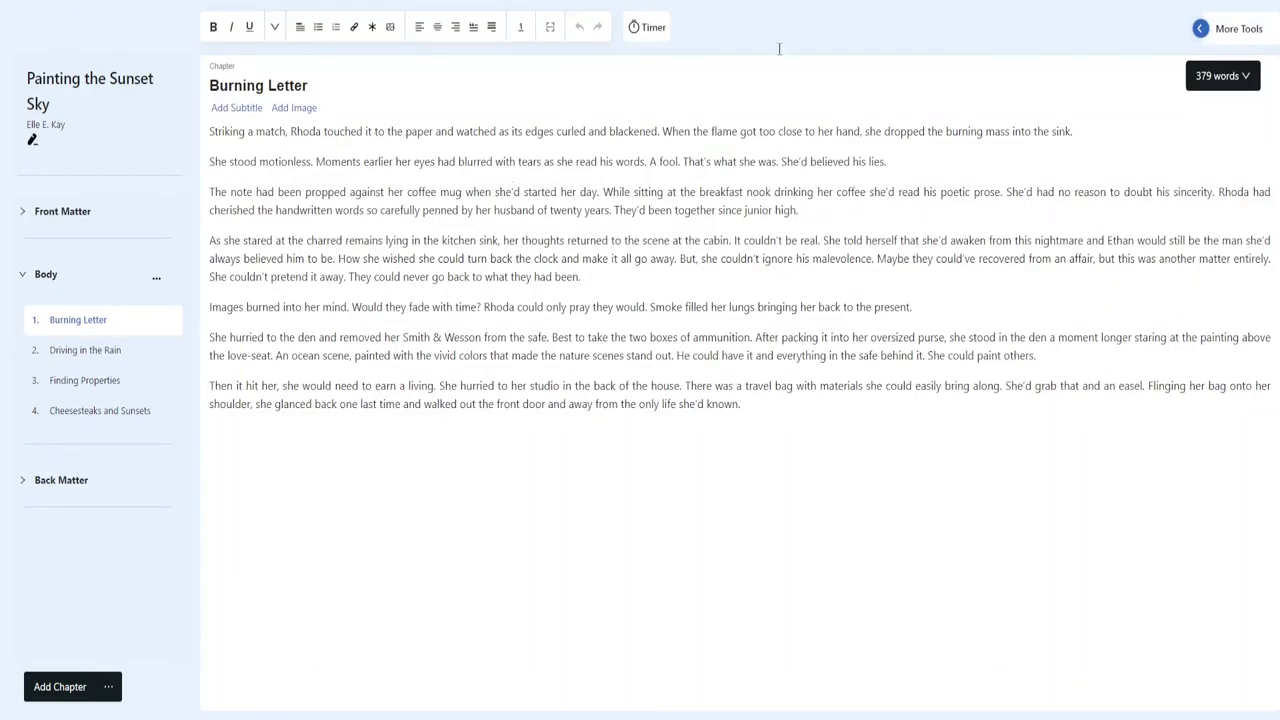
- Preview Heroes, Calla Lily Bouquet, Calla Lily 2, Endless Mountains; reapply Painting; list built-in themes
left_click(101, 31)
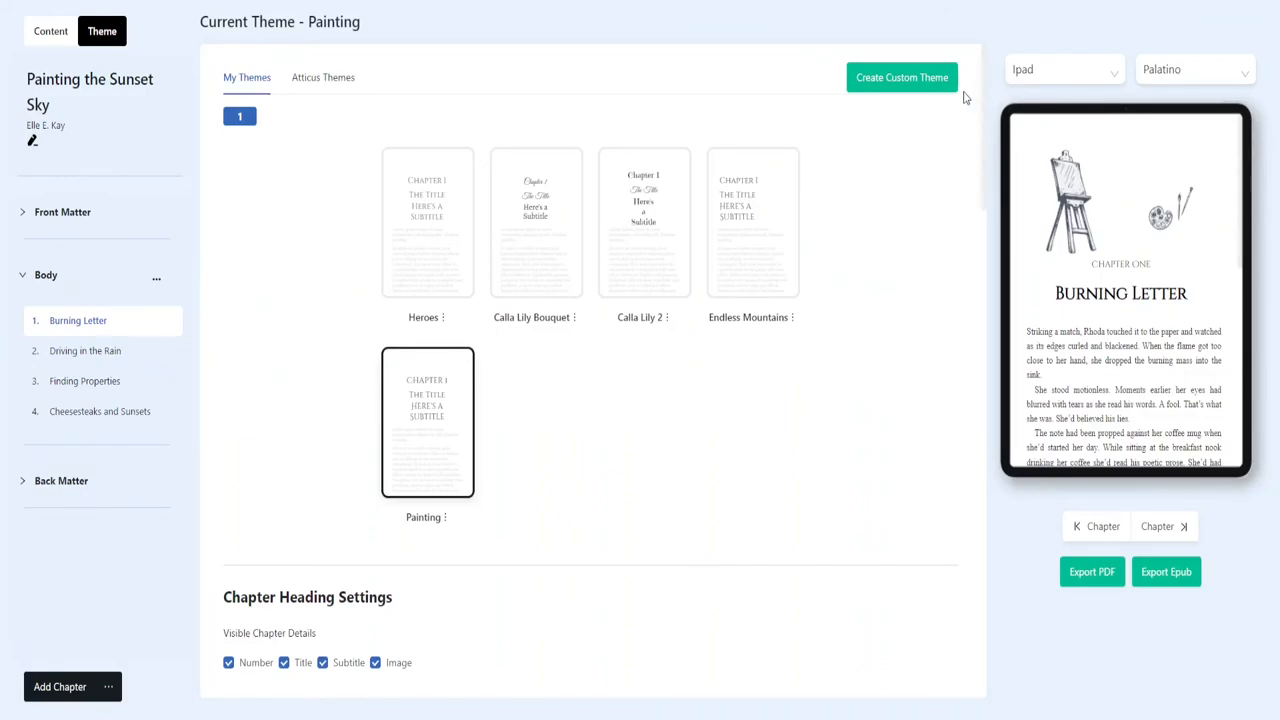
left_click(427, 222)
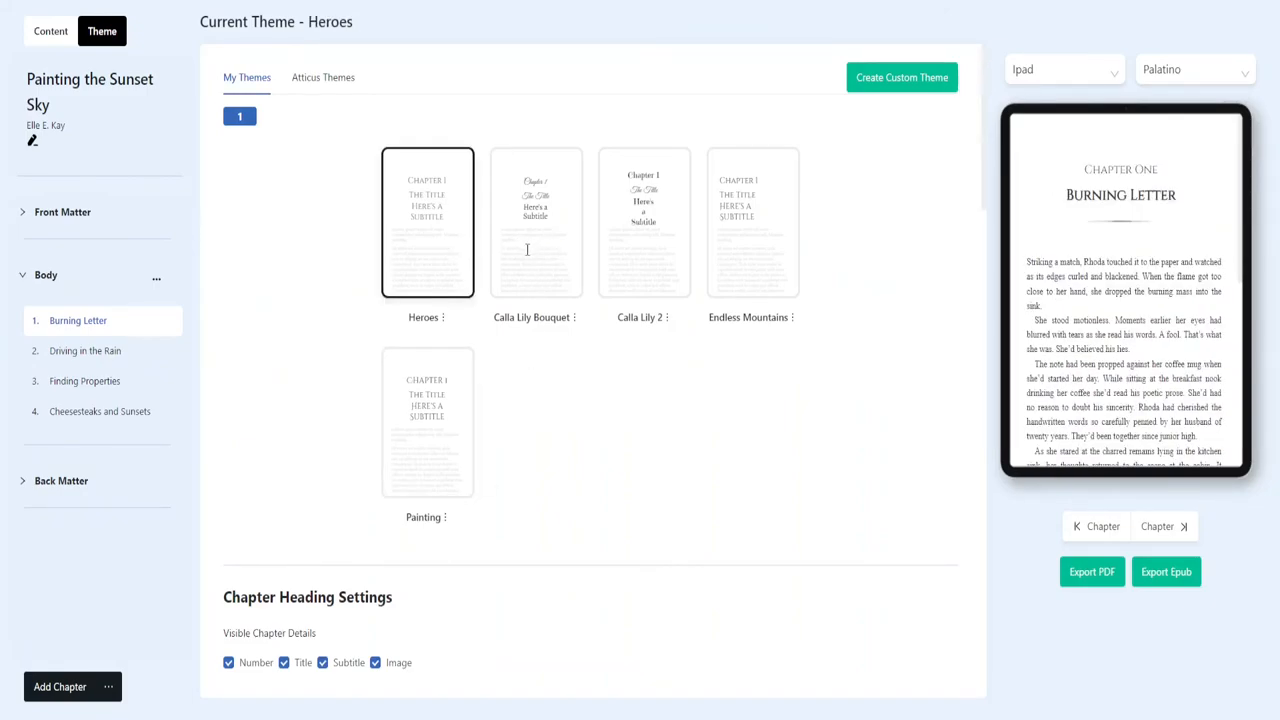
left_click(536, 222)
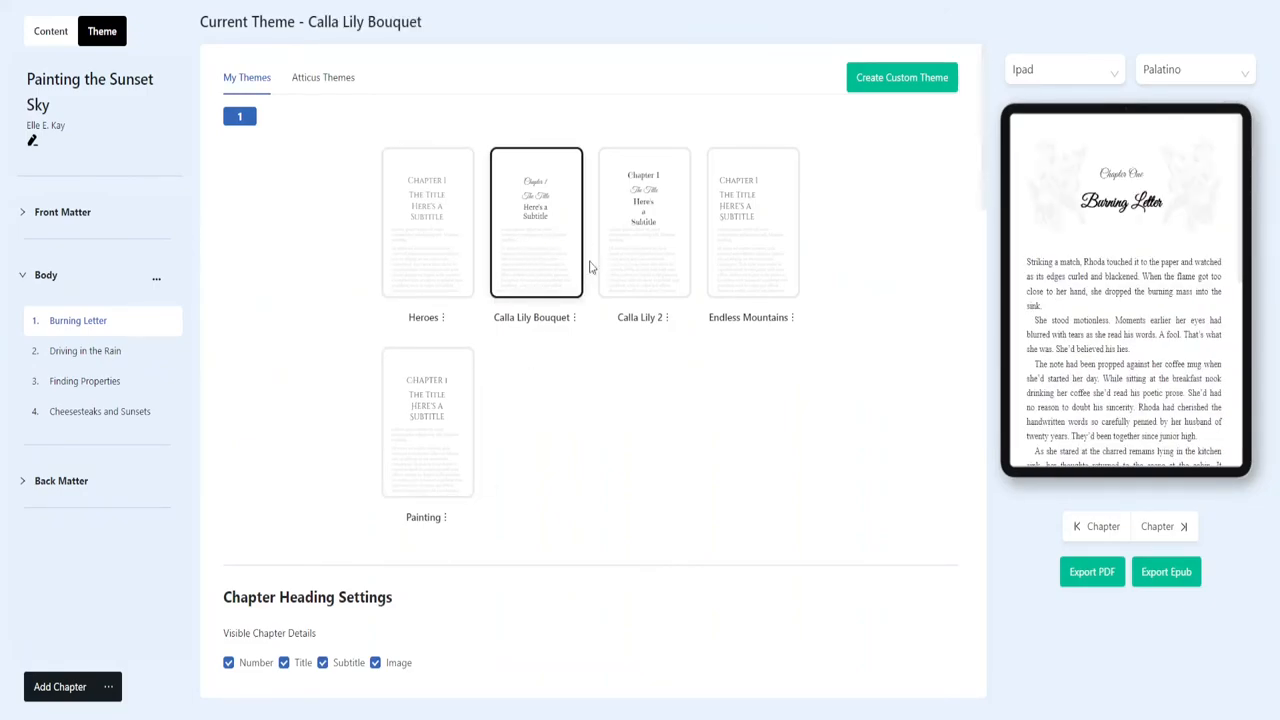
left_click(644, 222)
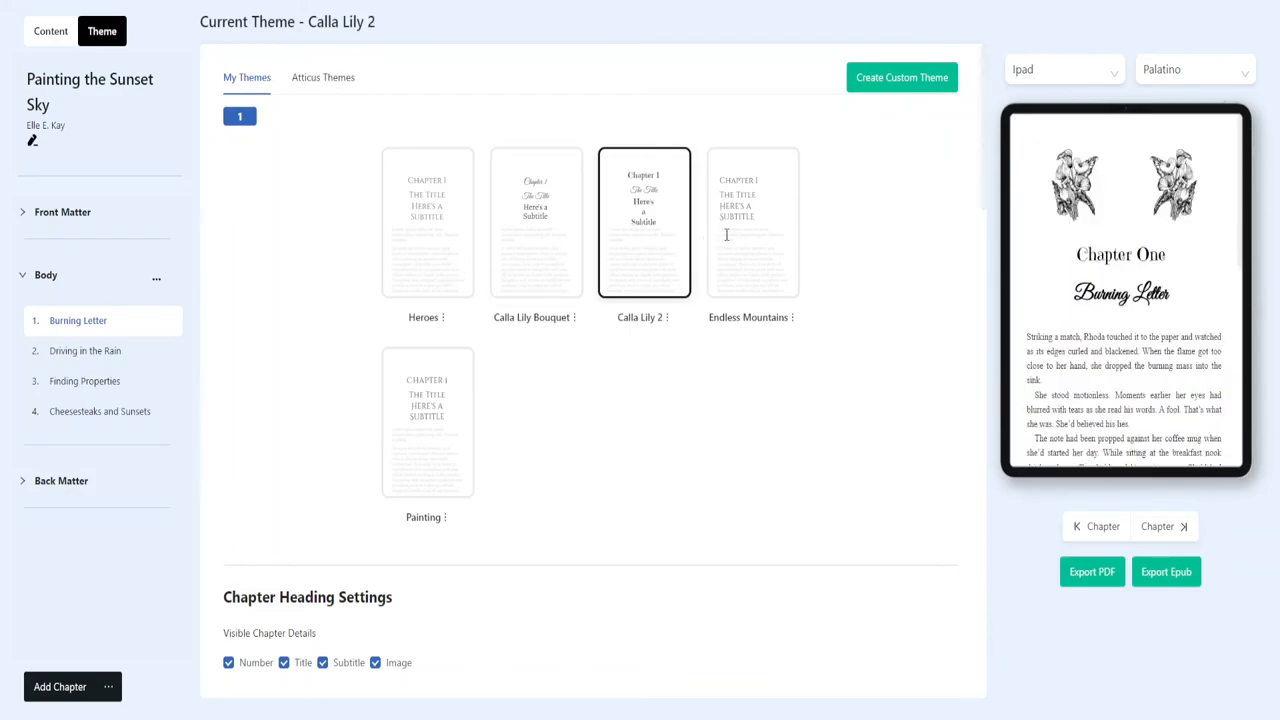
left_click(752, 222)
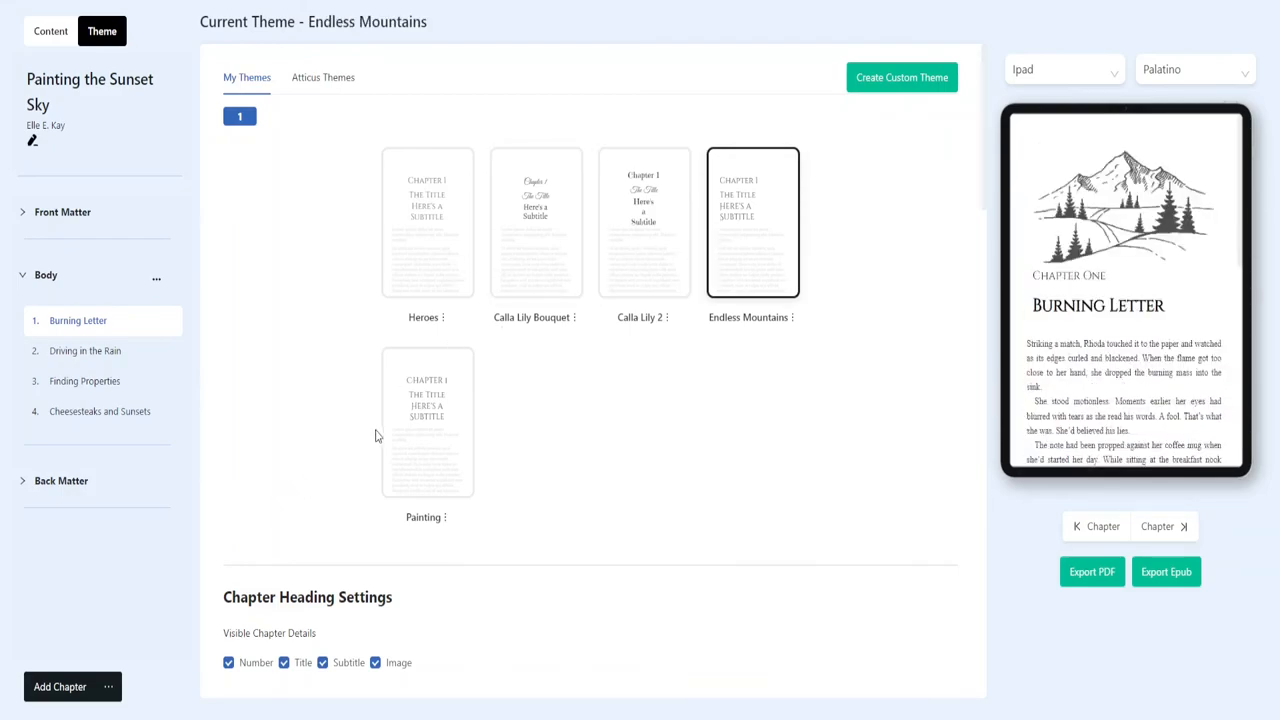
left_click(427, 422)
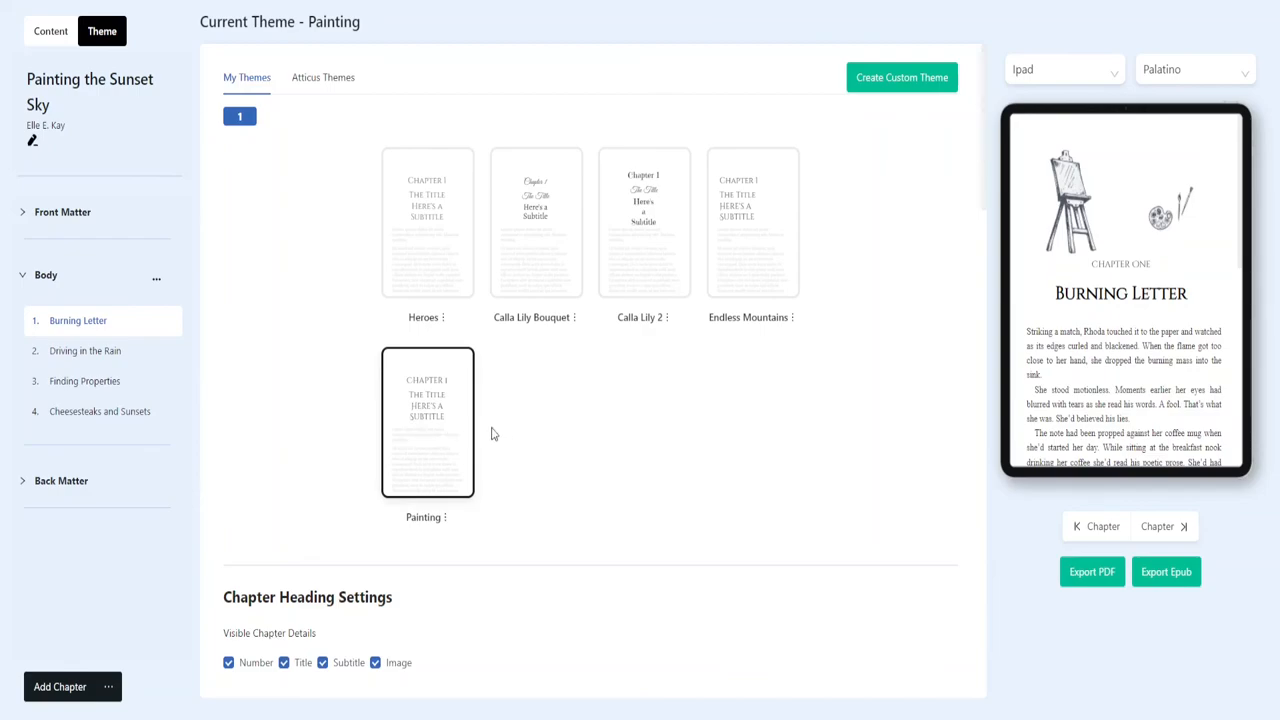
left_click(323, 77)
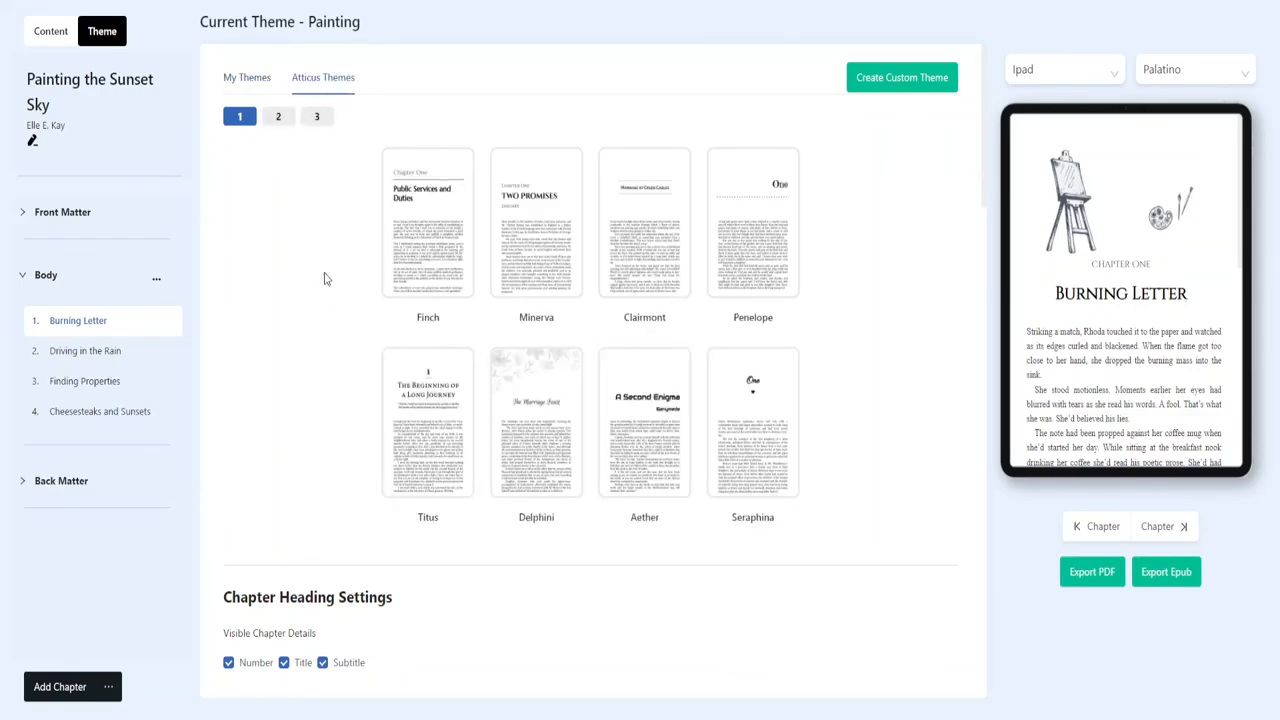
- Preview the built-in Minerva and Seraphina themes, then return to the My Themes list
left_click(536, 222)
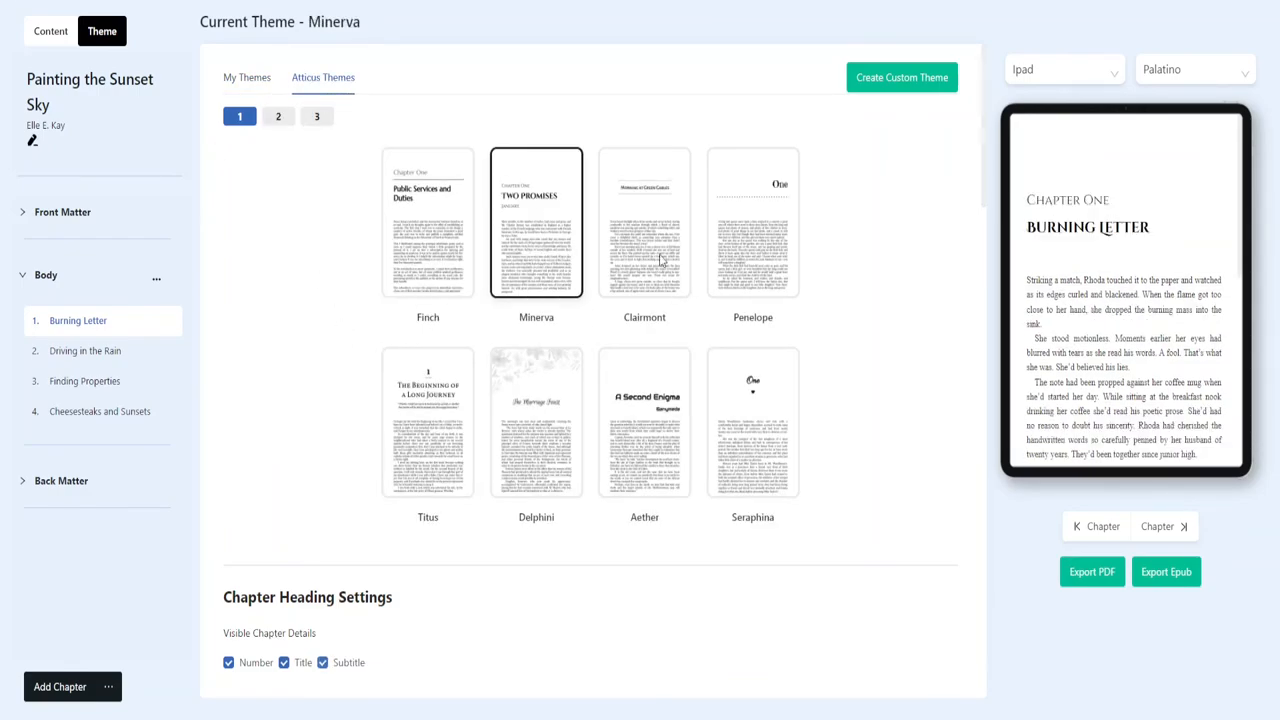
left_click(752, 422)
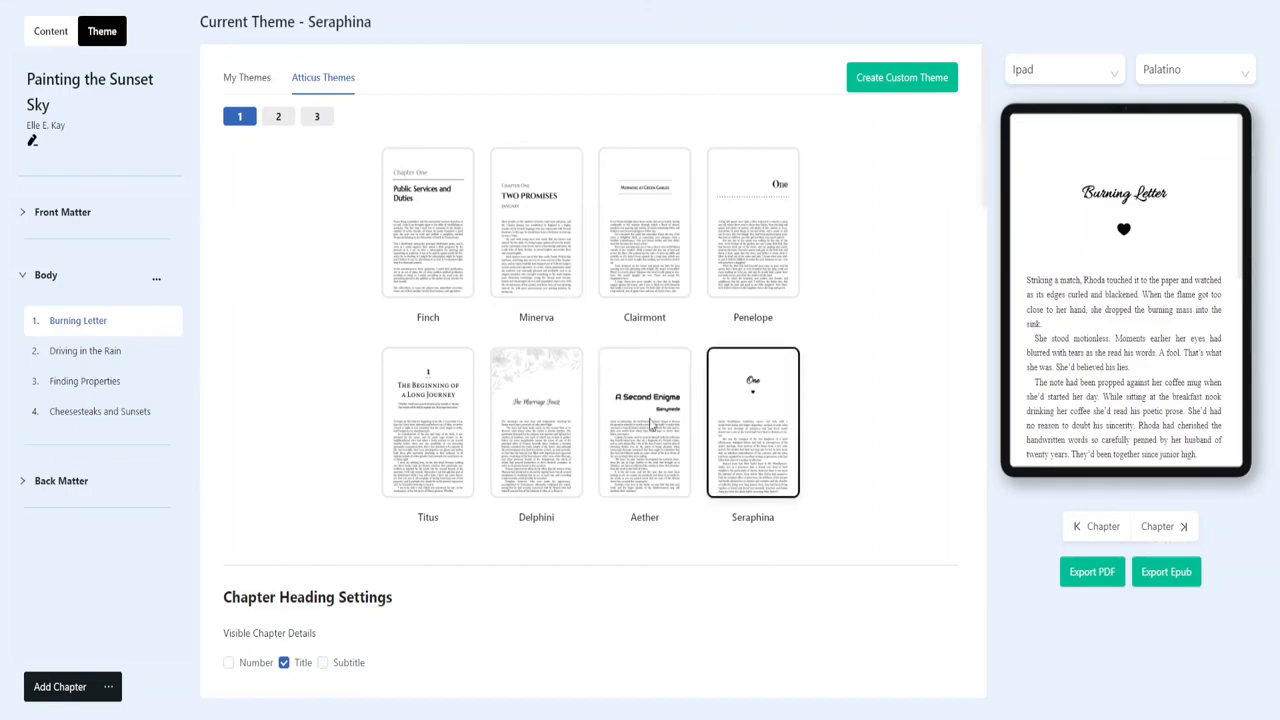
left_click(247, 77)
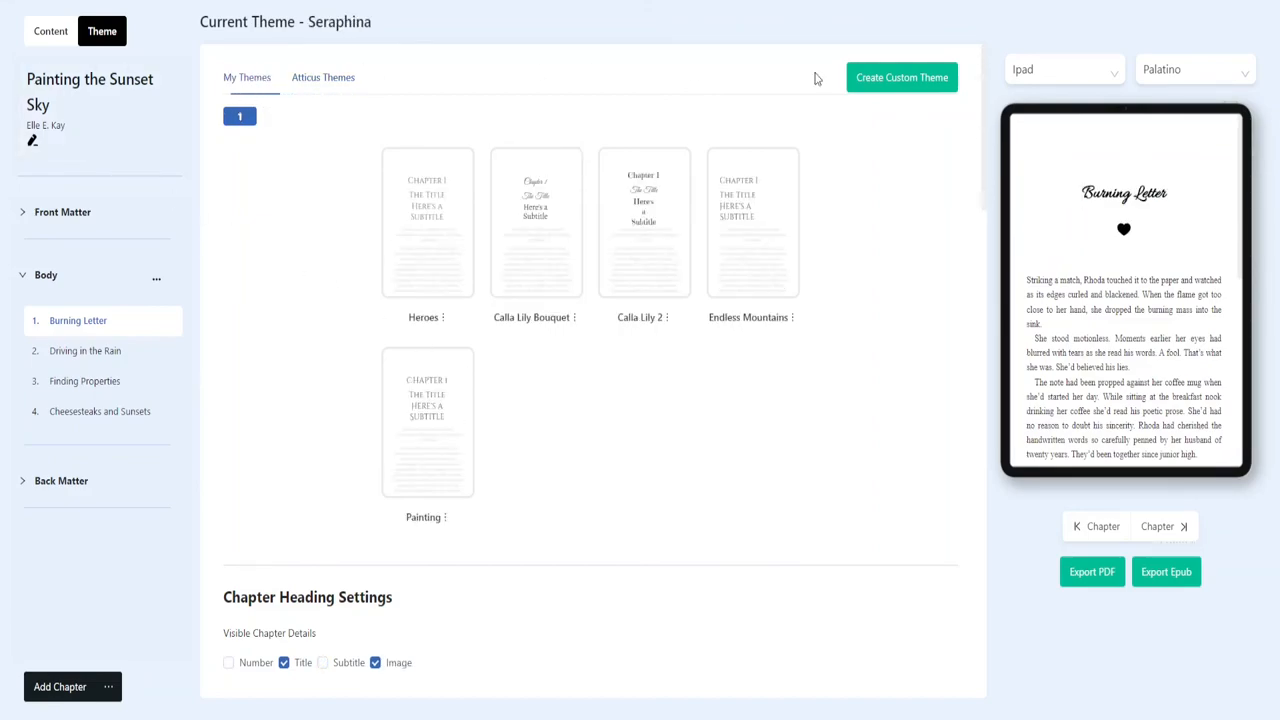
scroll("down", 3)
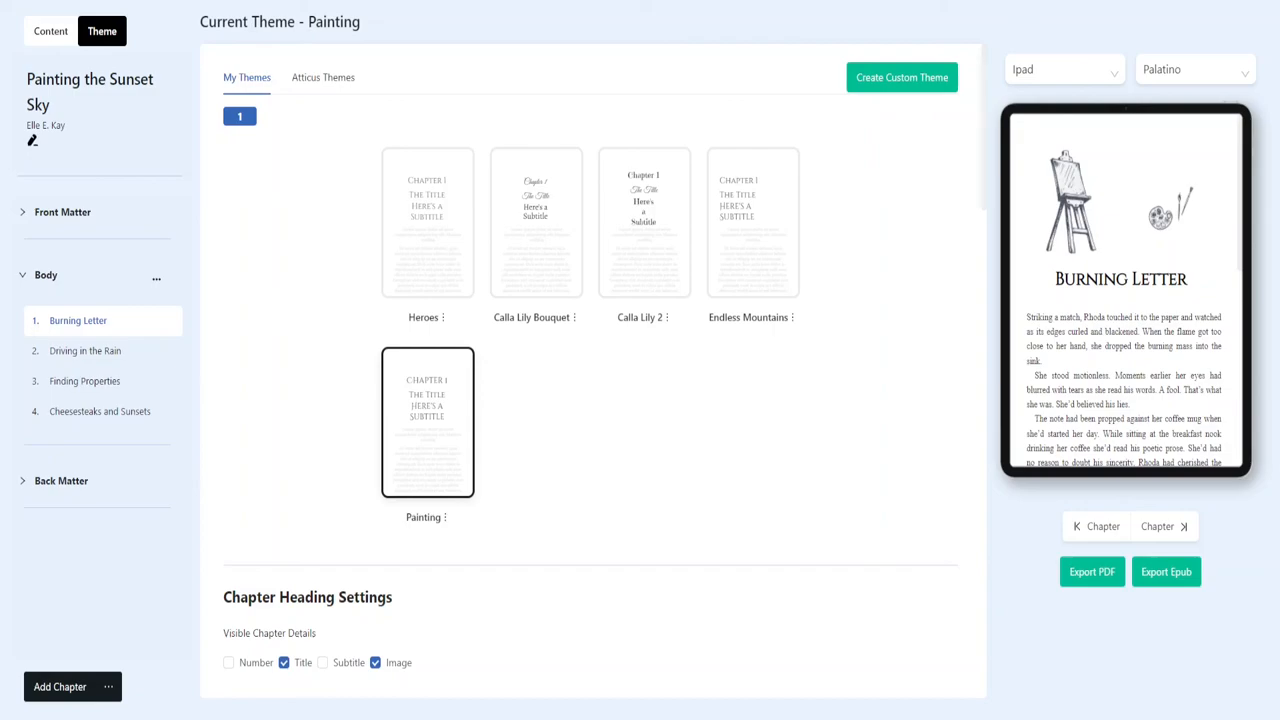
mouse_move(761, 599)
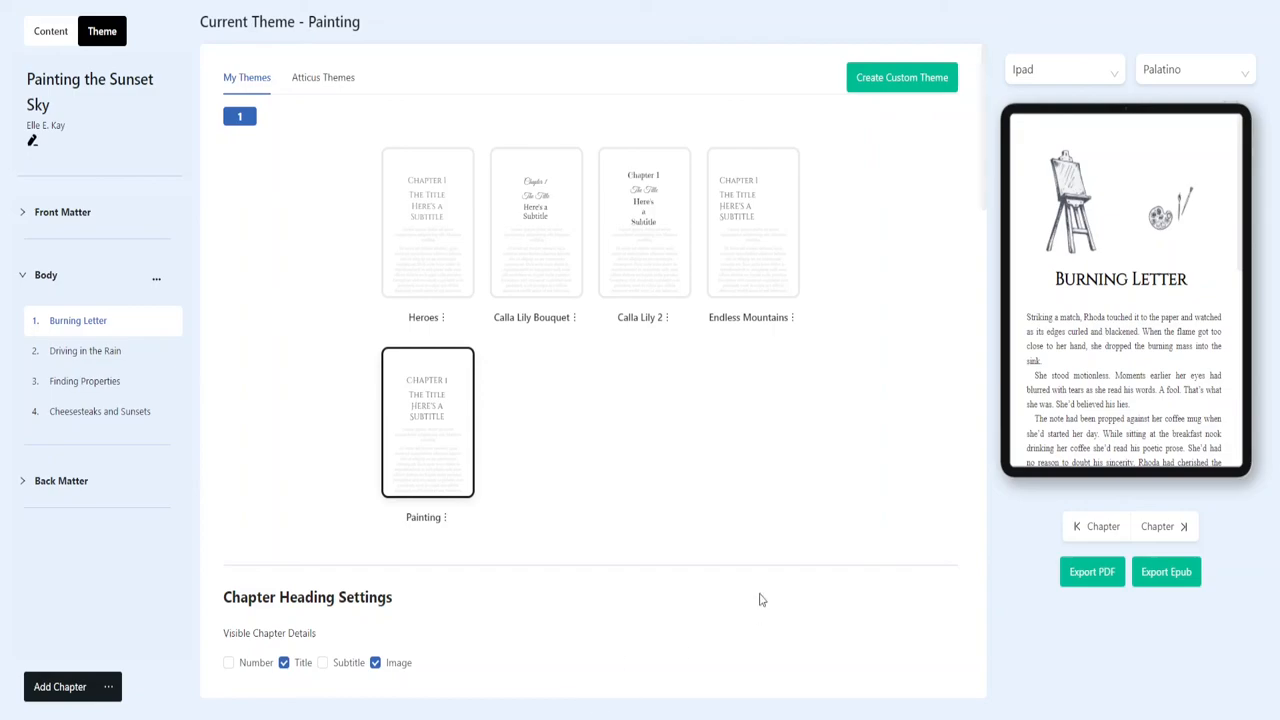